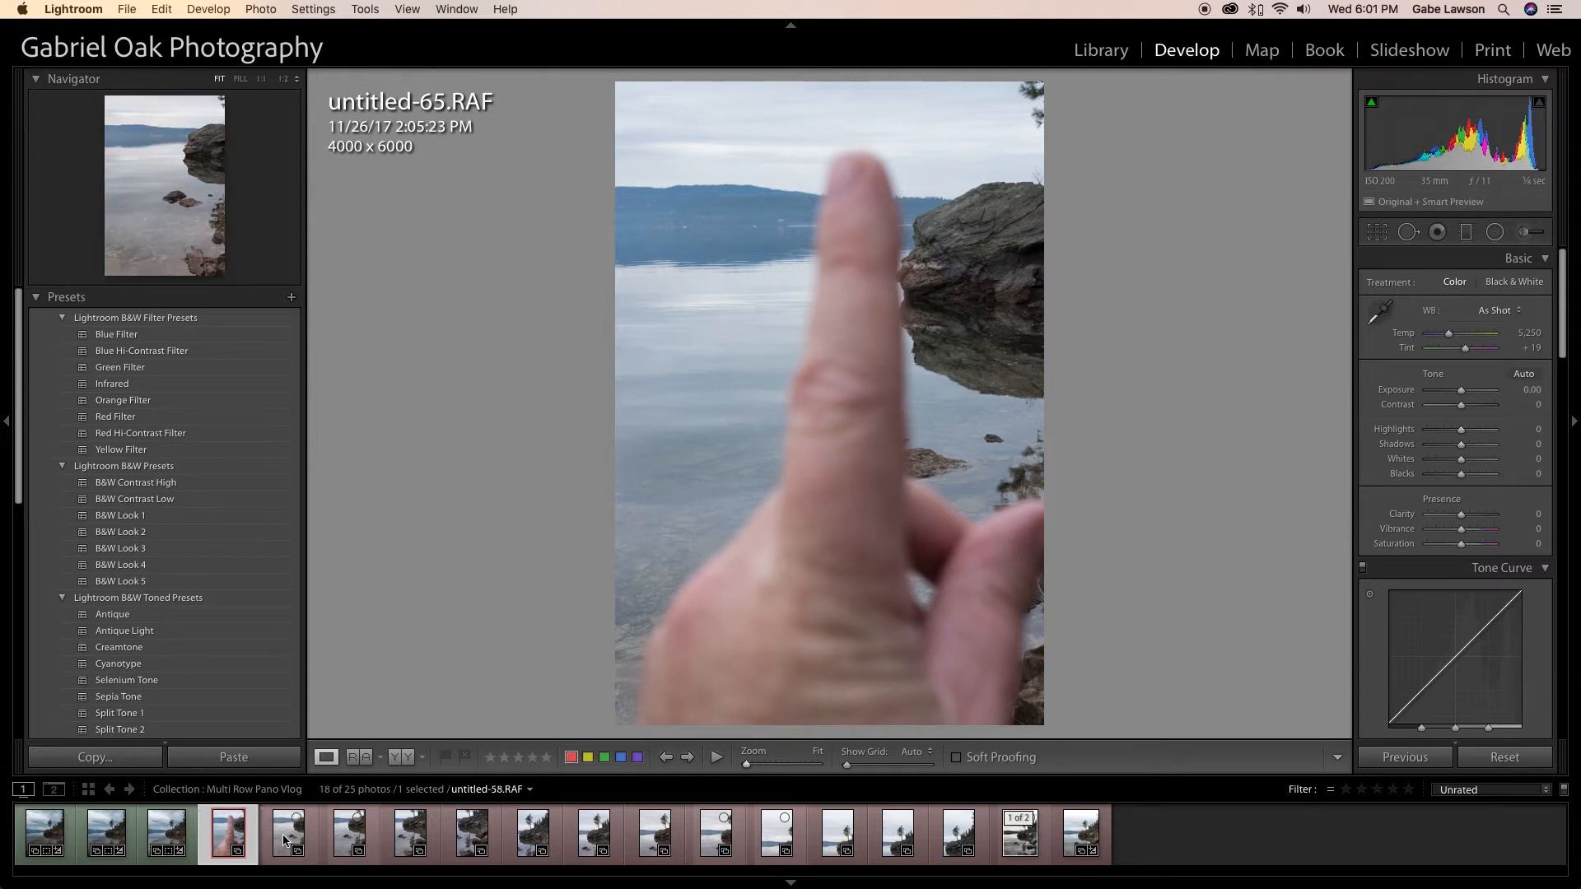
Preview frames untitled-58, -69, -62, -71, -73 and -66, then return to untitled-58.
{"action": "left_click", "coordinate": [291, 838]}
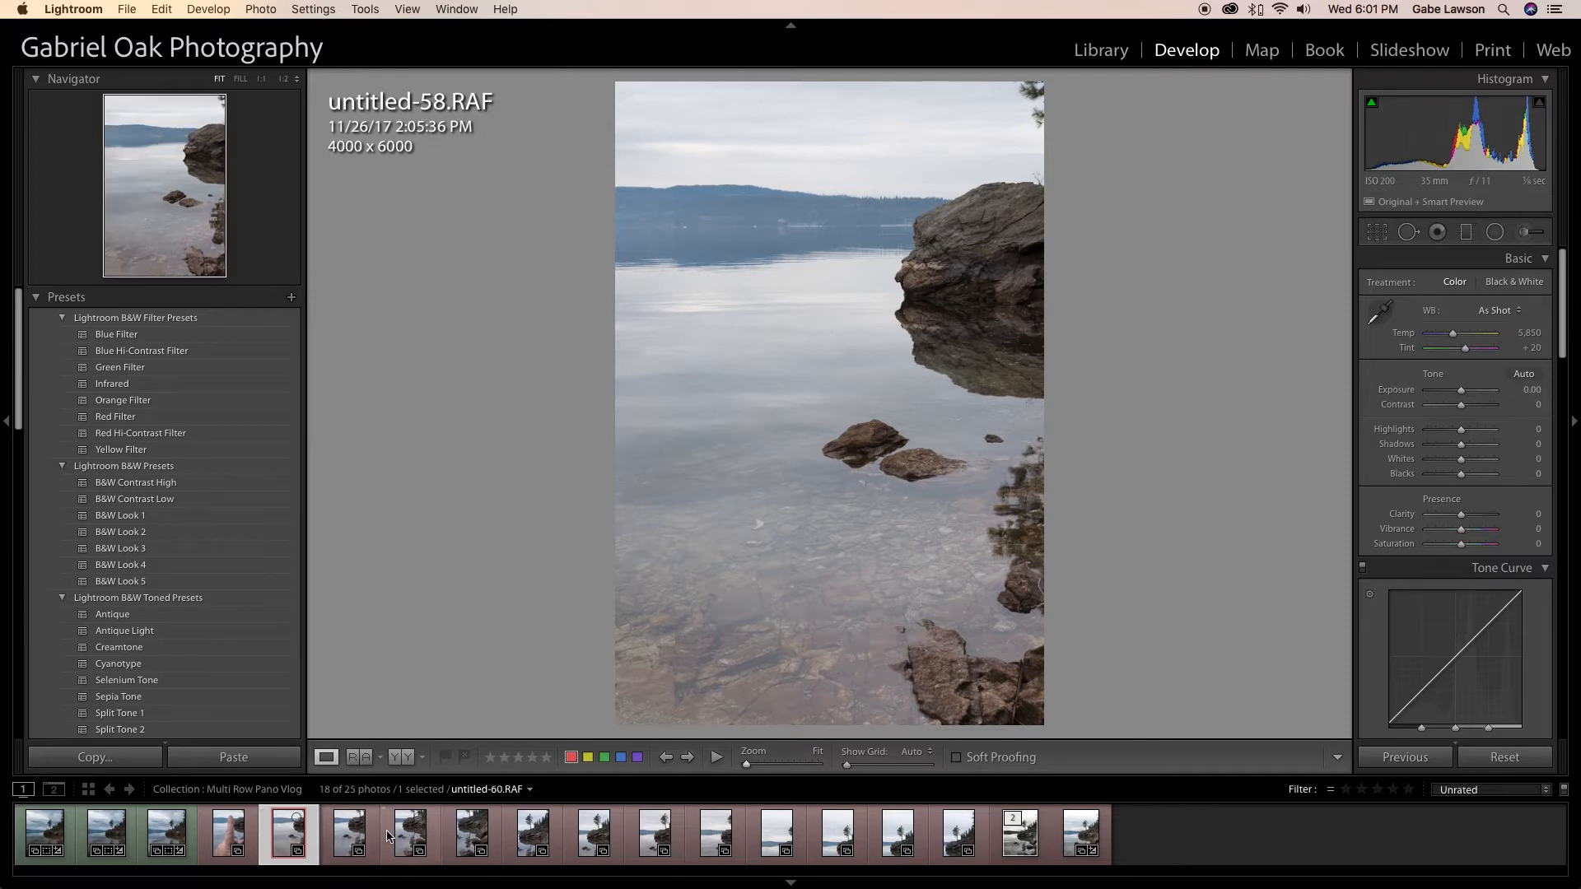
{"action": "left_click", "coordinate": [470, 834]}
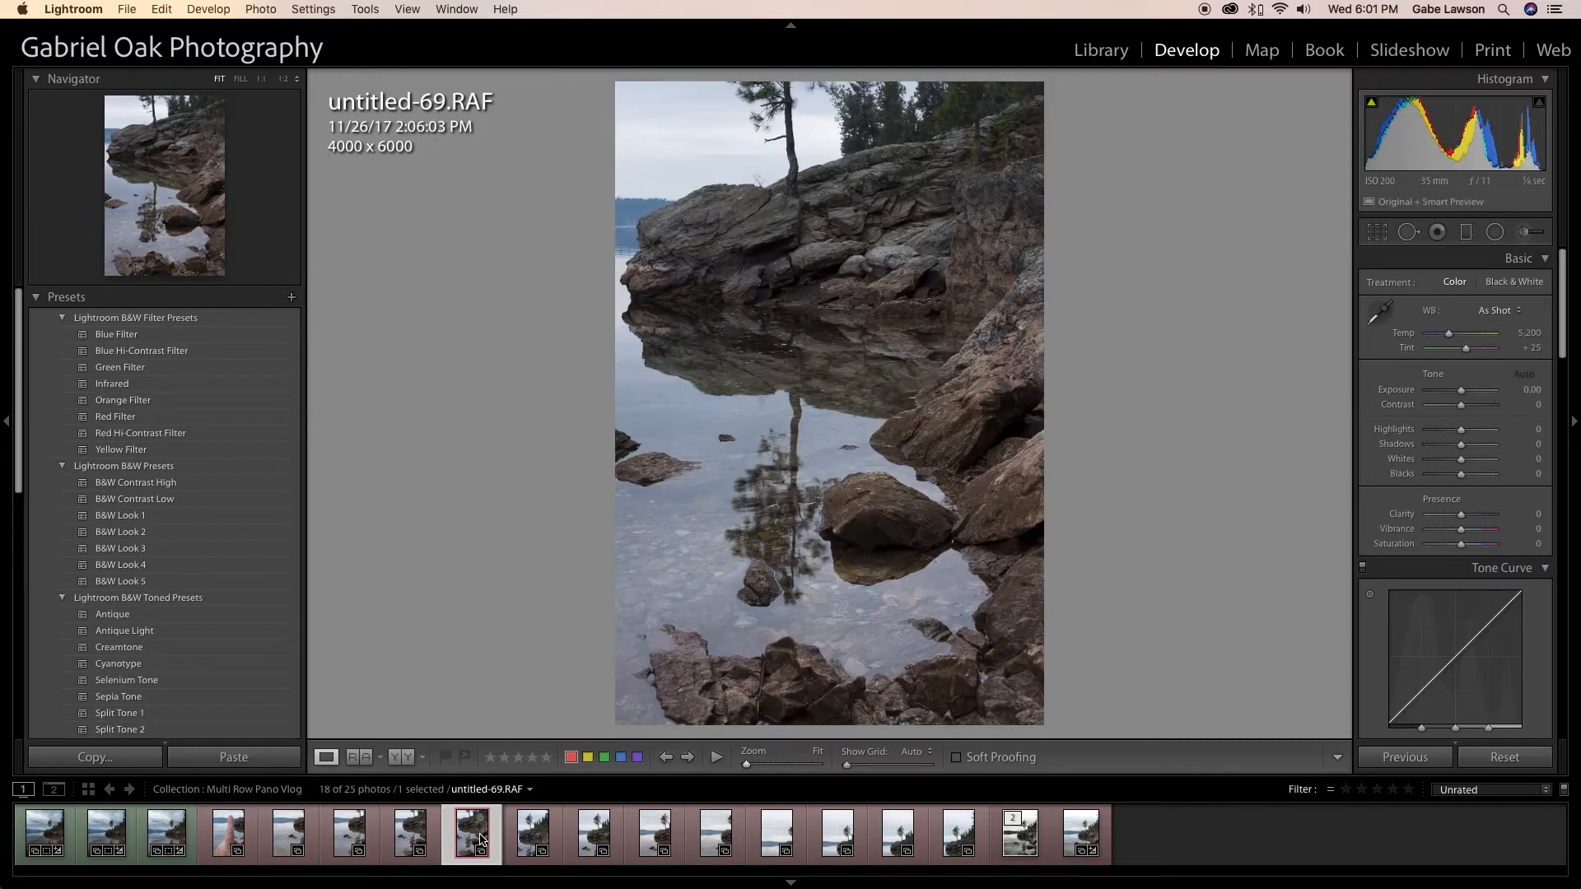
{"action": "left_click", "coordinate": [531, 837]}
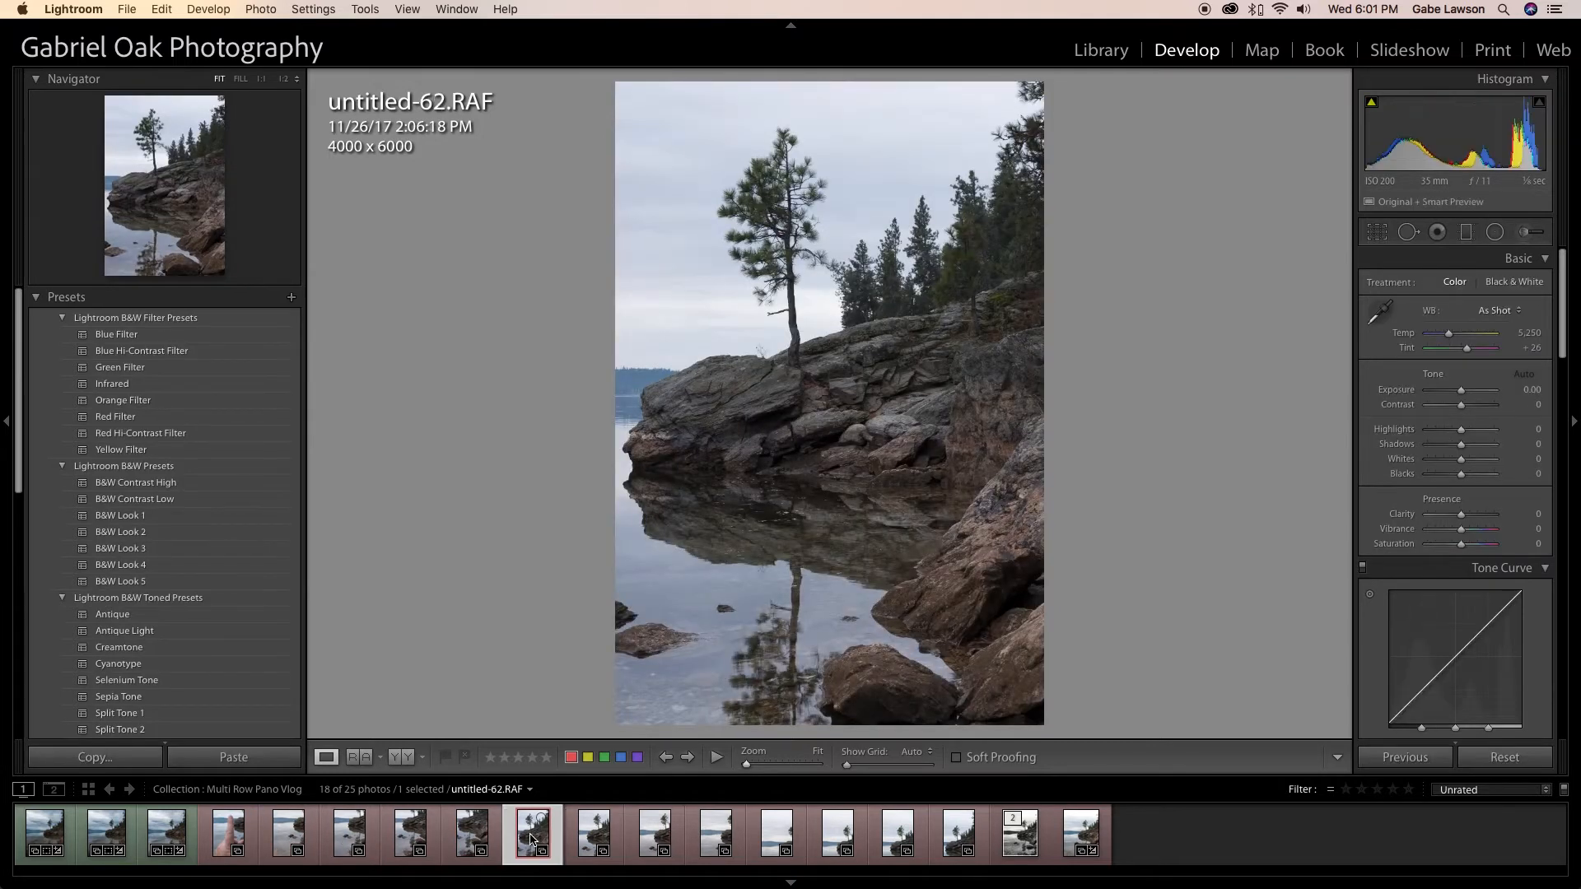
{"action": "left_click", "coordinate": [653, 844]}
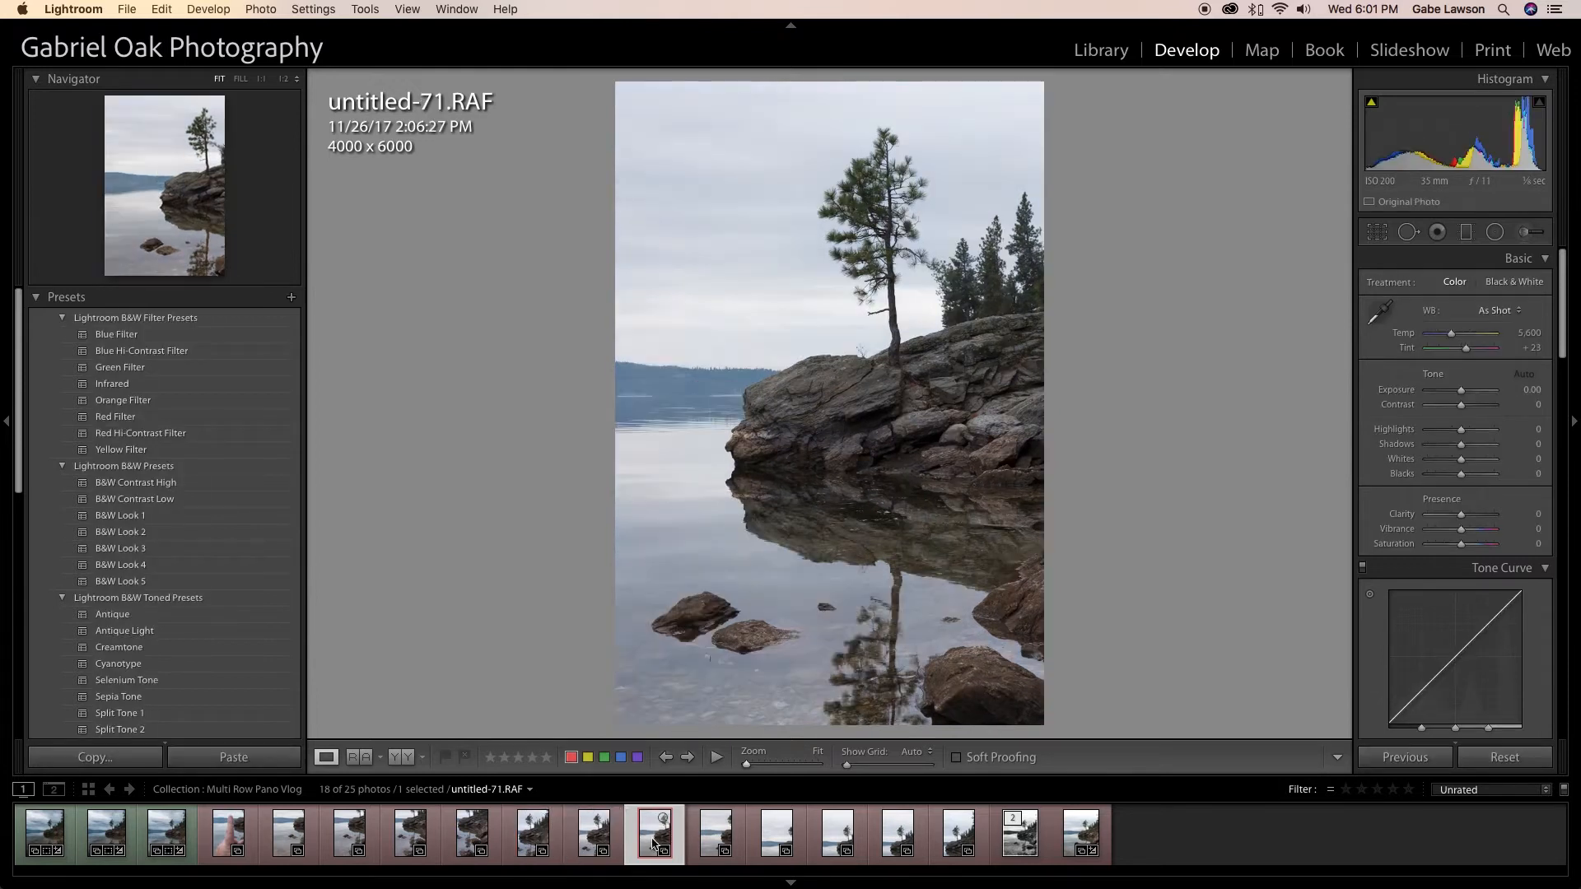
{"action": "left_click", "coordinate": [715, 835]}
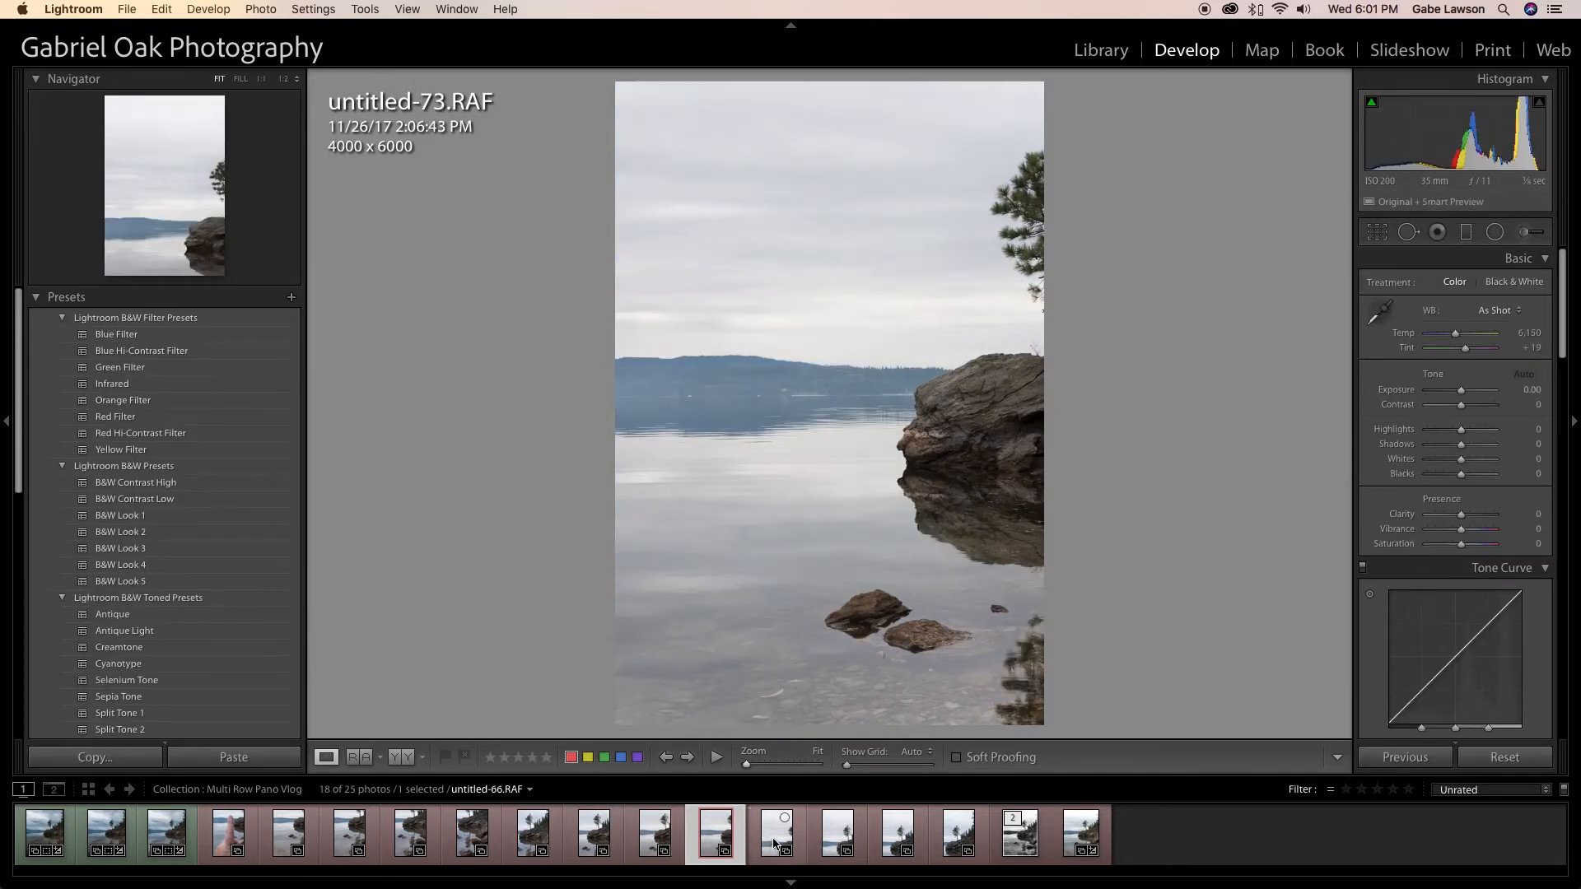
{"action": "left_click", "coordinate": [777, 835]}
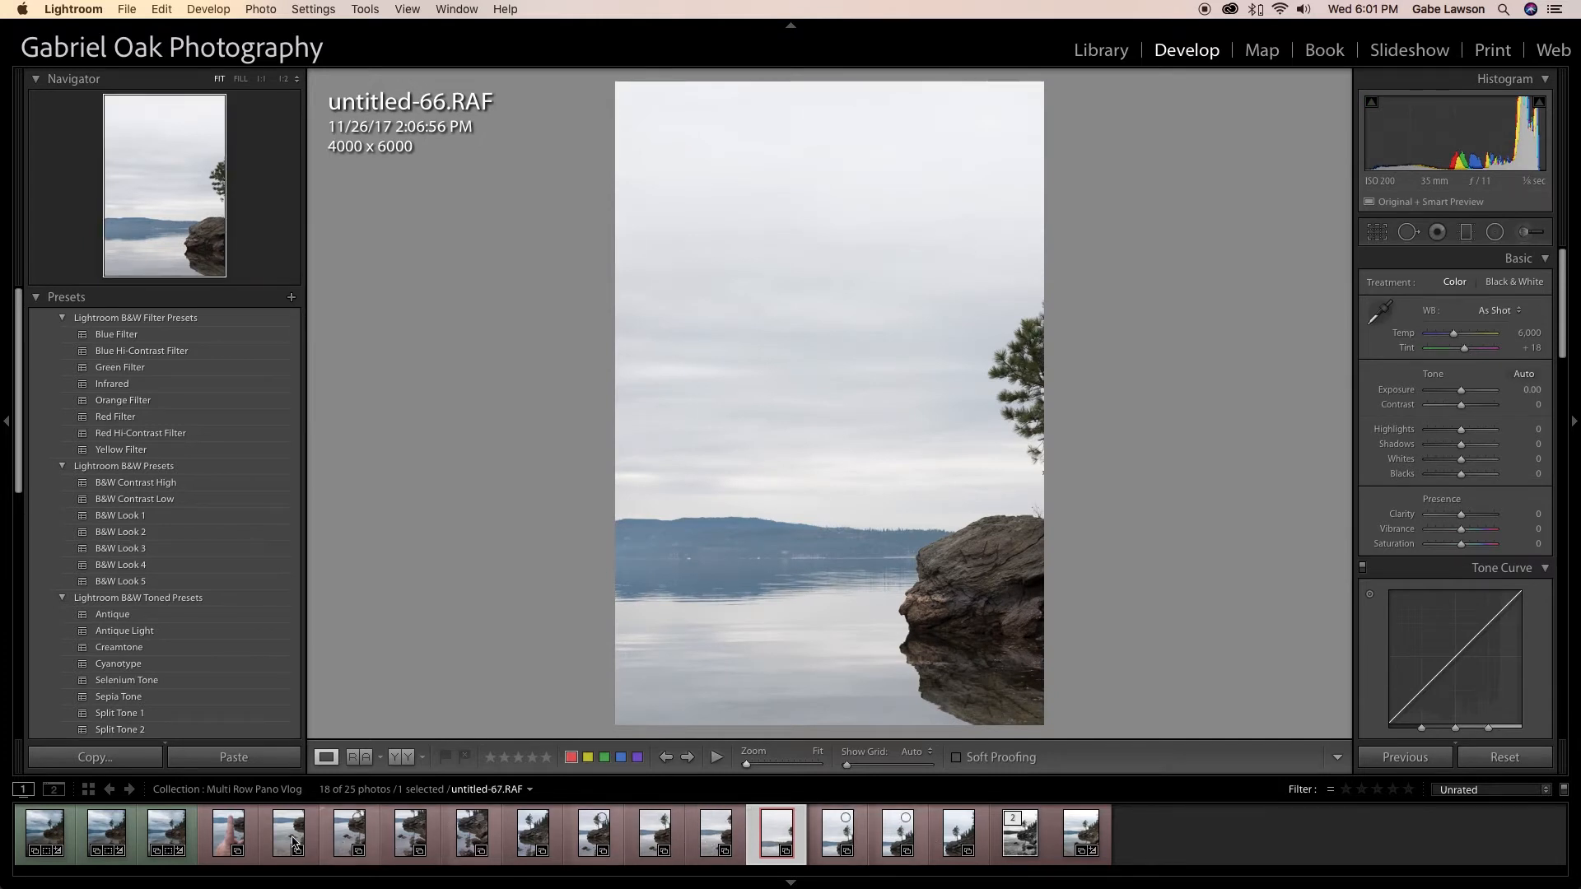
{"action": "left_click", "coordinate": [288, 836]}
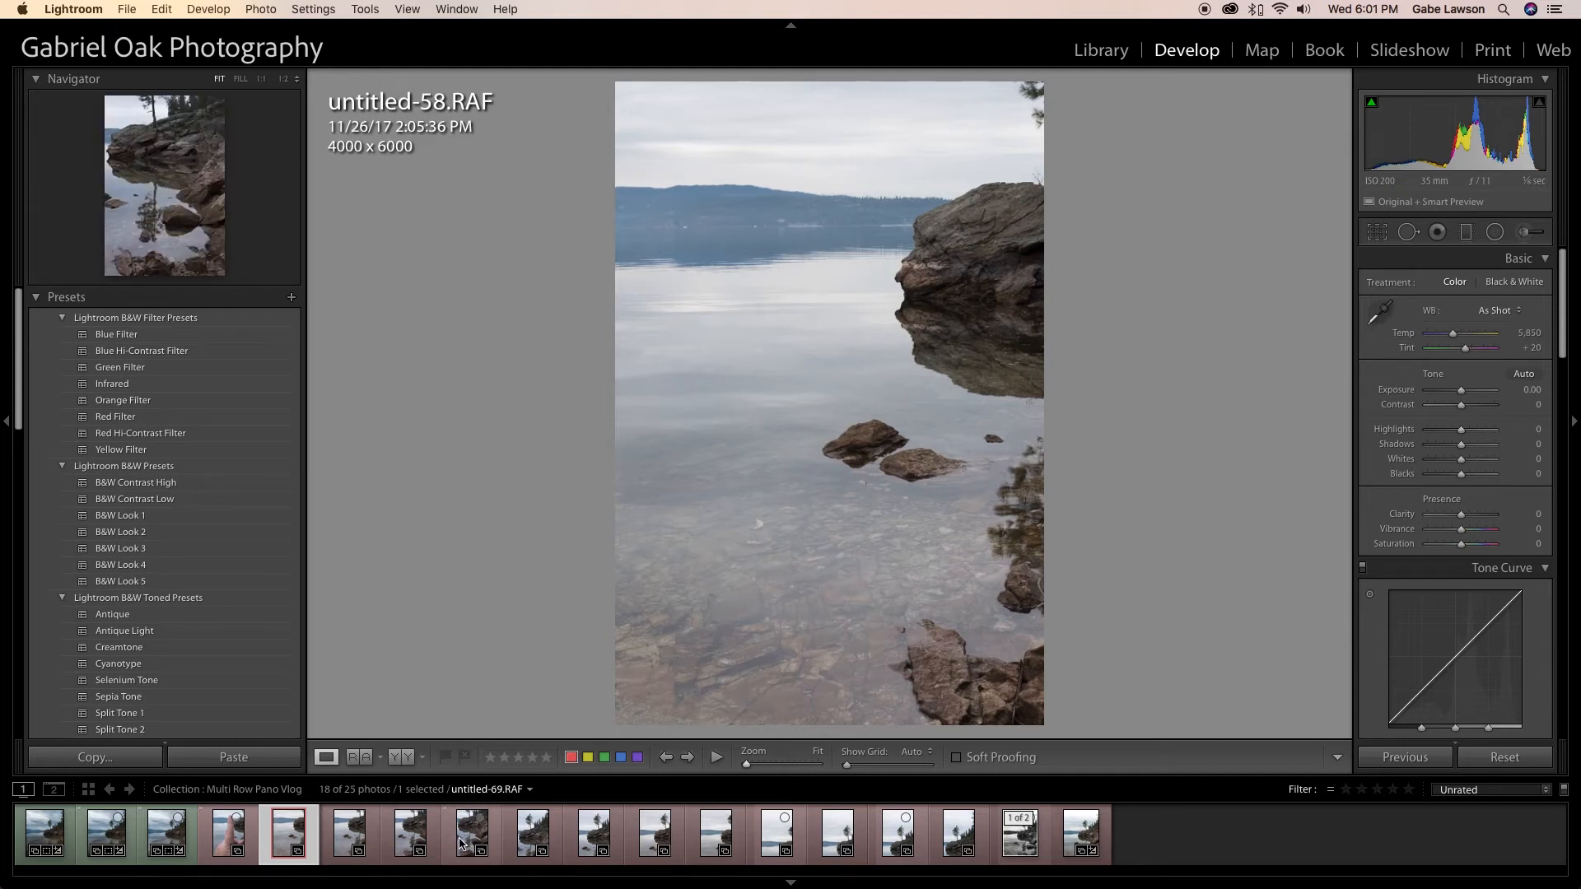
Shift-select the four shore frames and send them to Photo Merge > Panorama.
{"action": "left_click", "coordinate": [469, 842]}
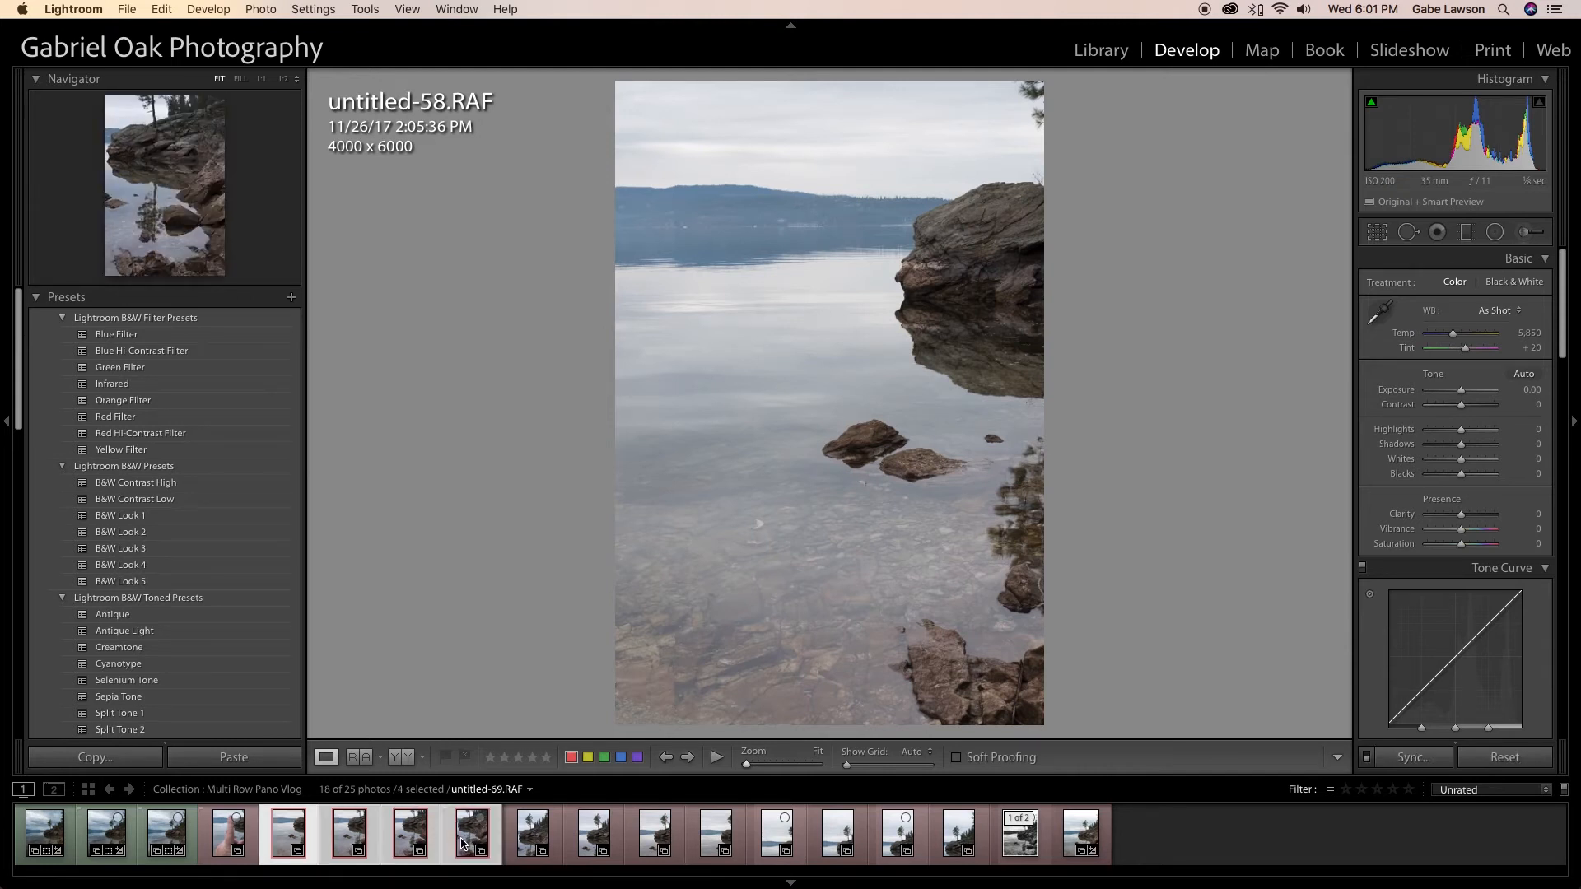
{"action": "right_click", "coordinate": [466, 840]}
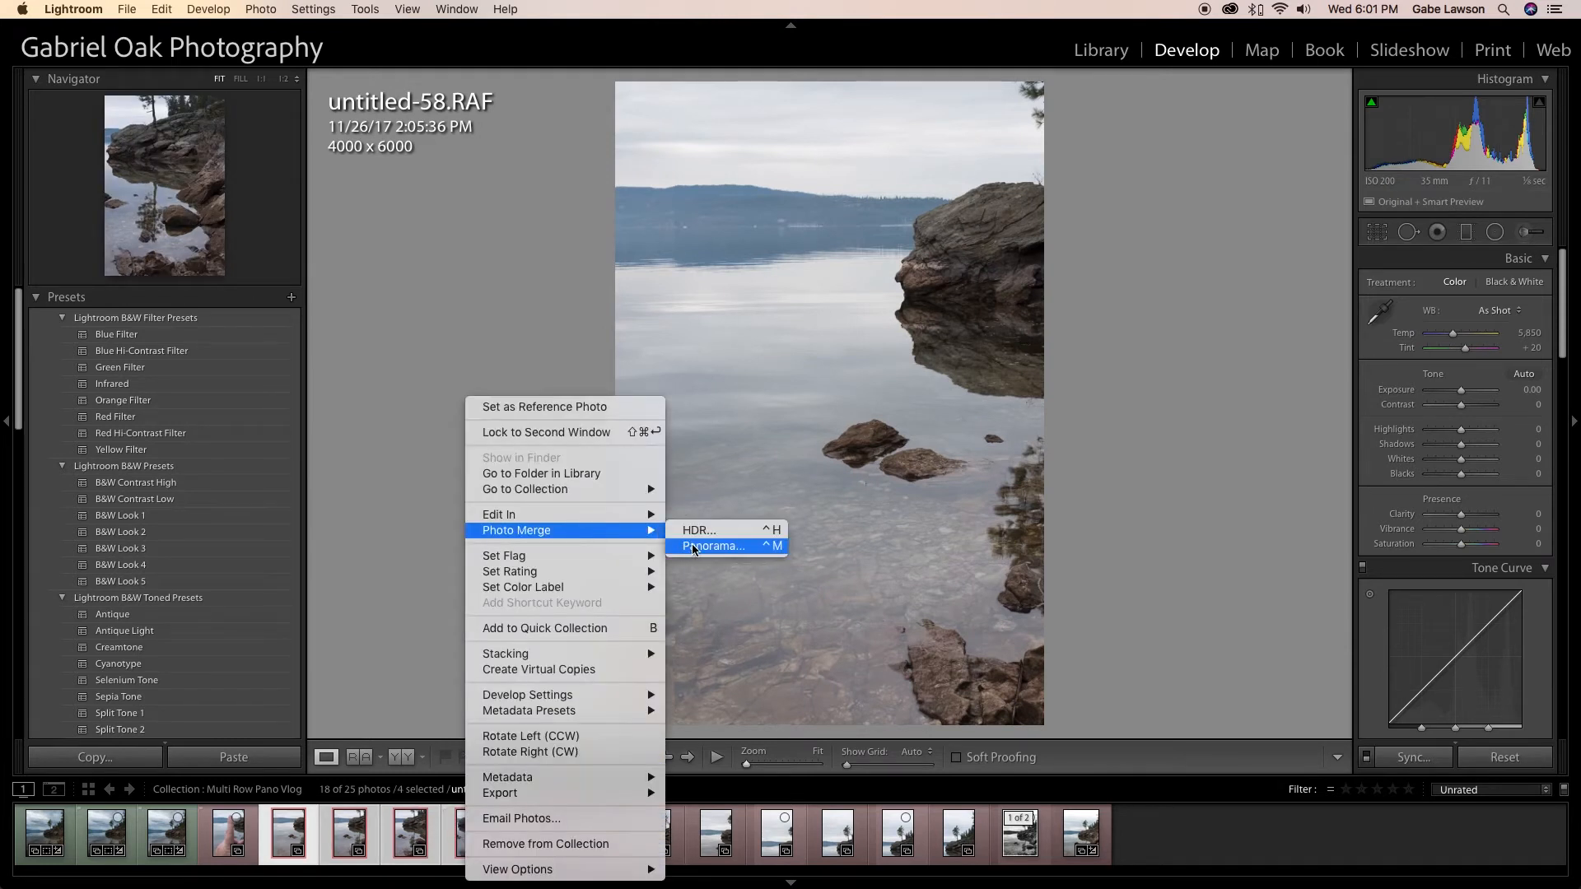
{"action": "left_click", "coordinate": [713, 546]}
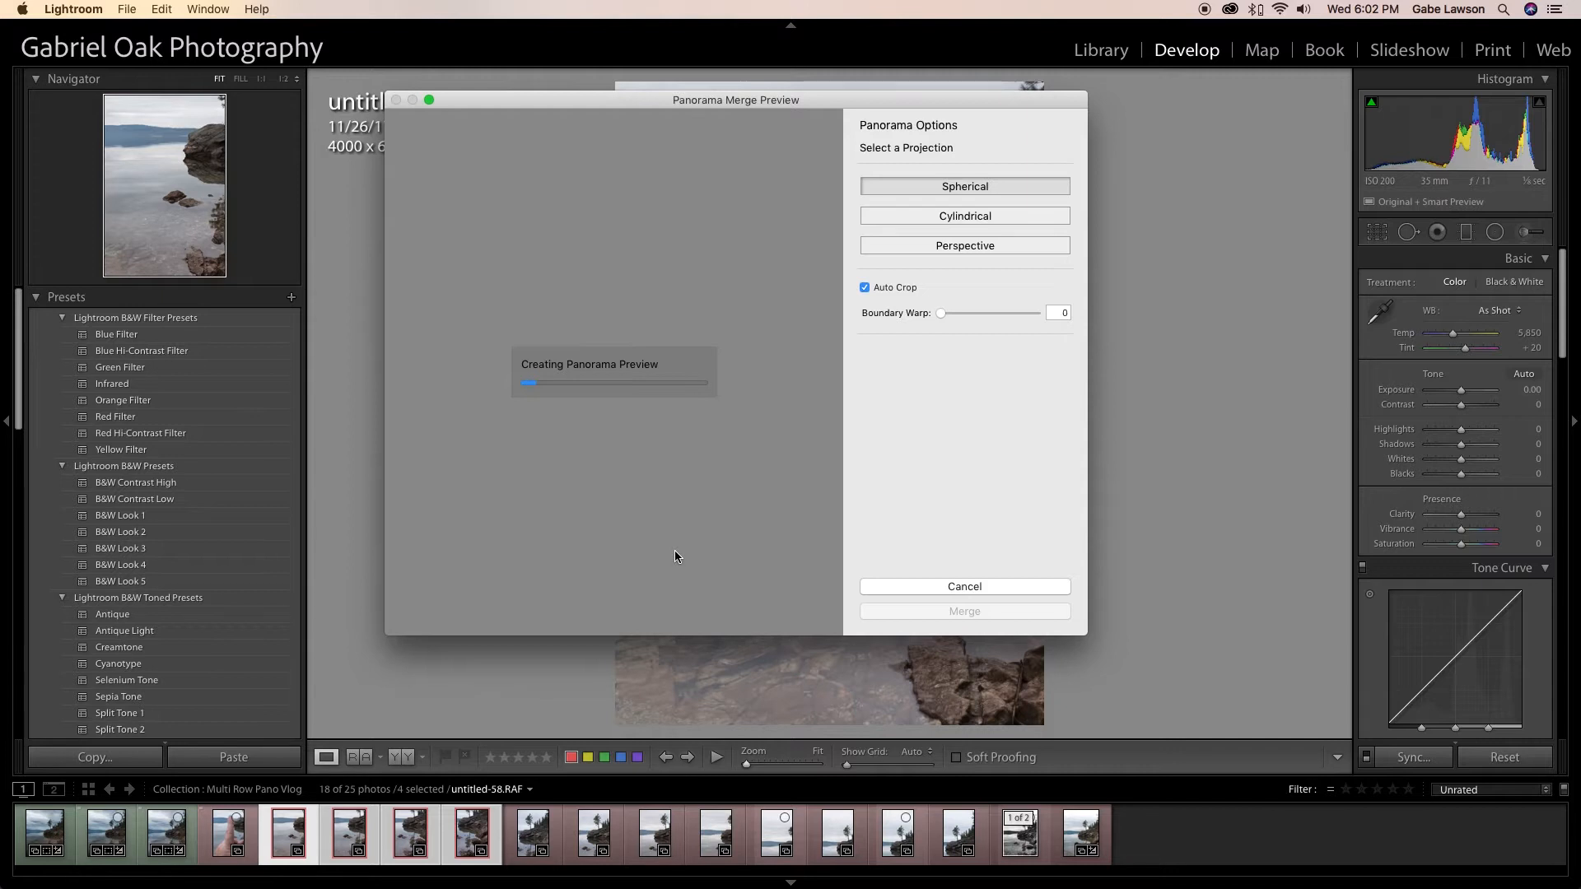
{"action": "mouse_move", "coordinate": [786, 546]}
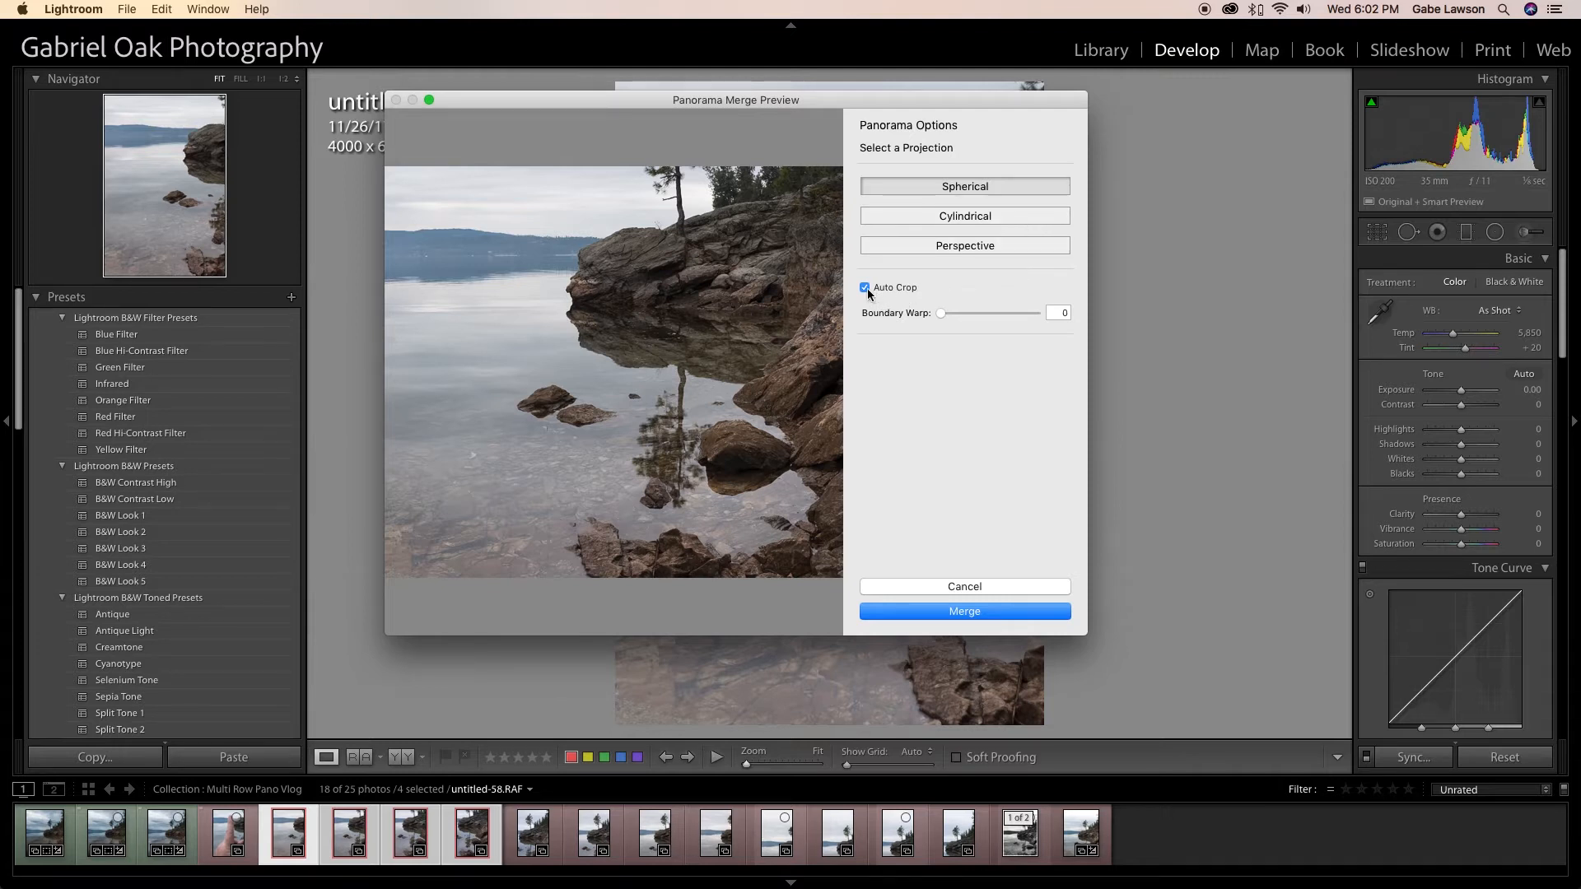
Toggle Auto Crop off and back on with Spherical projection, then merge.
{"action": "left_click", "coordinate": [864, 287]}
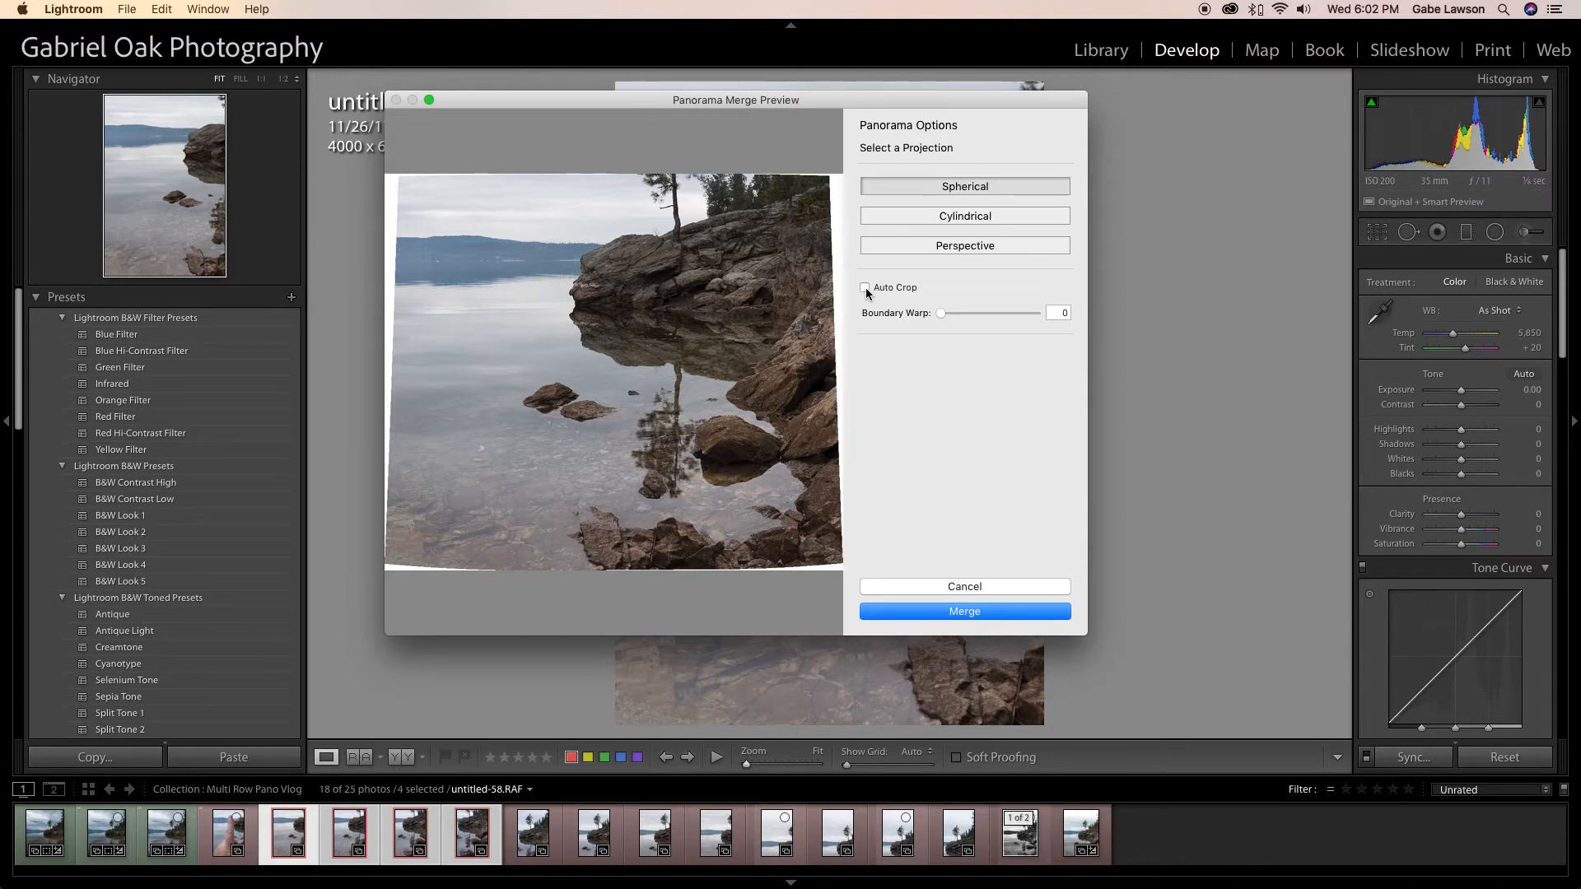
{"action": "left_click", "coordinate": [865, 287]}
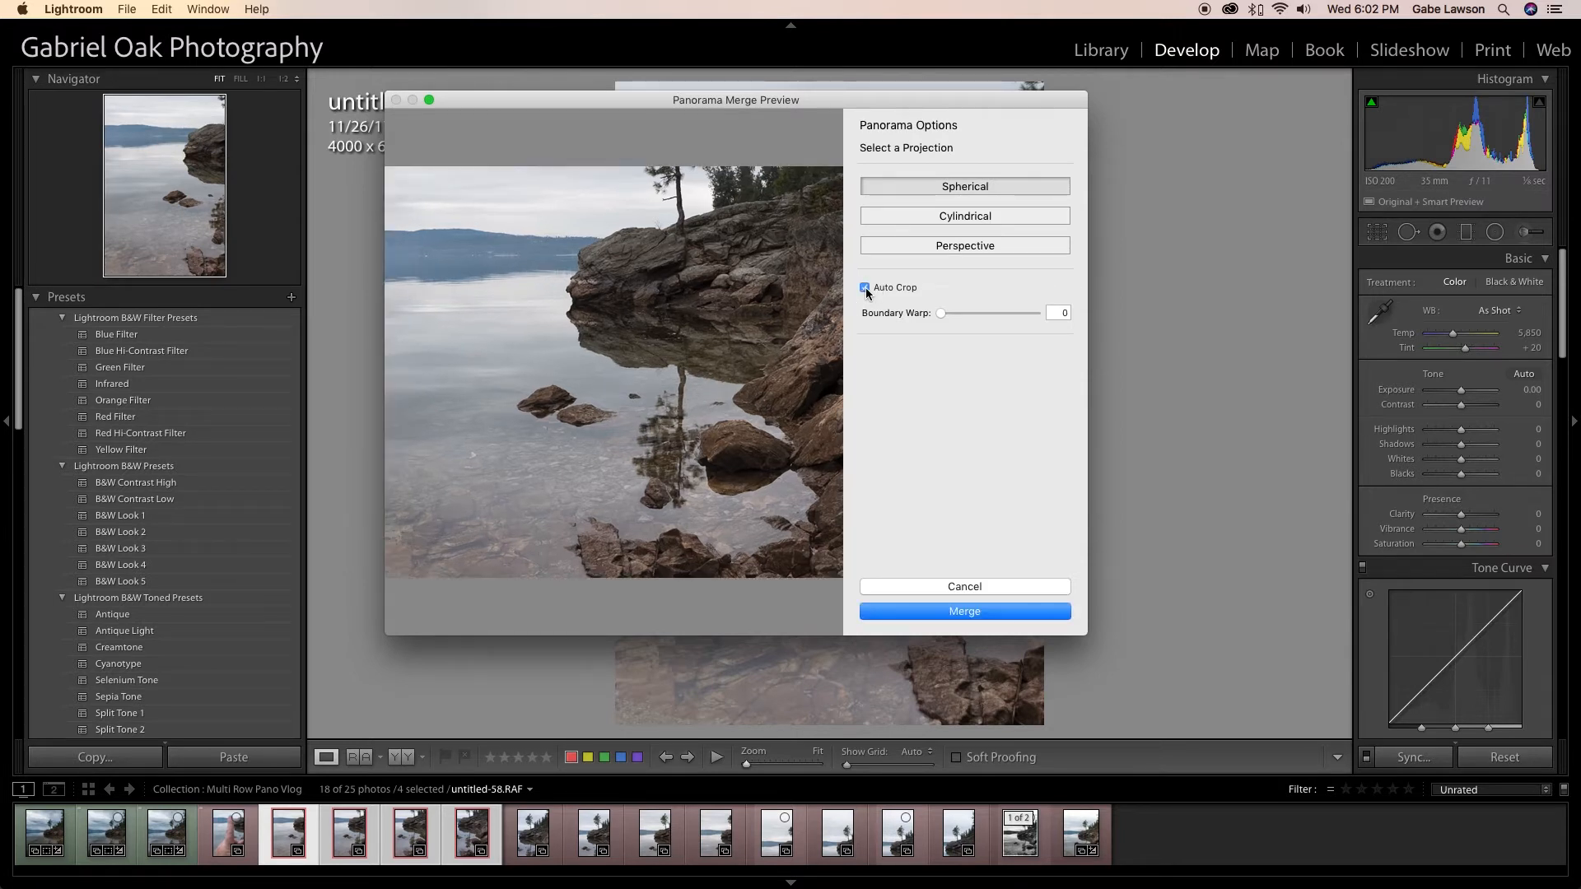
{"action": "left_click", "coordinate": [965, 611]}
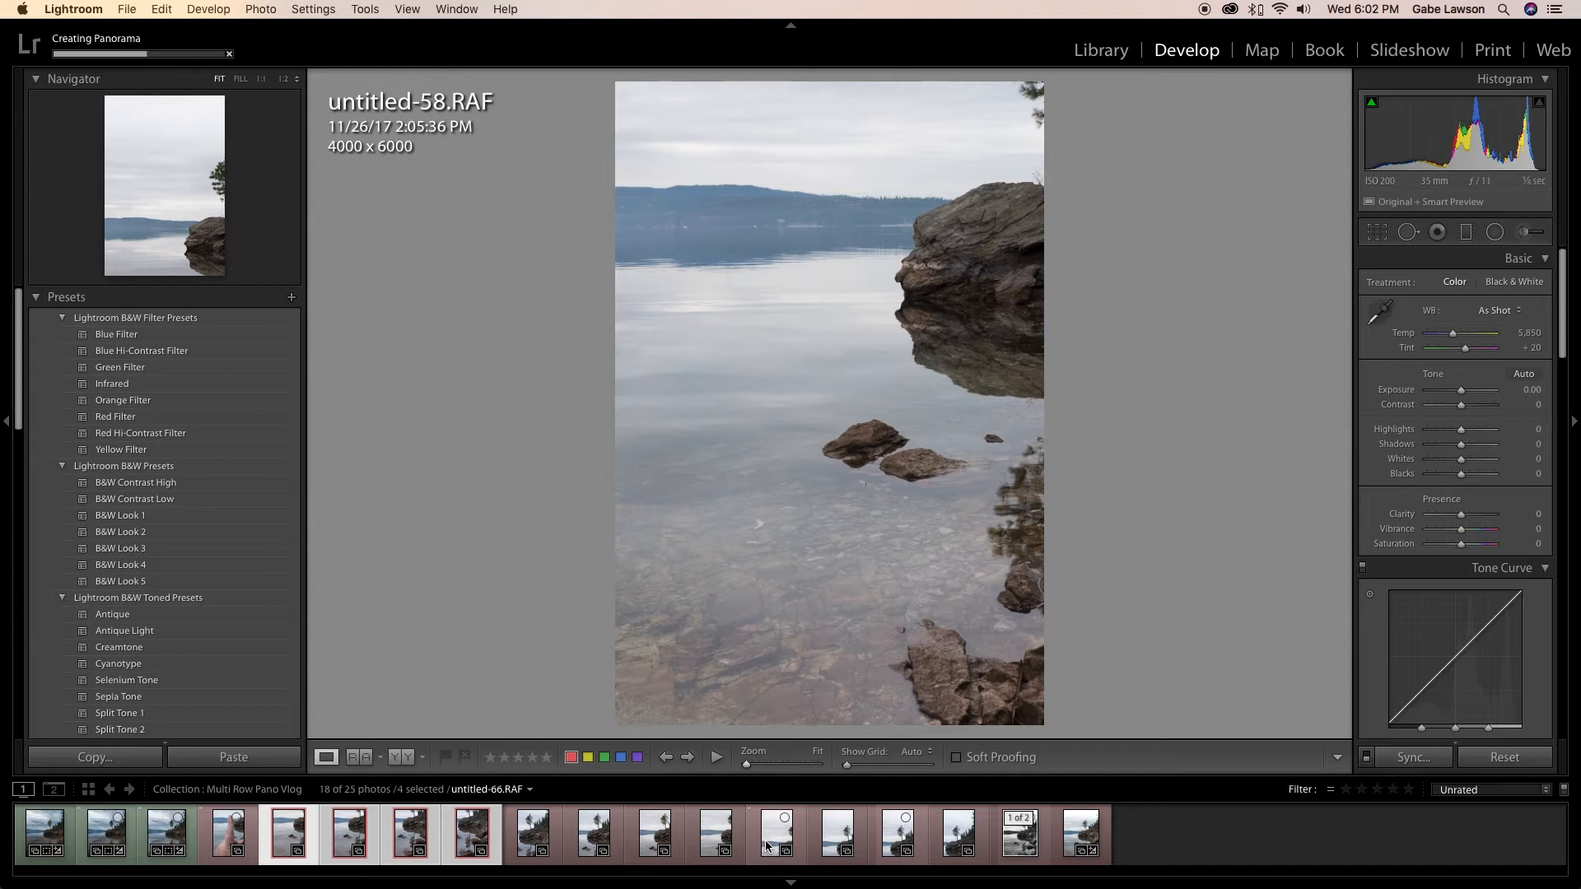
Preview each of the three Pano-2 DNG panoramas, then select all three.
{"action": "left_click", "coordinate": [533, 833]}
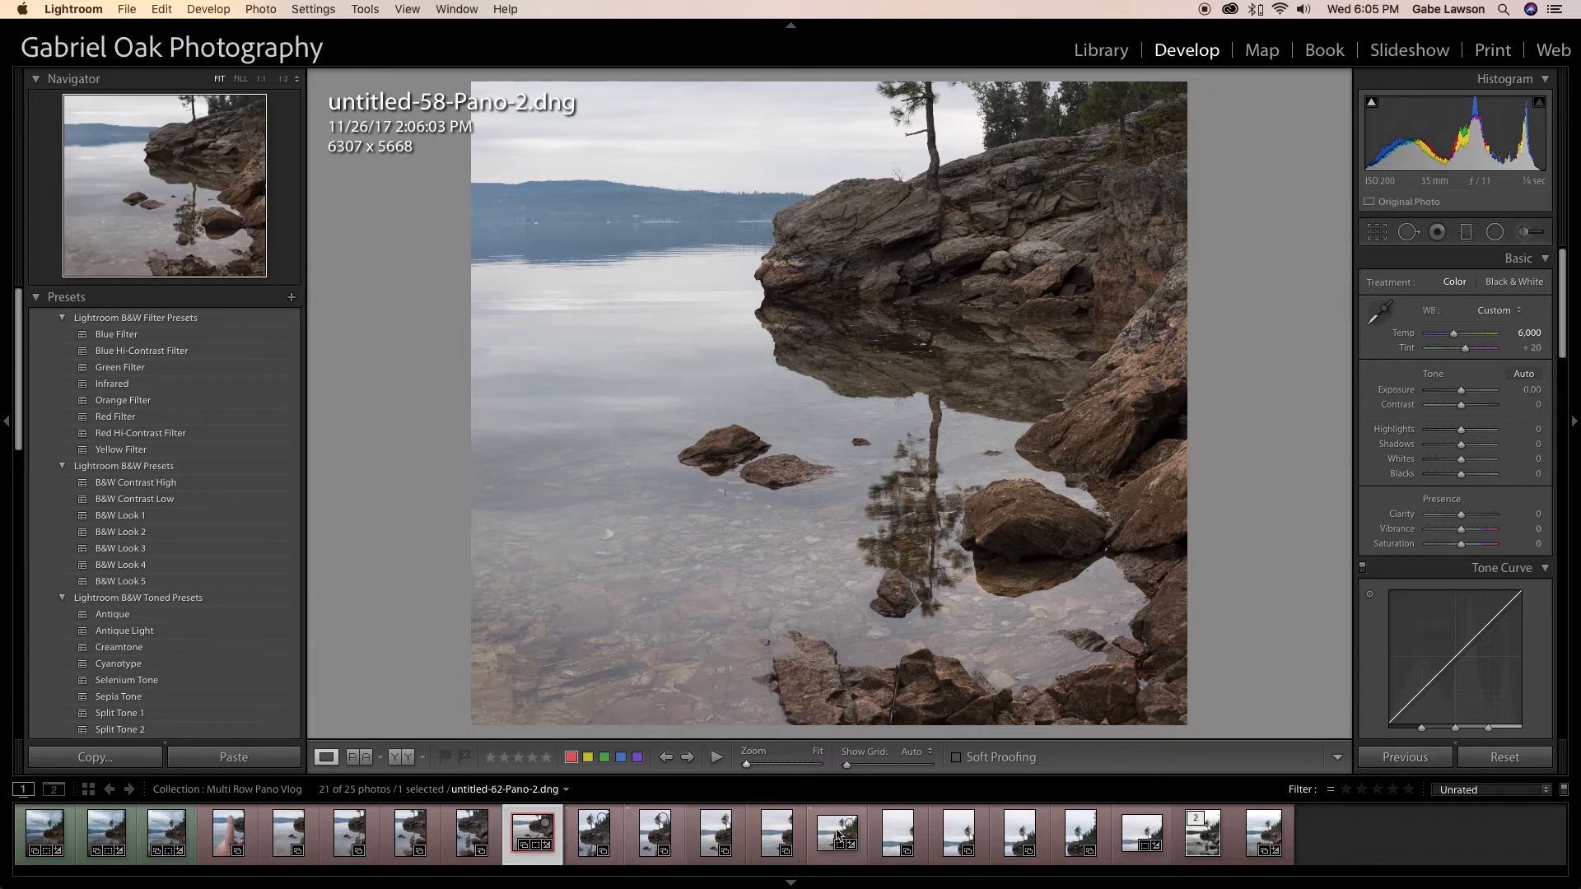
{"action": "left_click", "coordinate": [837, 835]}
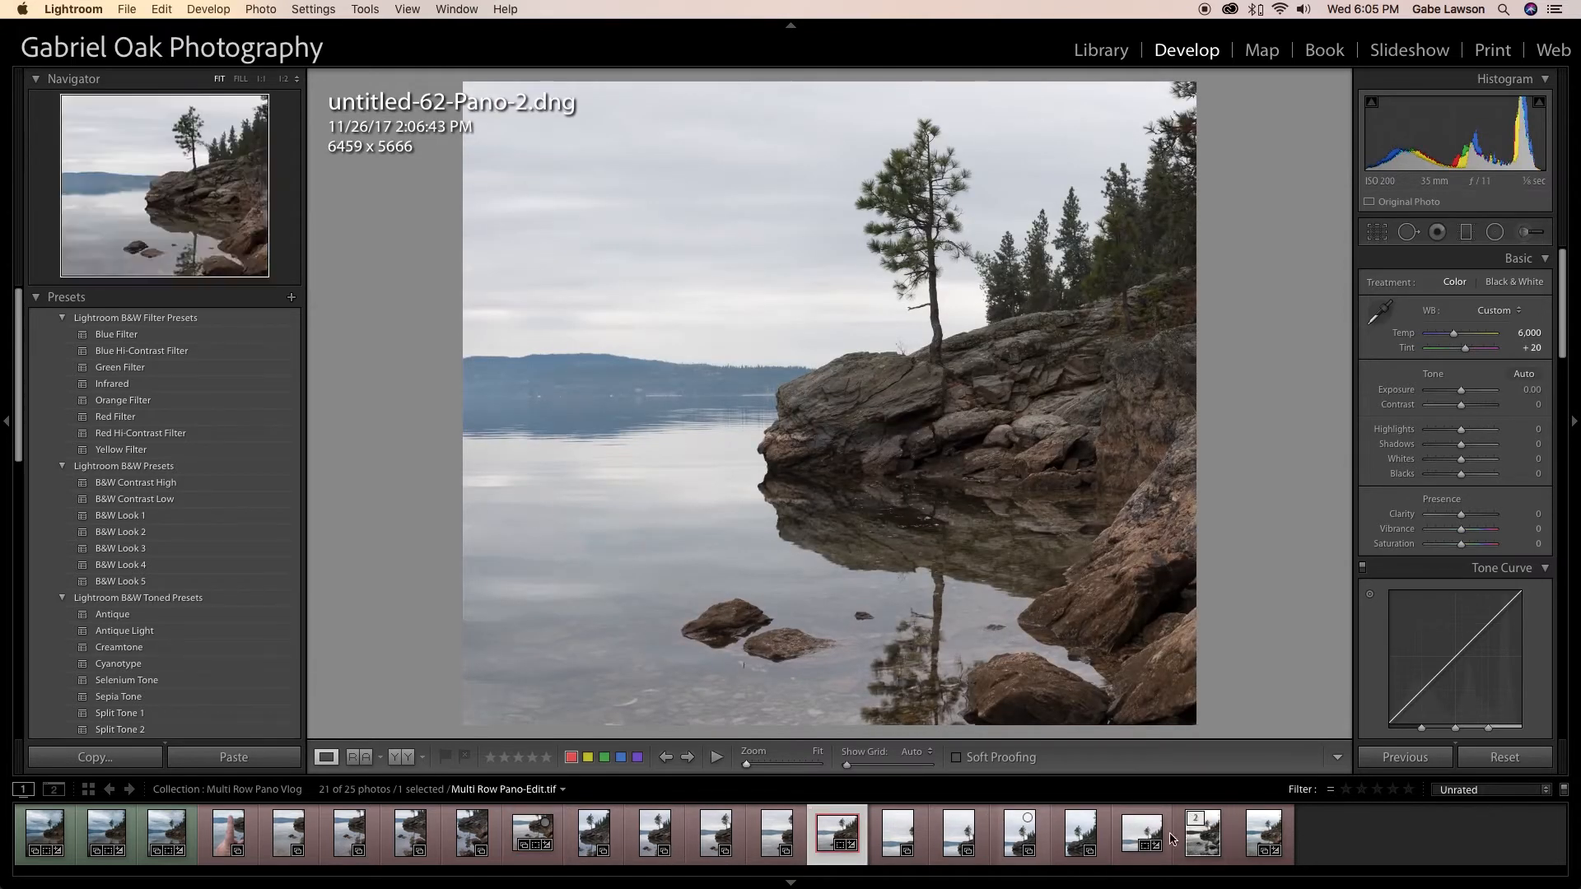
{"action": "left_click", "coordinate": [1142, 835]}
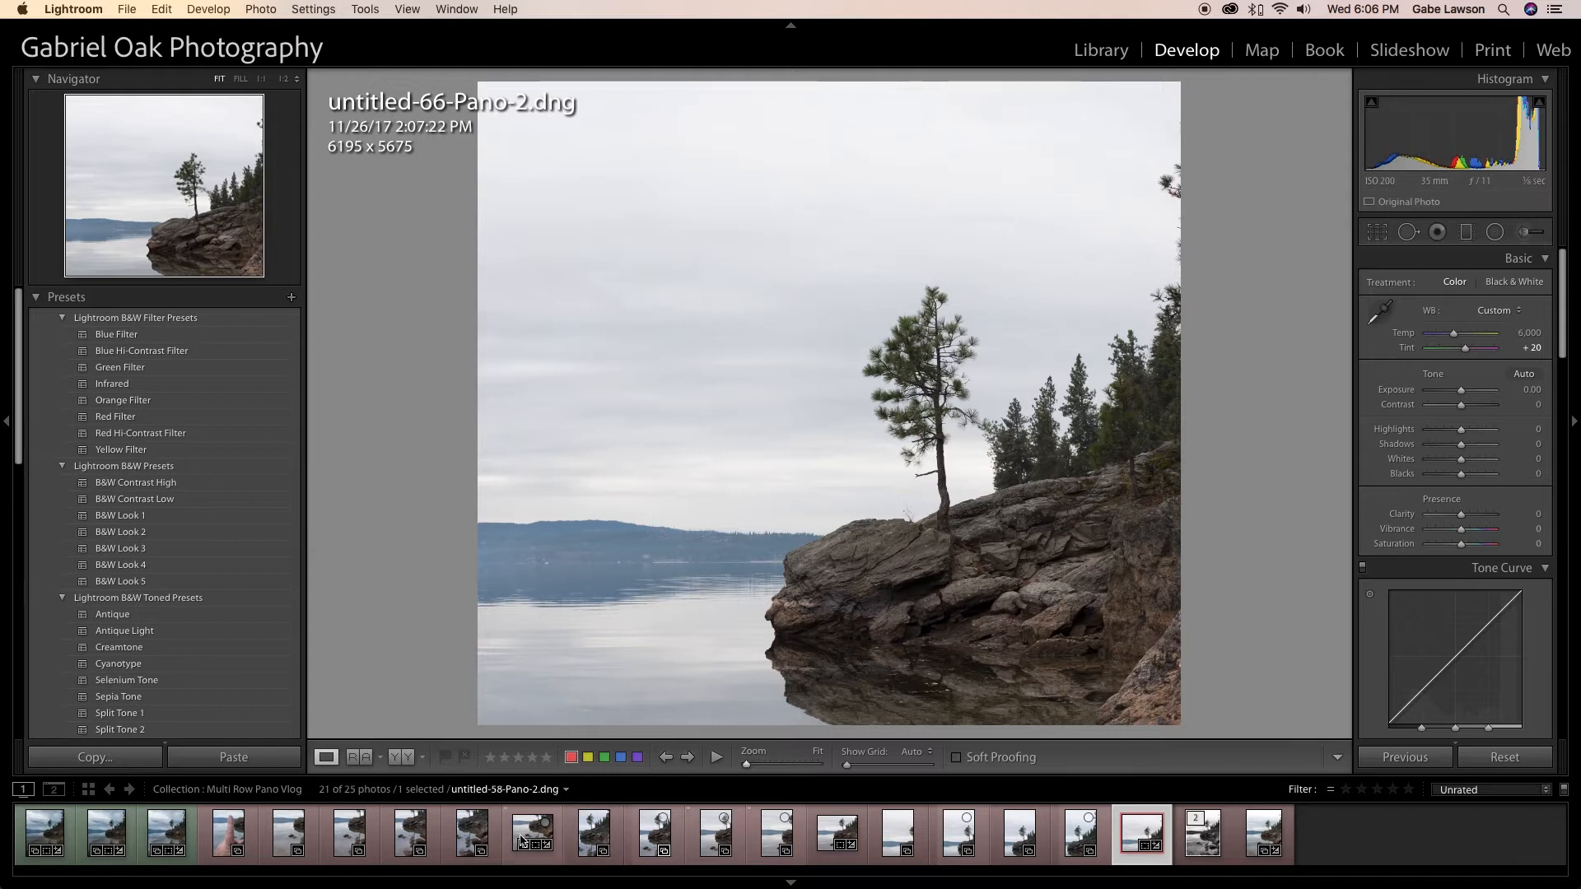
{"action": "left_click", "coordinate": [531, 845]}
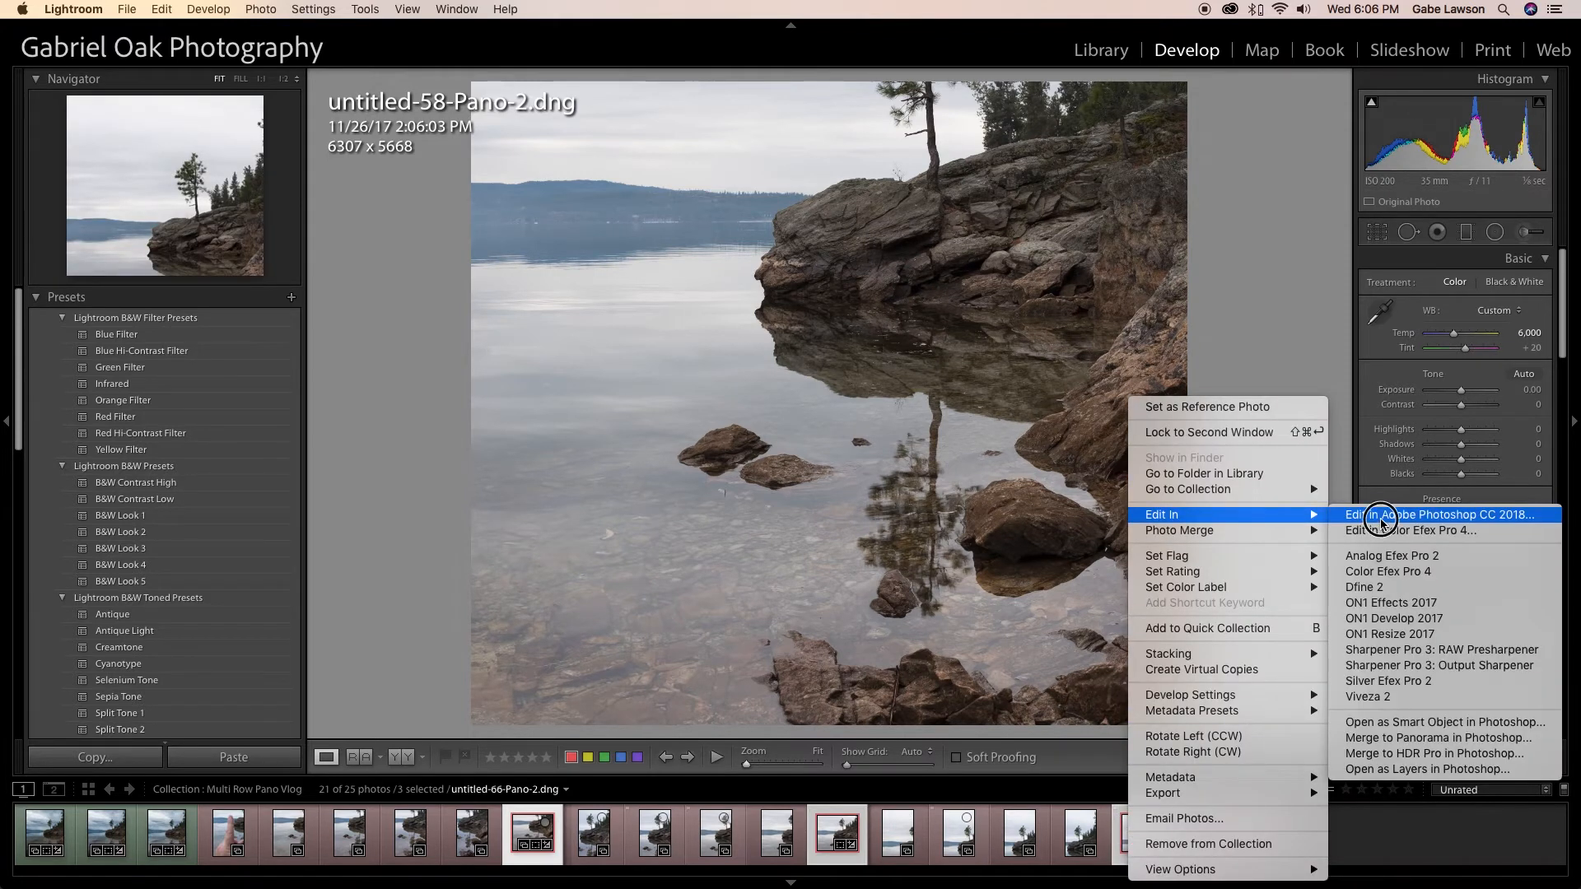
{"action": "left_click", "coordinate": [1380, 515]}
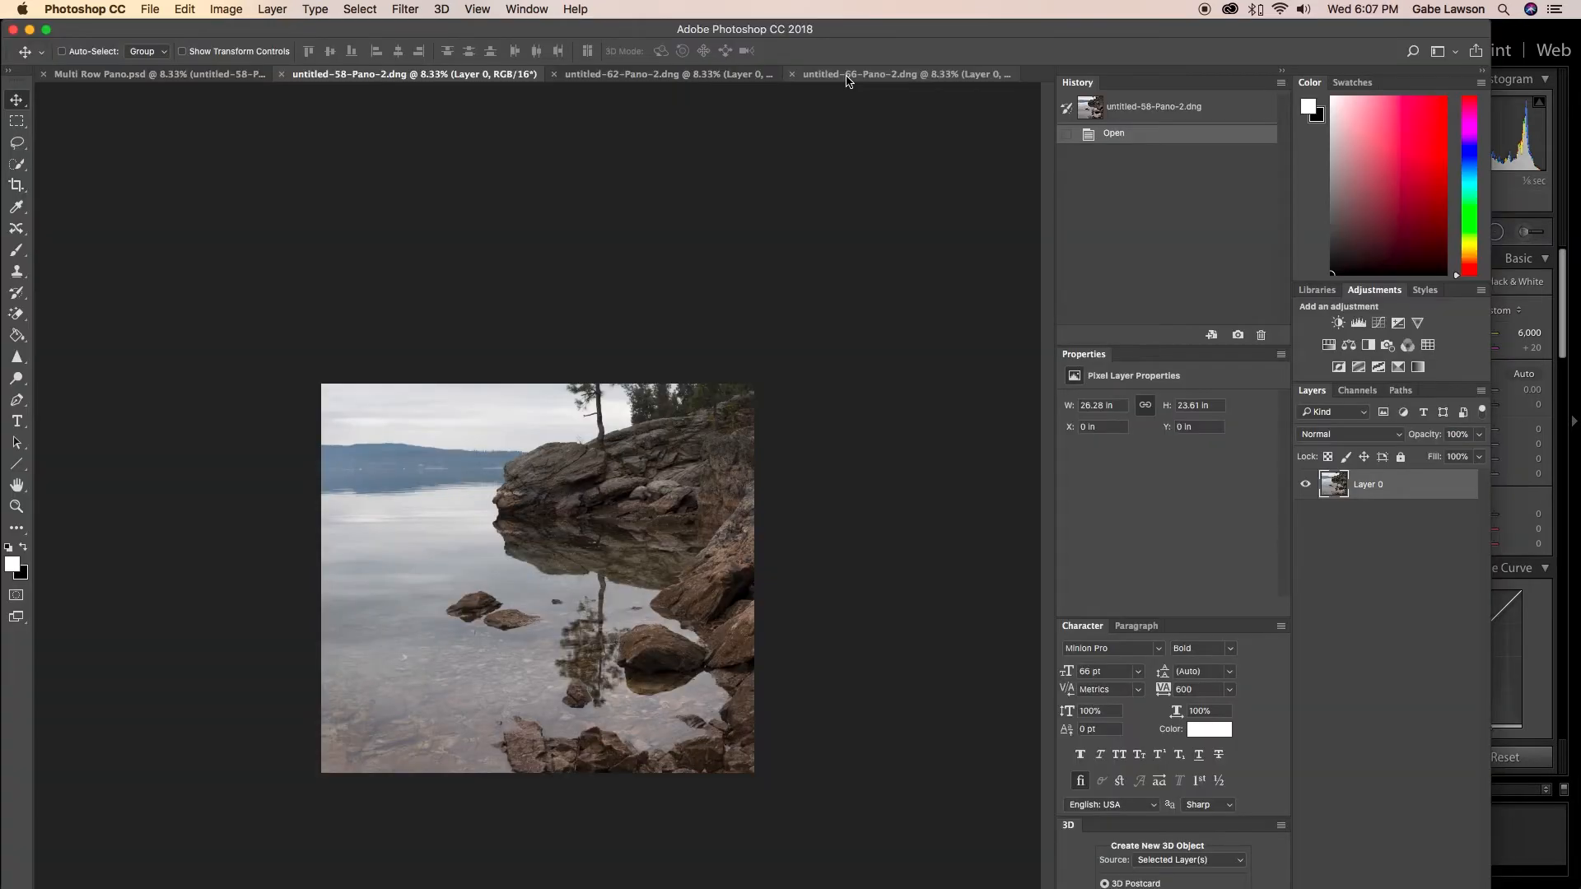
{"action": "mouse_move", "coordinate": [850, 83]}
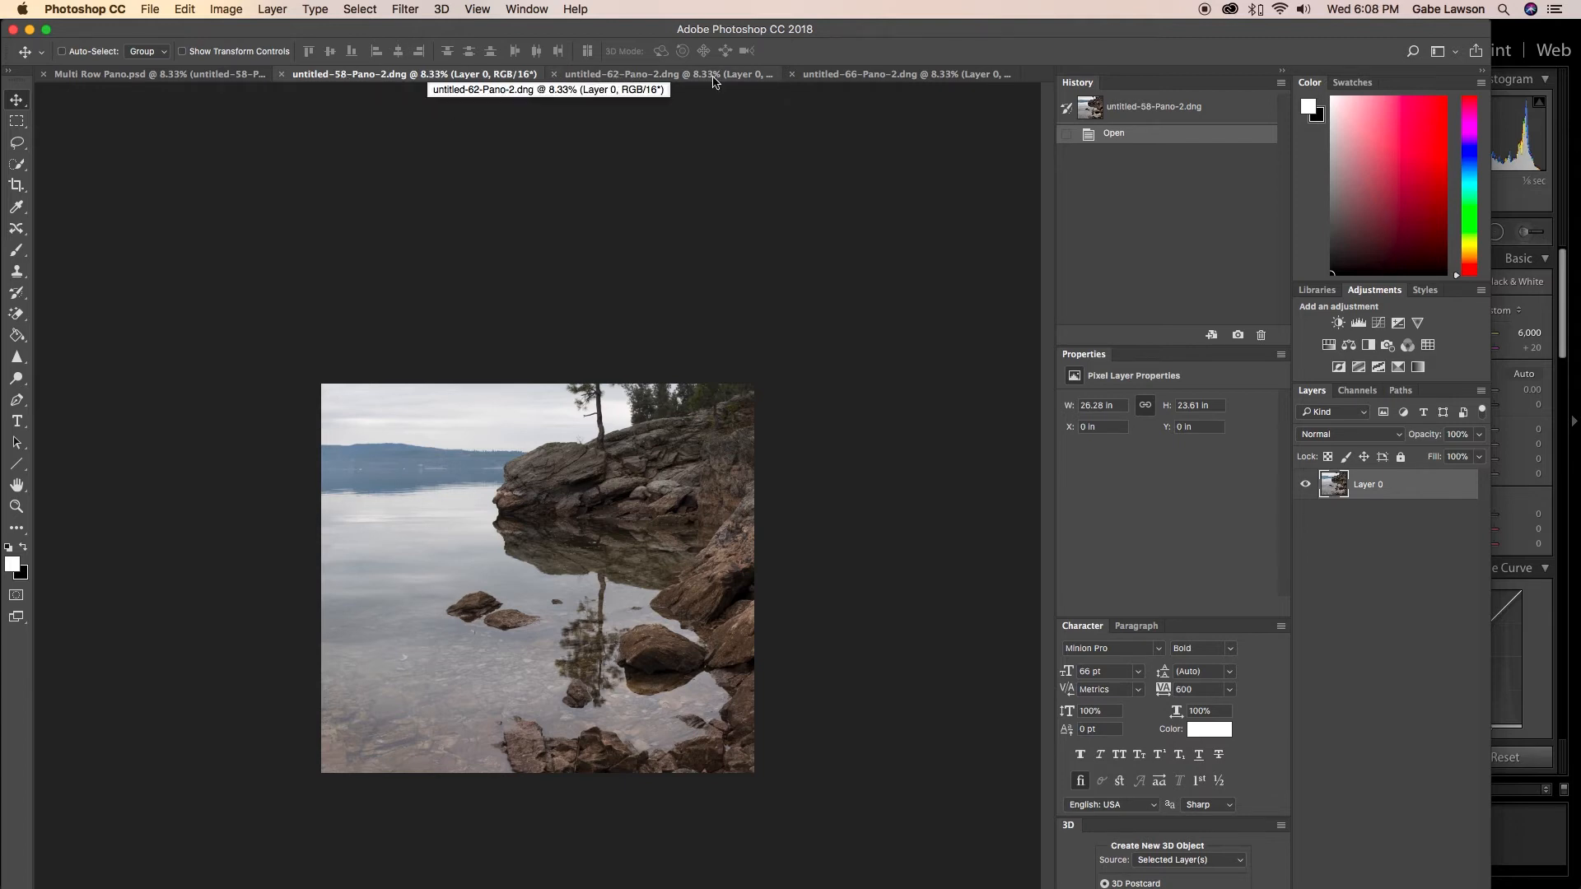
{"action": "left_click", "coordinate": [895, 73]}
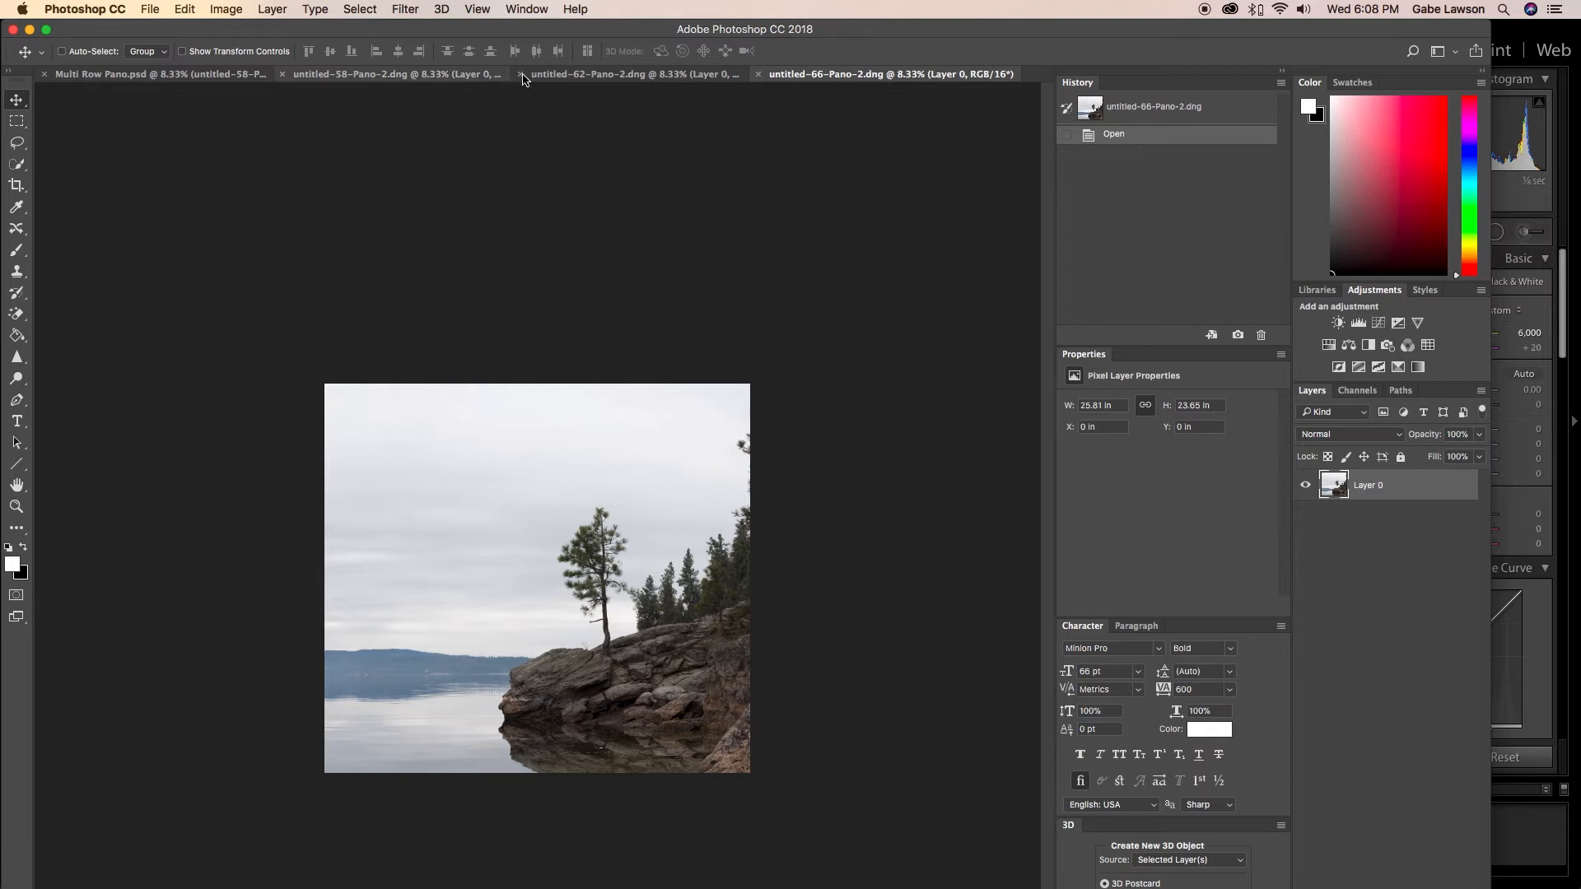
{"action": "left_click", "coordinate": [390, 77]}
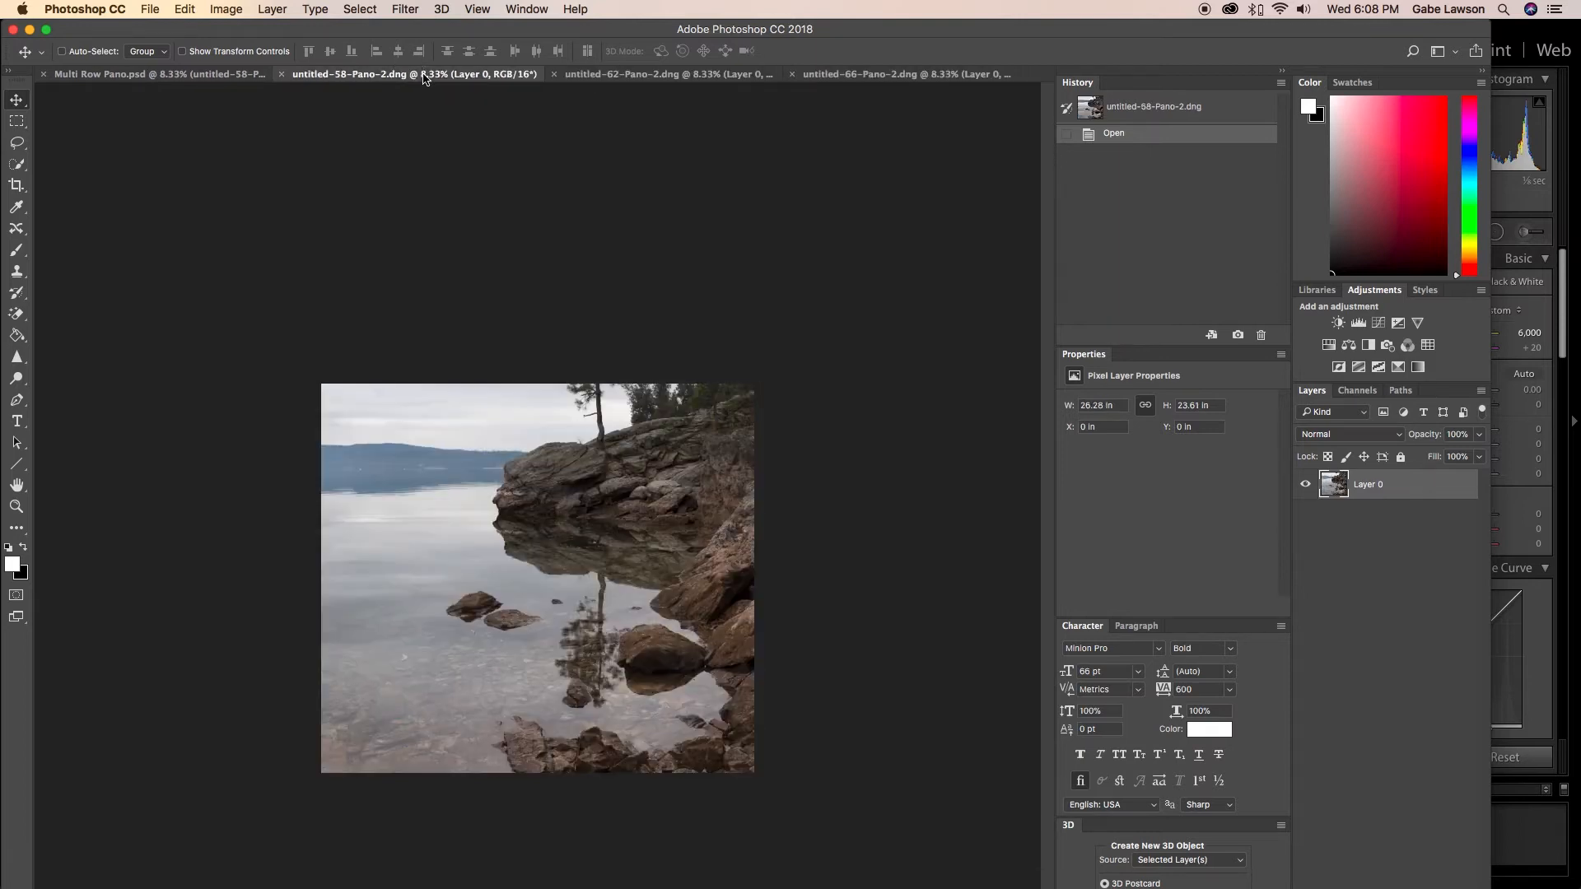
{"action": "left_click", "coordinate": [149, 9]}
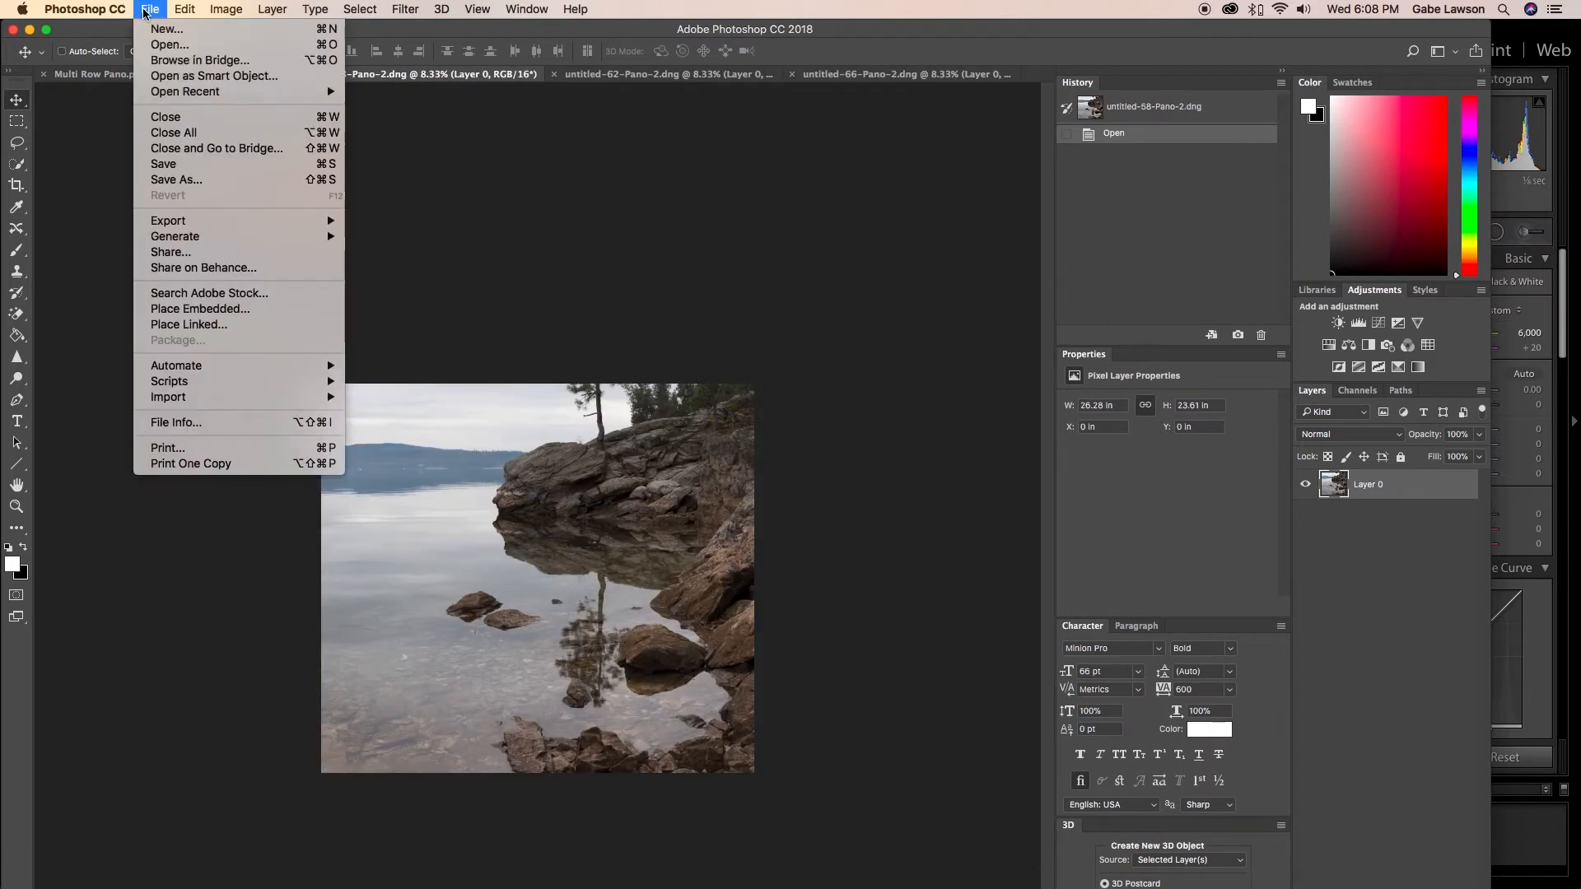
{"action": "mouse_move", "coordinate": [217, 207]}
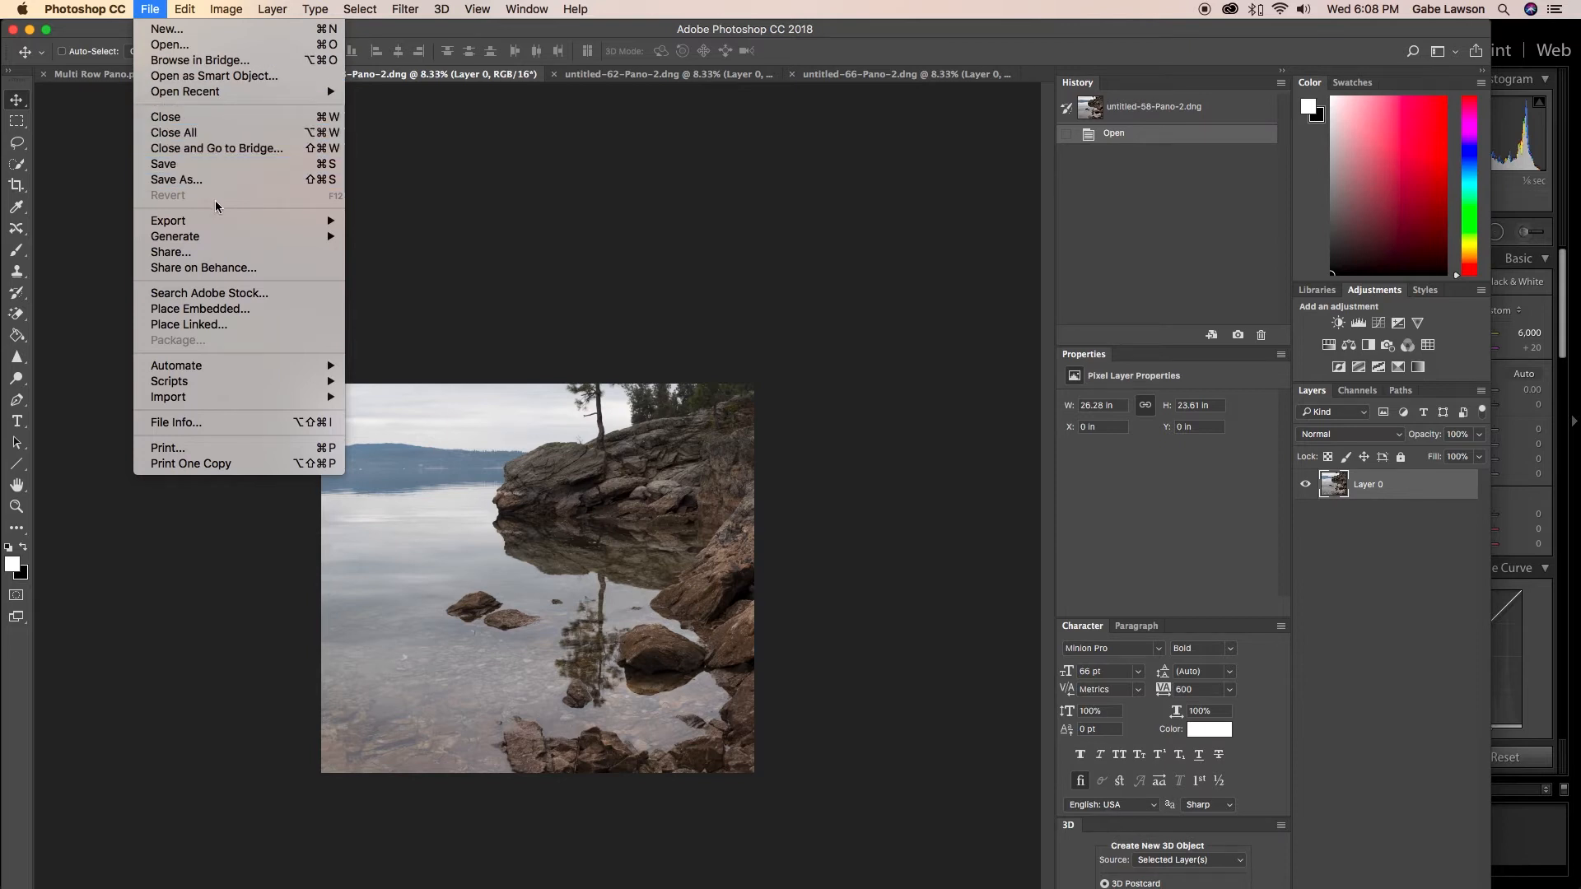
{"action": "mouse_move", "coordinate": [176, 366]}
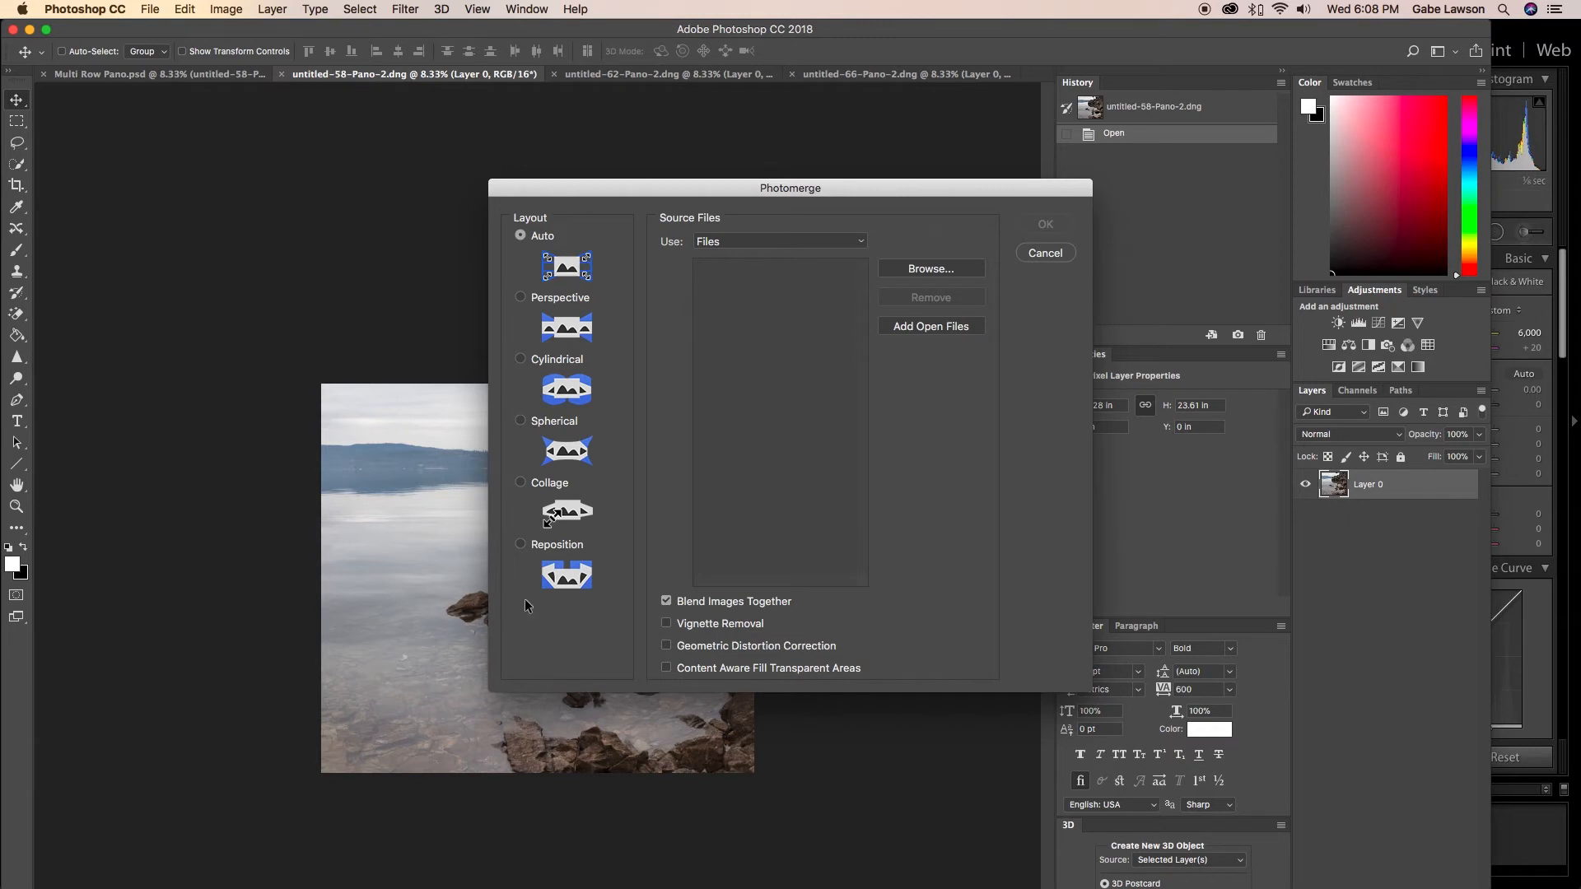
{"action": "mouse_move", "coordinate": [606, 391]}
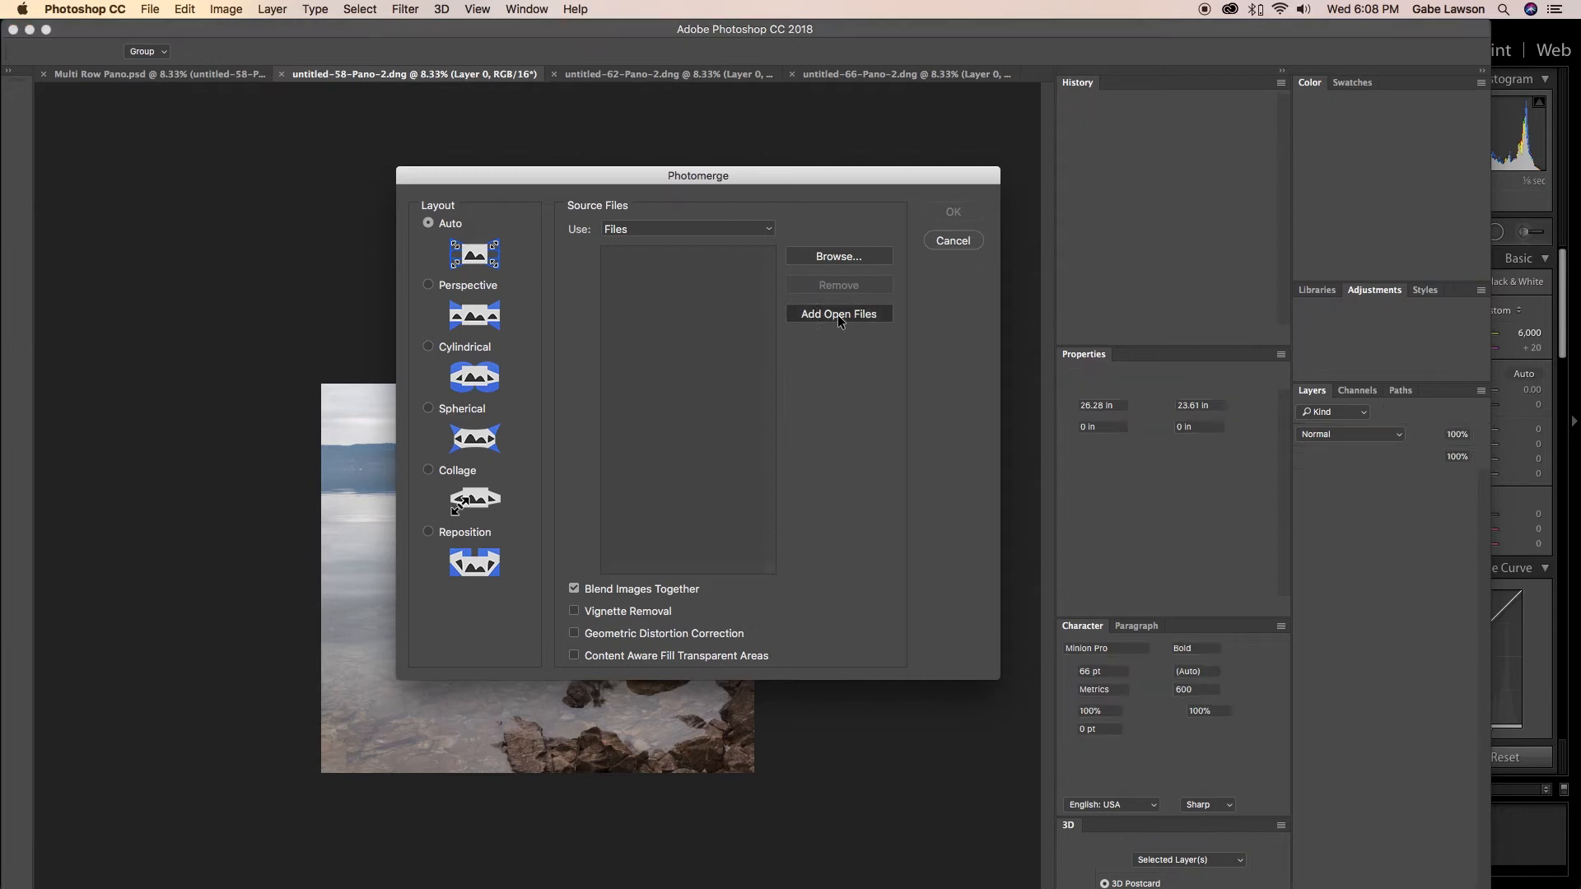
Add the open files as sources and remove Multi Row Pano.psd from the list.
{"action": "left_click", "coordinate": [838, 314]}
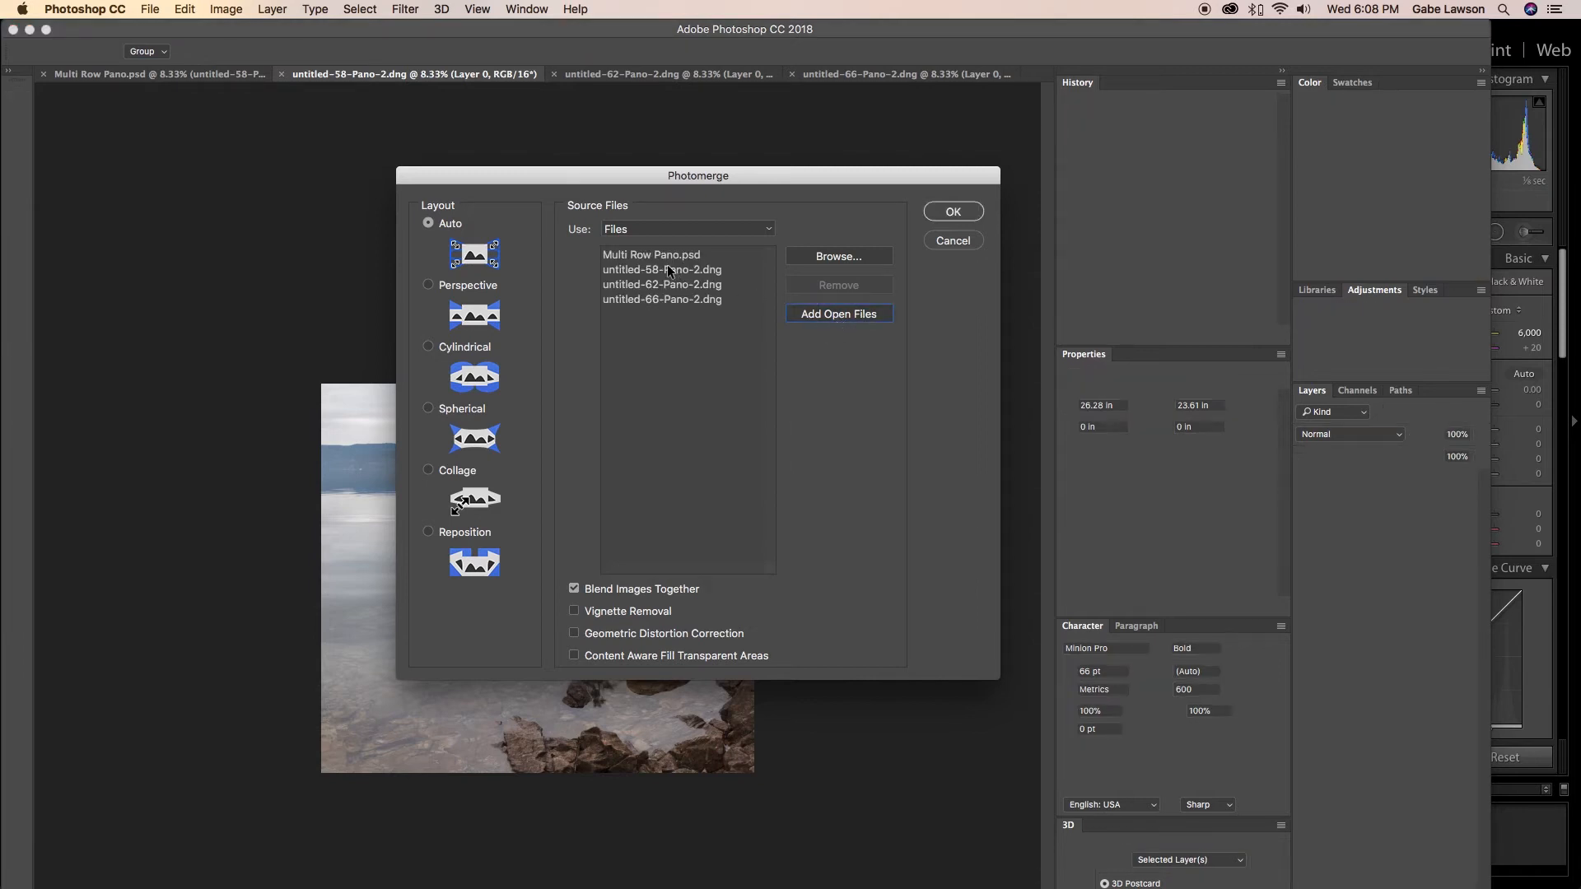
{"action": "left_click", "coordinate": [652, 254]}
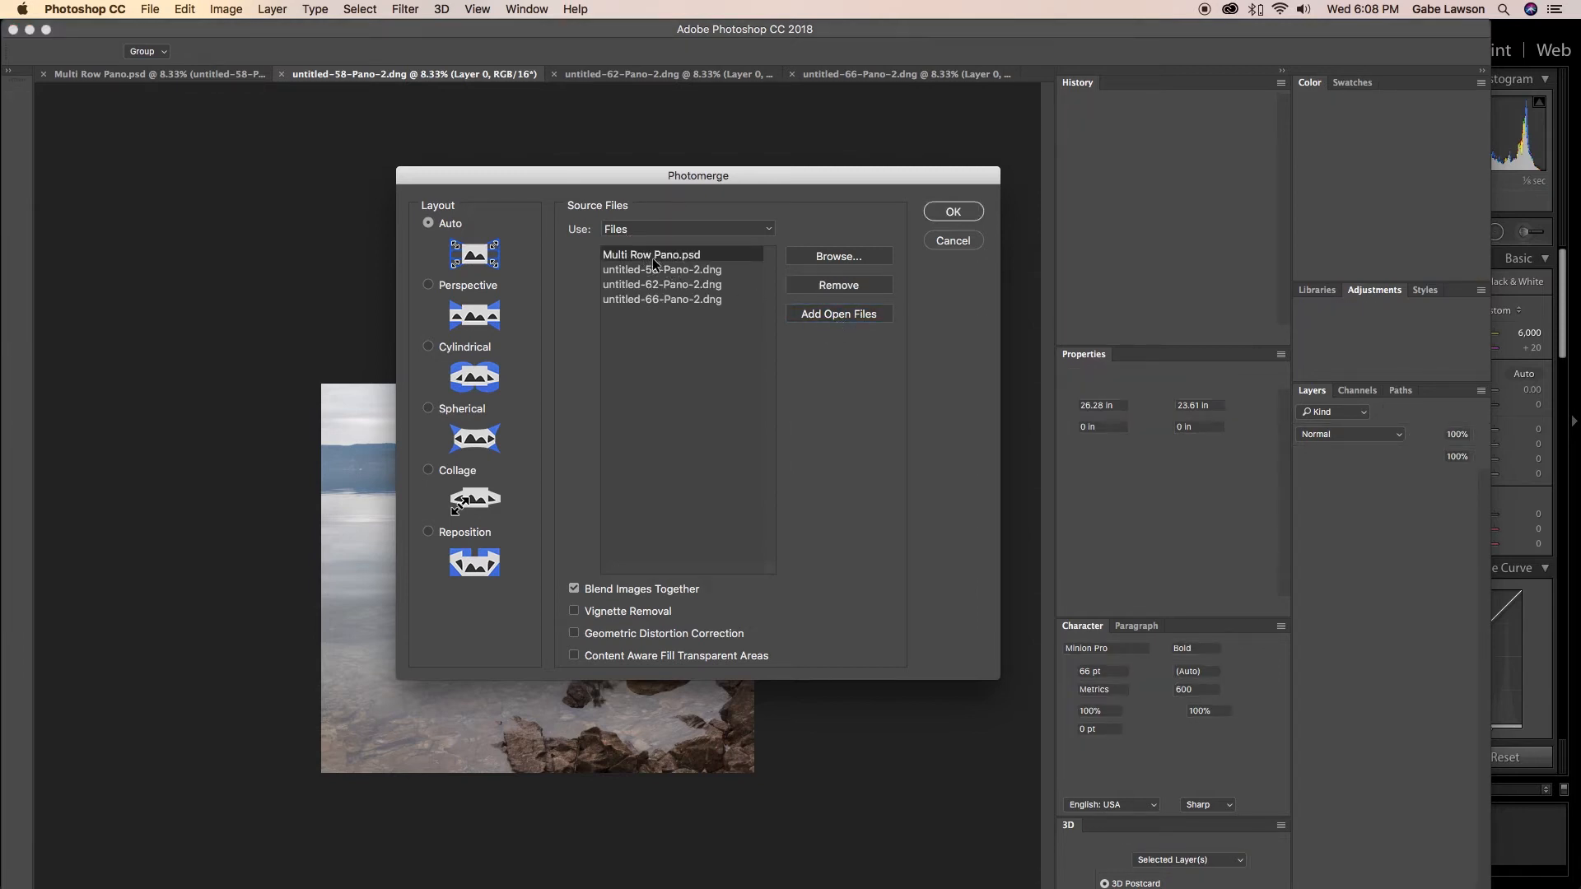
{"action": "left_click", "coordinate": [838, 284]}
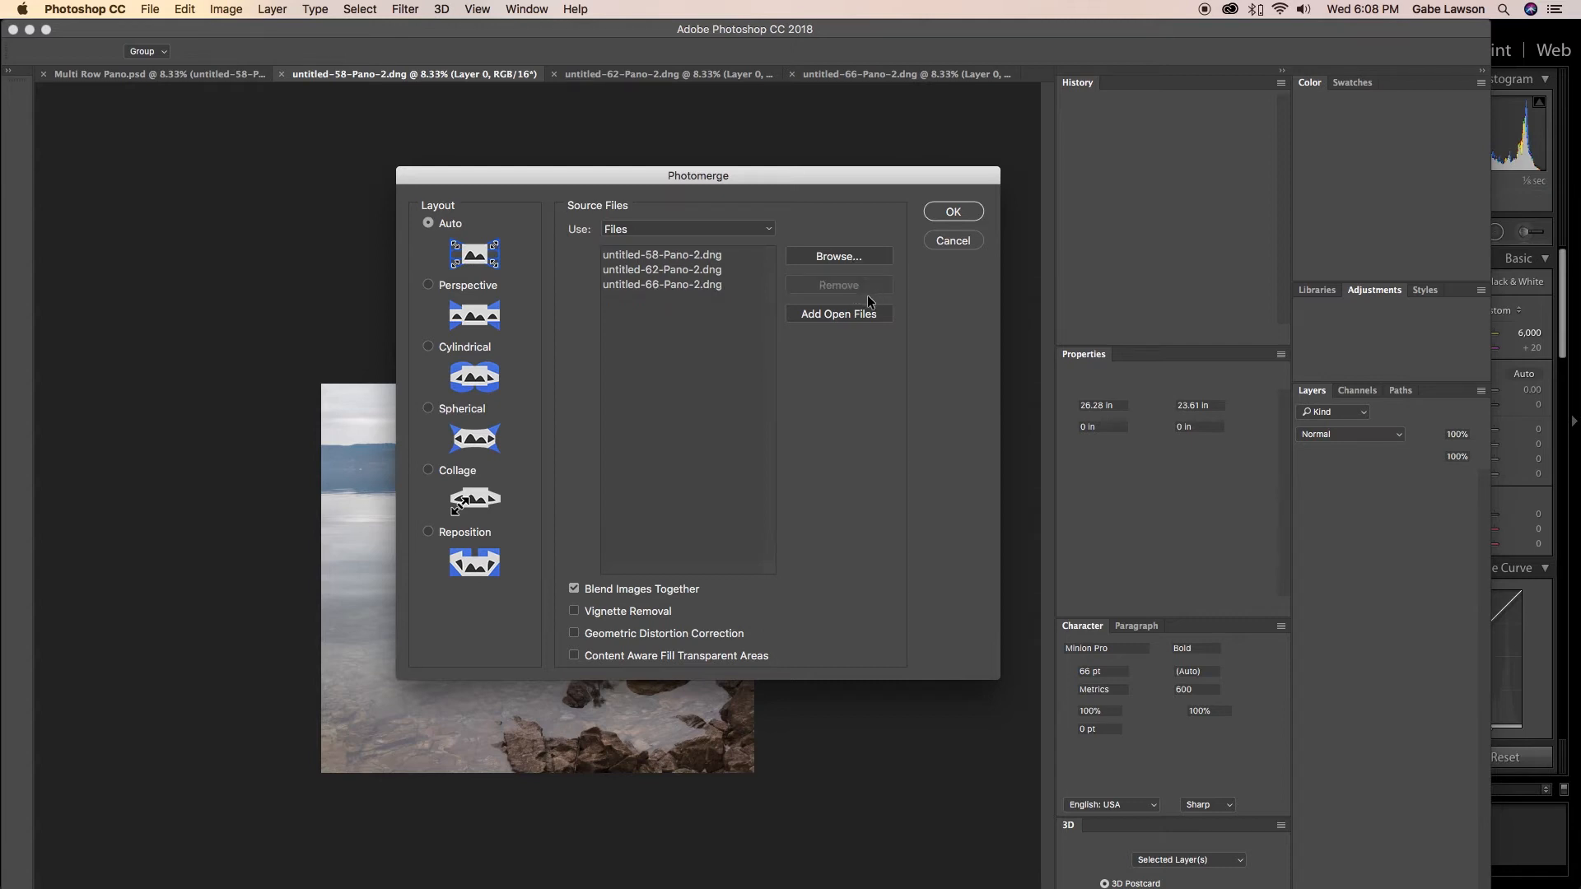
{"action": "mouse_move", "coordinate": [799, 337]}
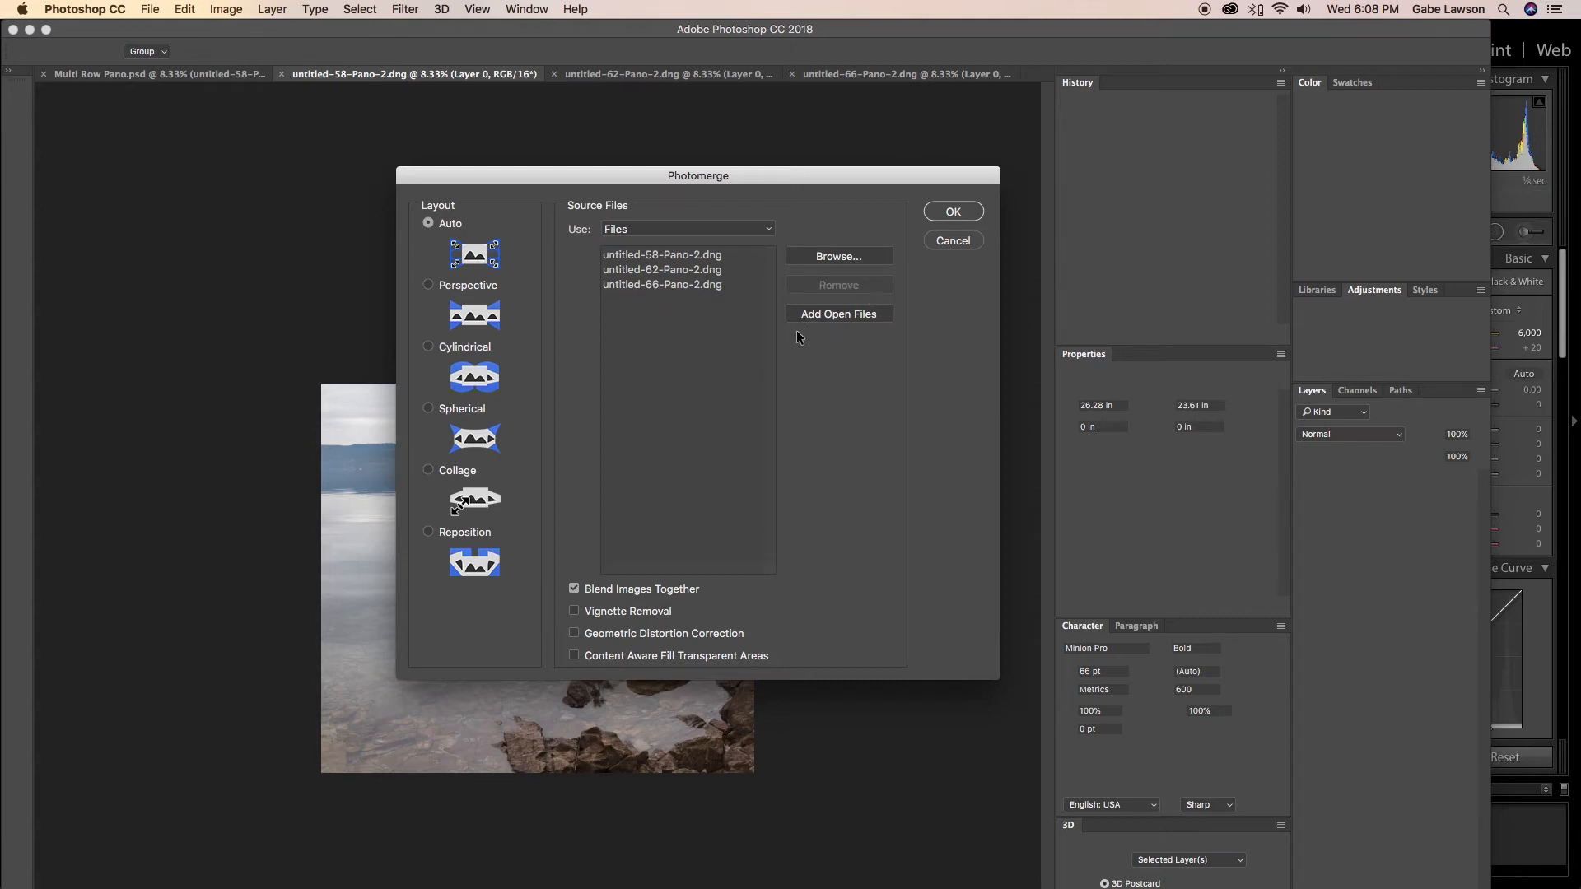
{"action": "left_click_drag", "start_coordinate": [696, 175], "coordinate": [759, 189]}
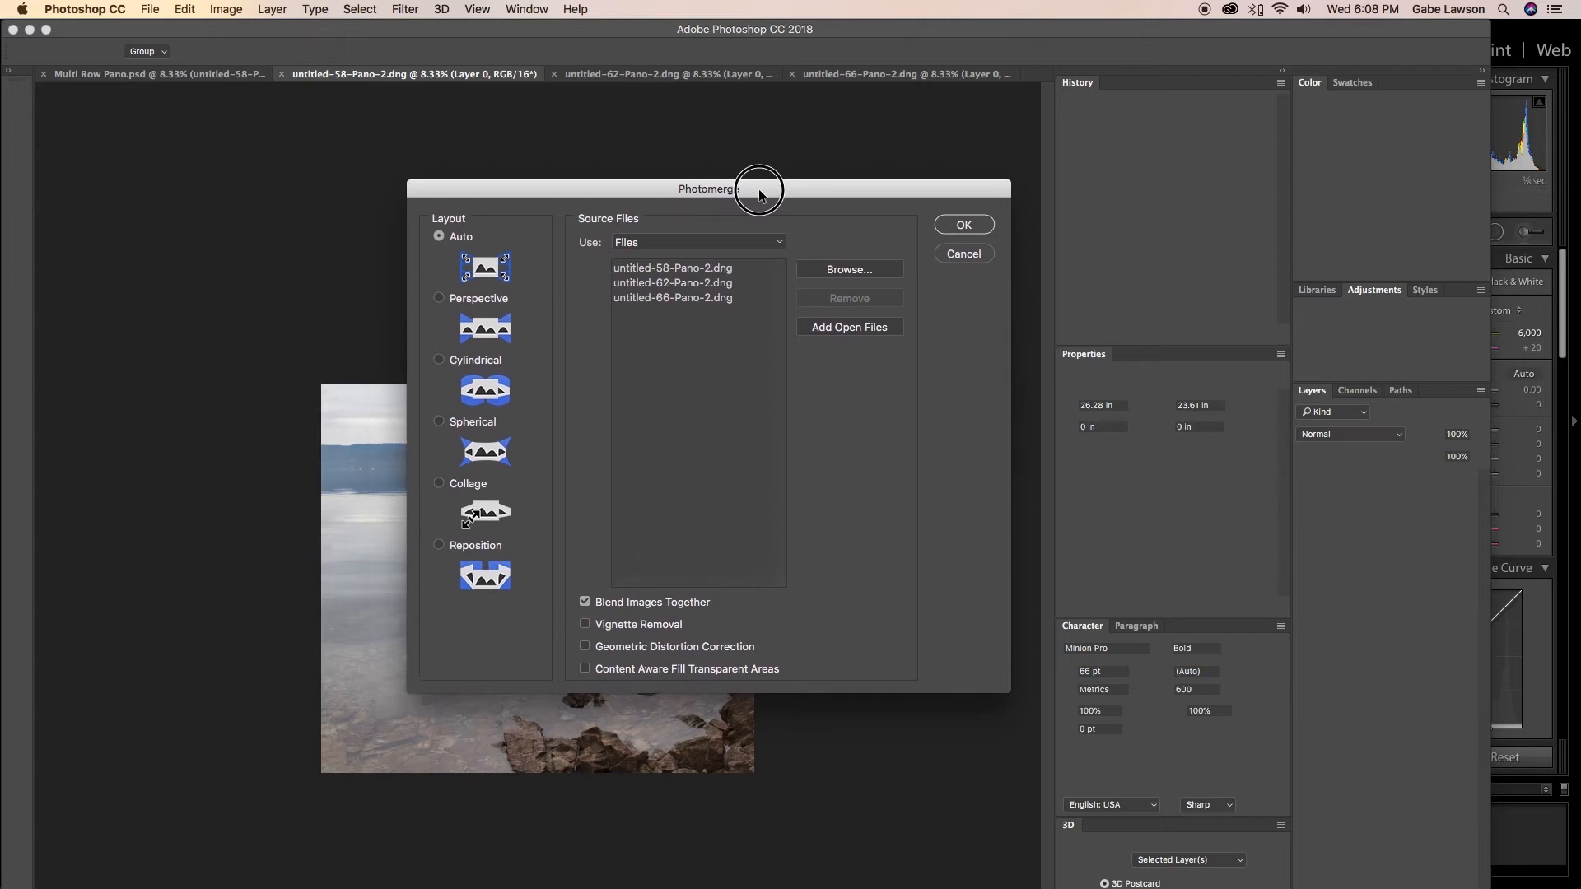
{"action": "left_click_drag", "start_coordinate": [758, 190], "coordinate": [714, 187]}
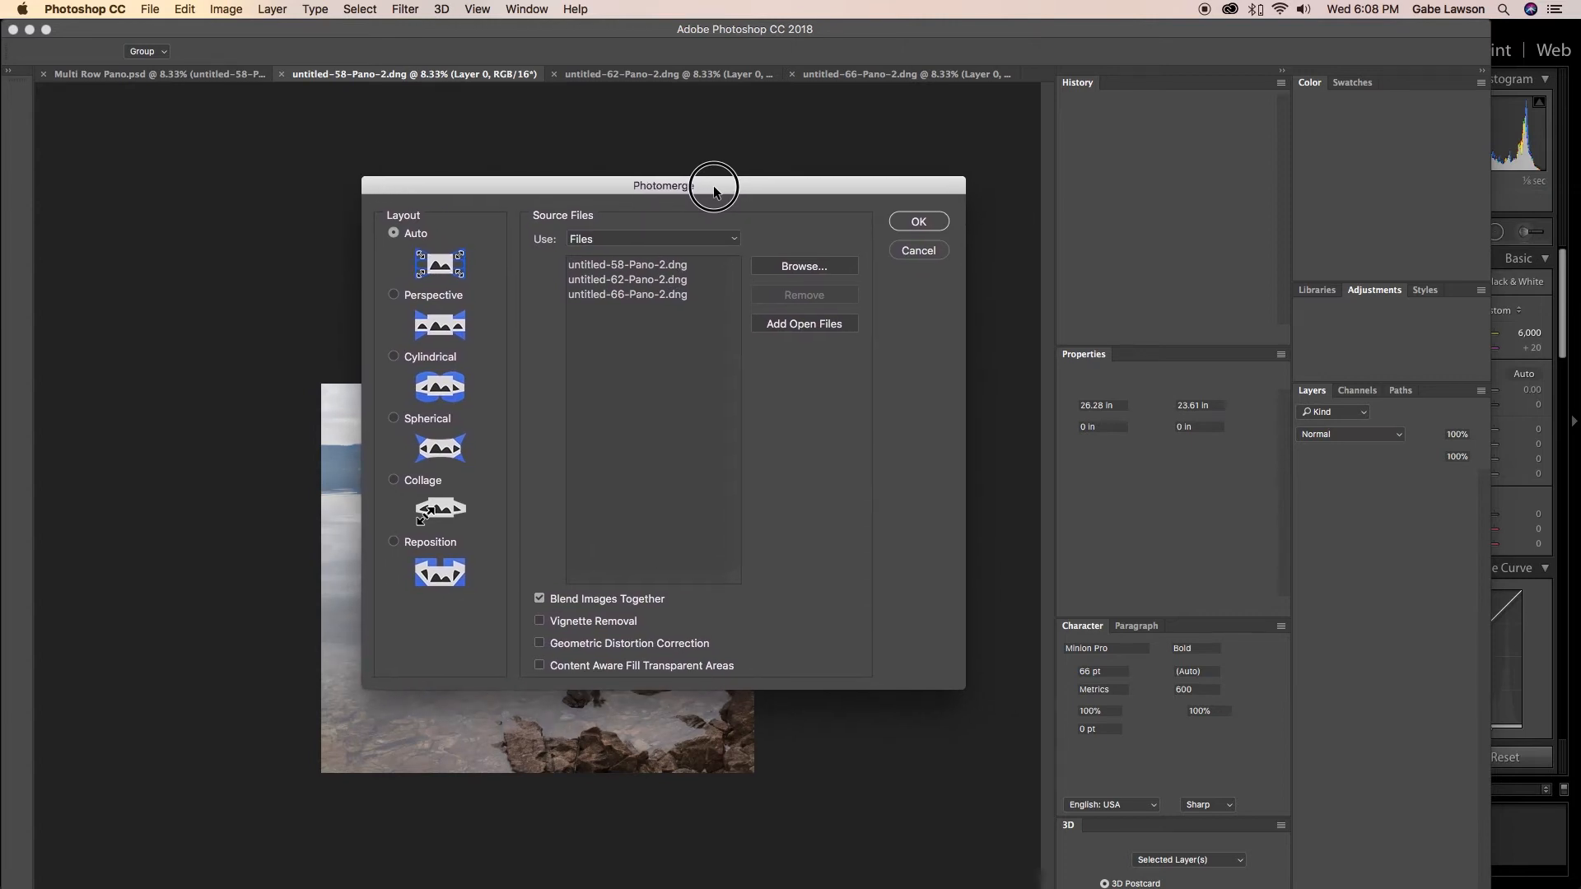
{"action": "mouse_move", "coordinate": [736, 224]}
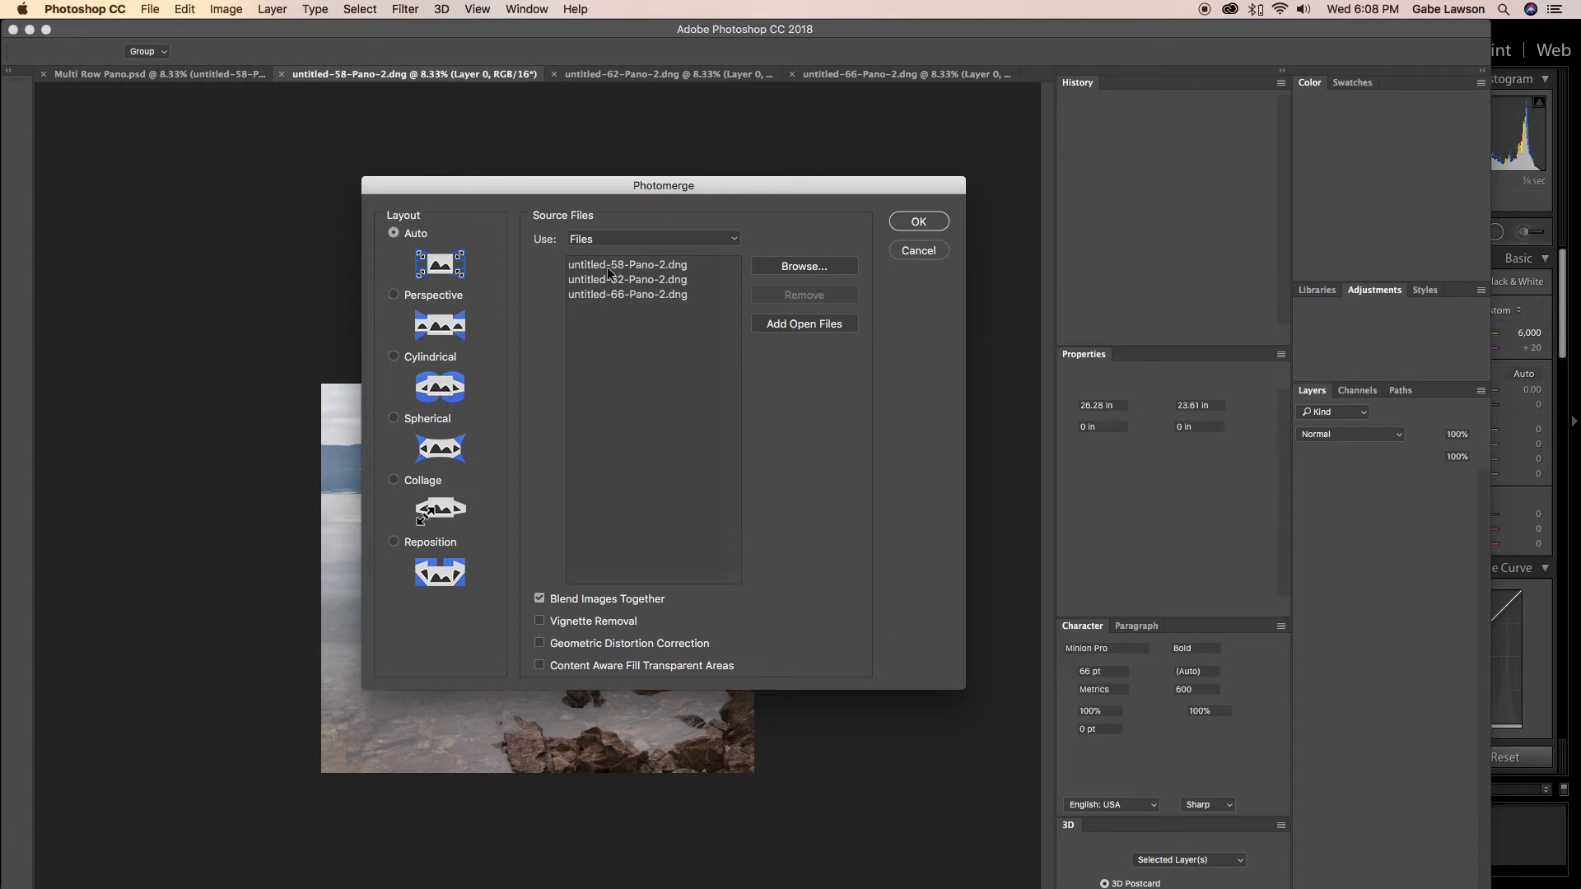
{"action": "mouse_move", "coordinate": [630, 270]}
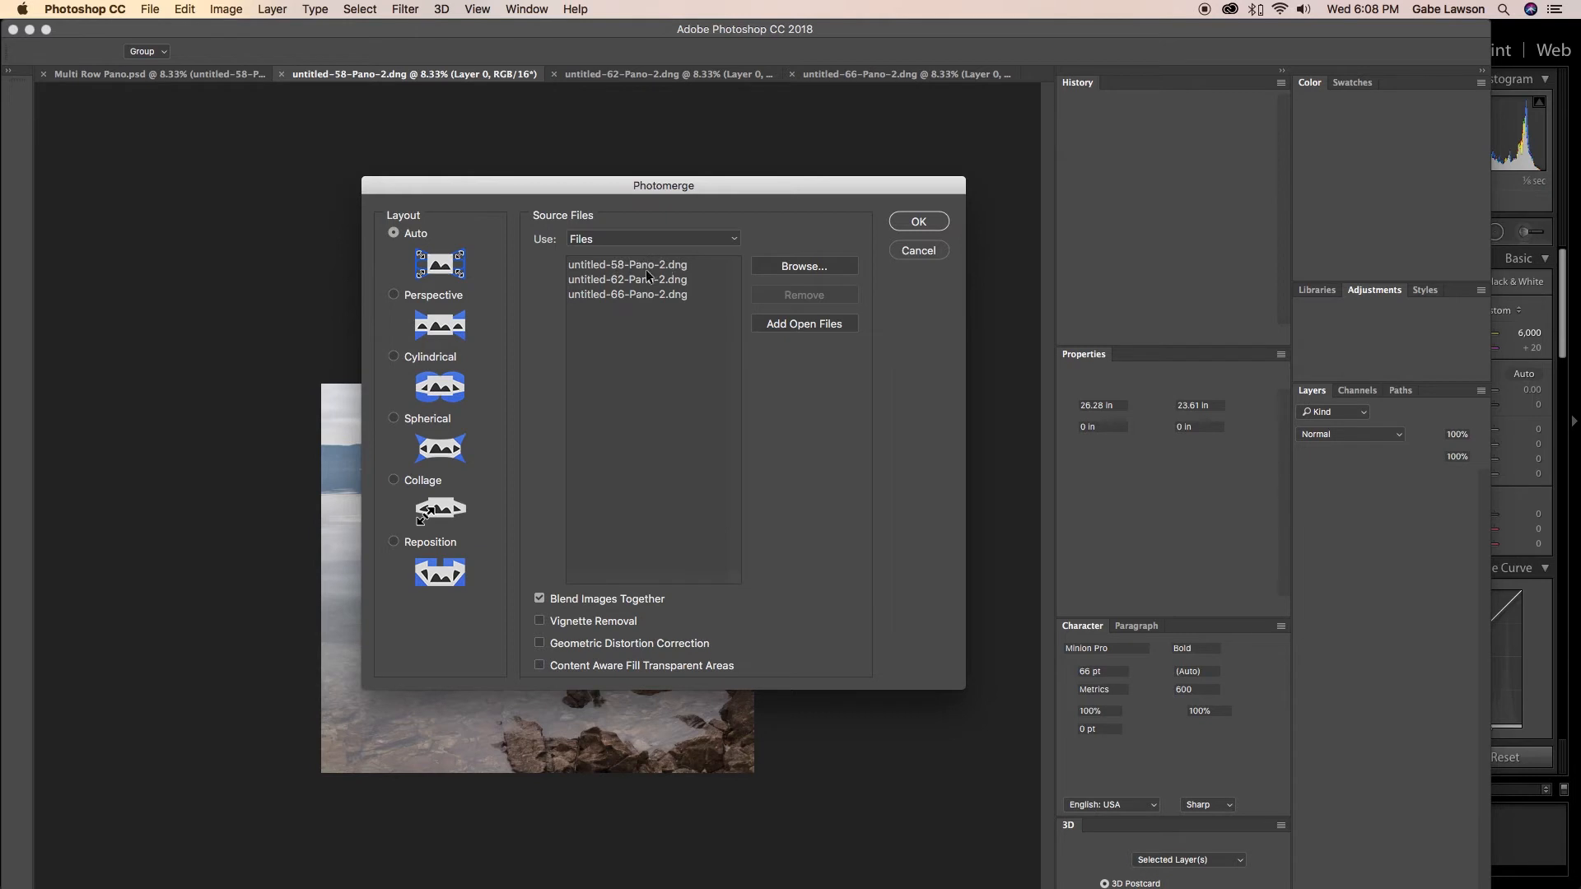
{"action": "mouse_move", "coordinate": [676, 315]}
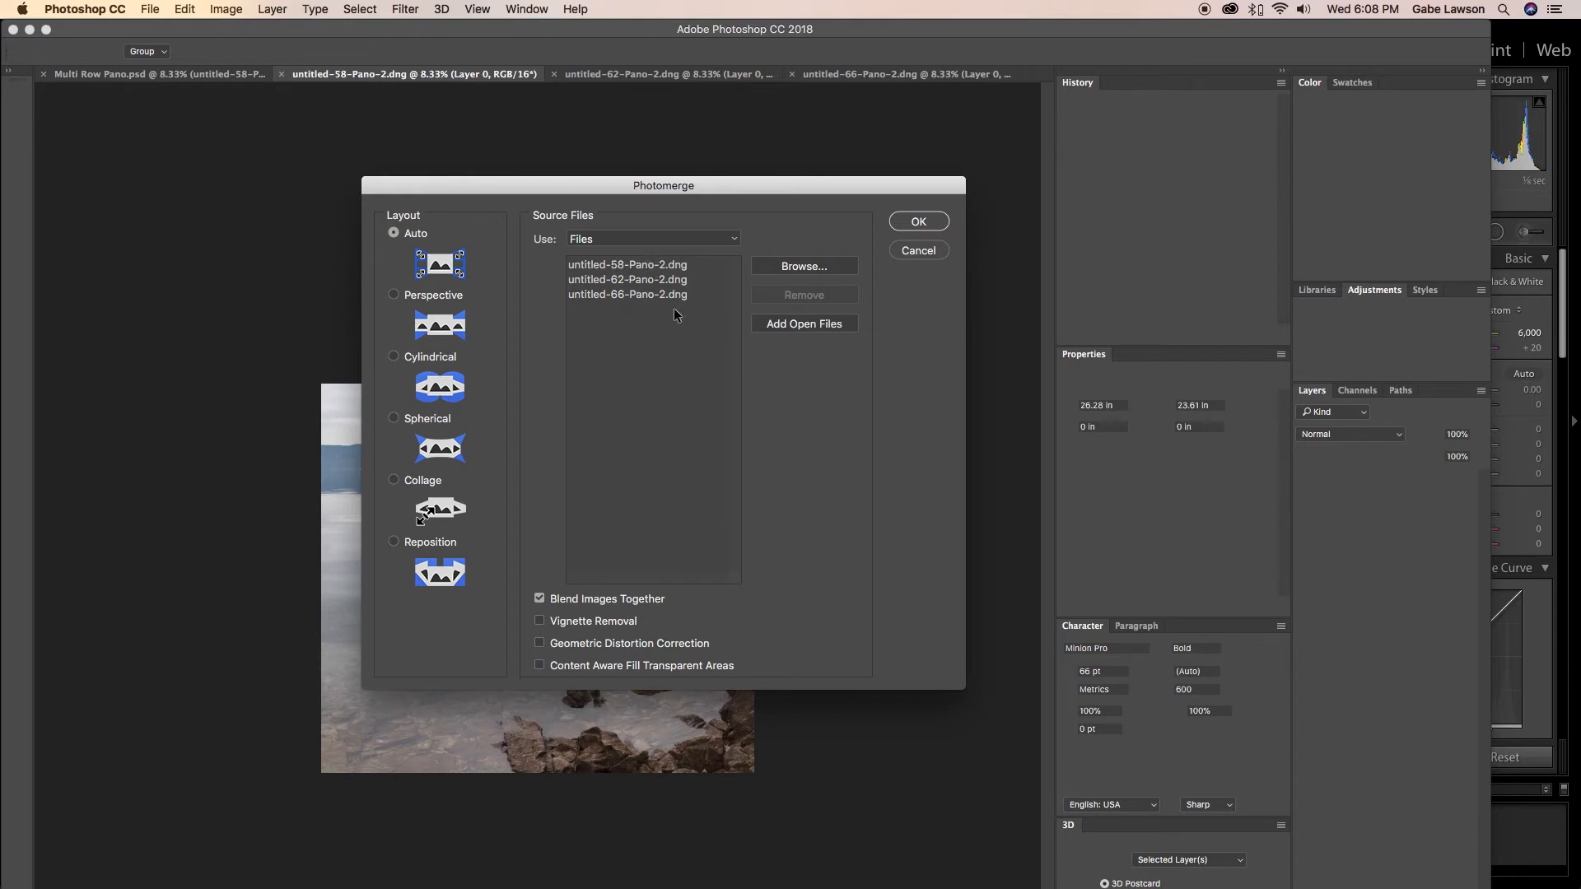
{"action": "mouse_move", "coordinate": [882, 286]}
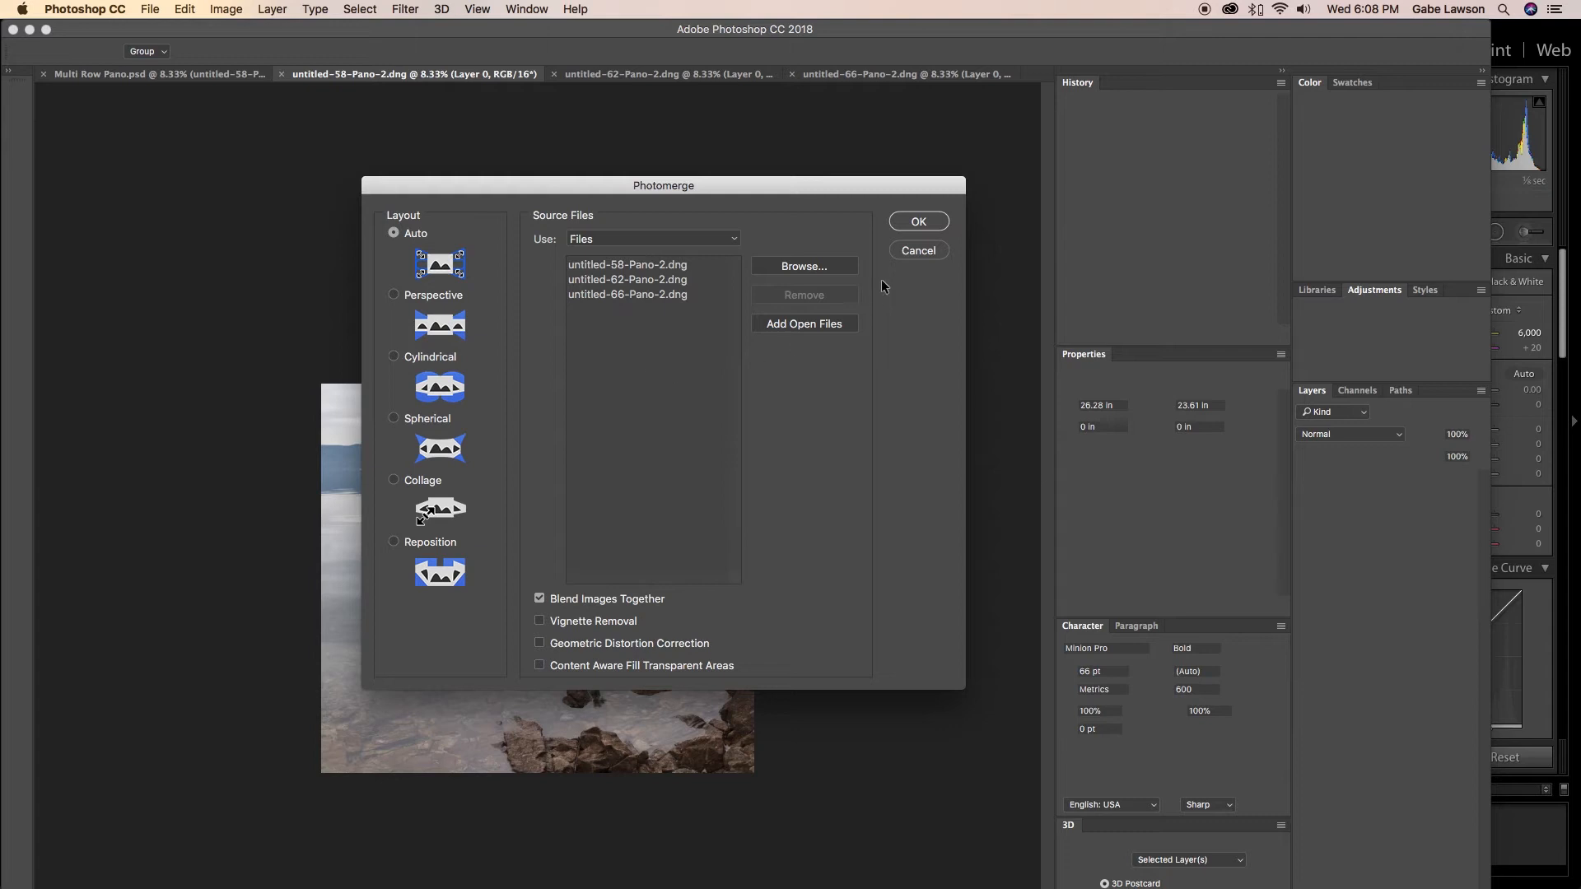
{"action": "mouse_move", "coordinate": [561, 609]}
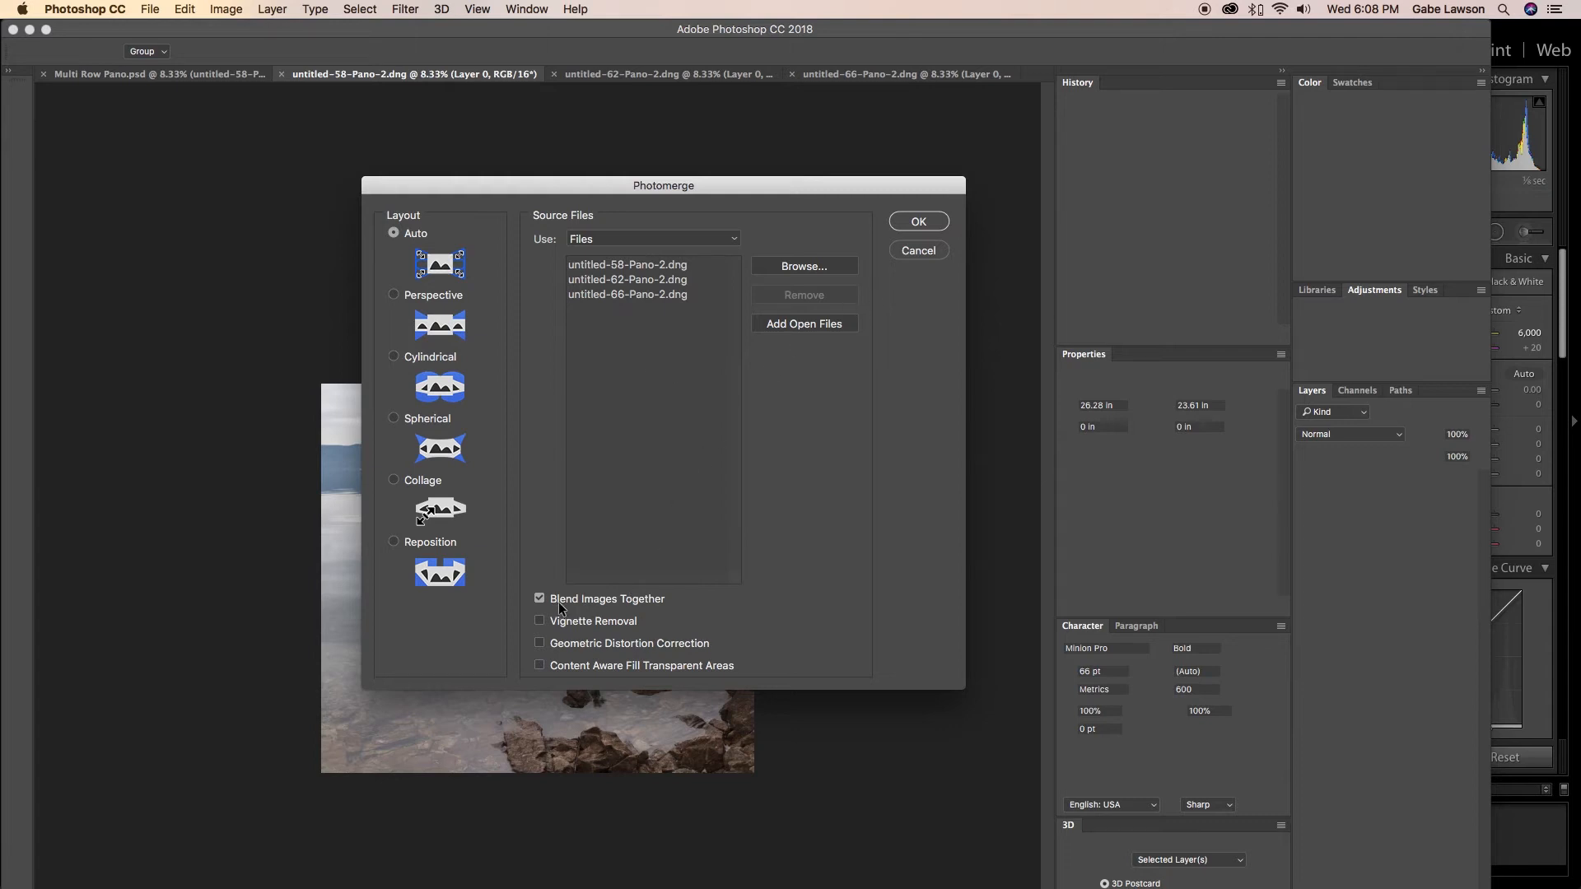
{"action": "mouse_move", "coordinate": [643, 621]}
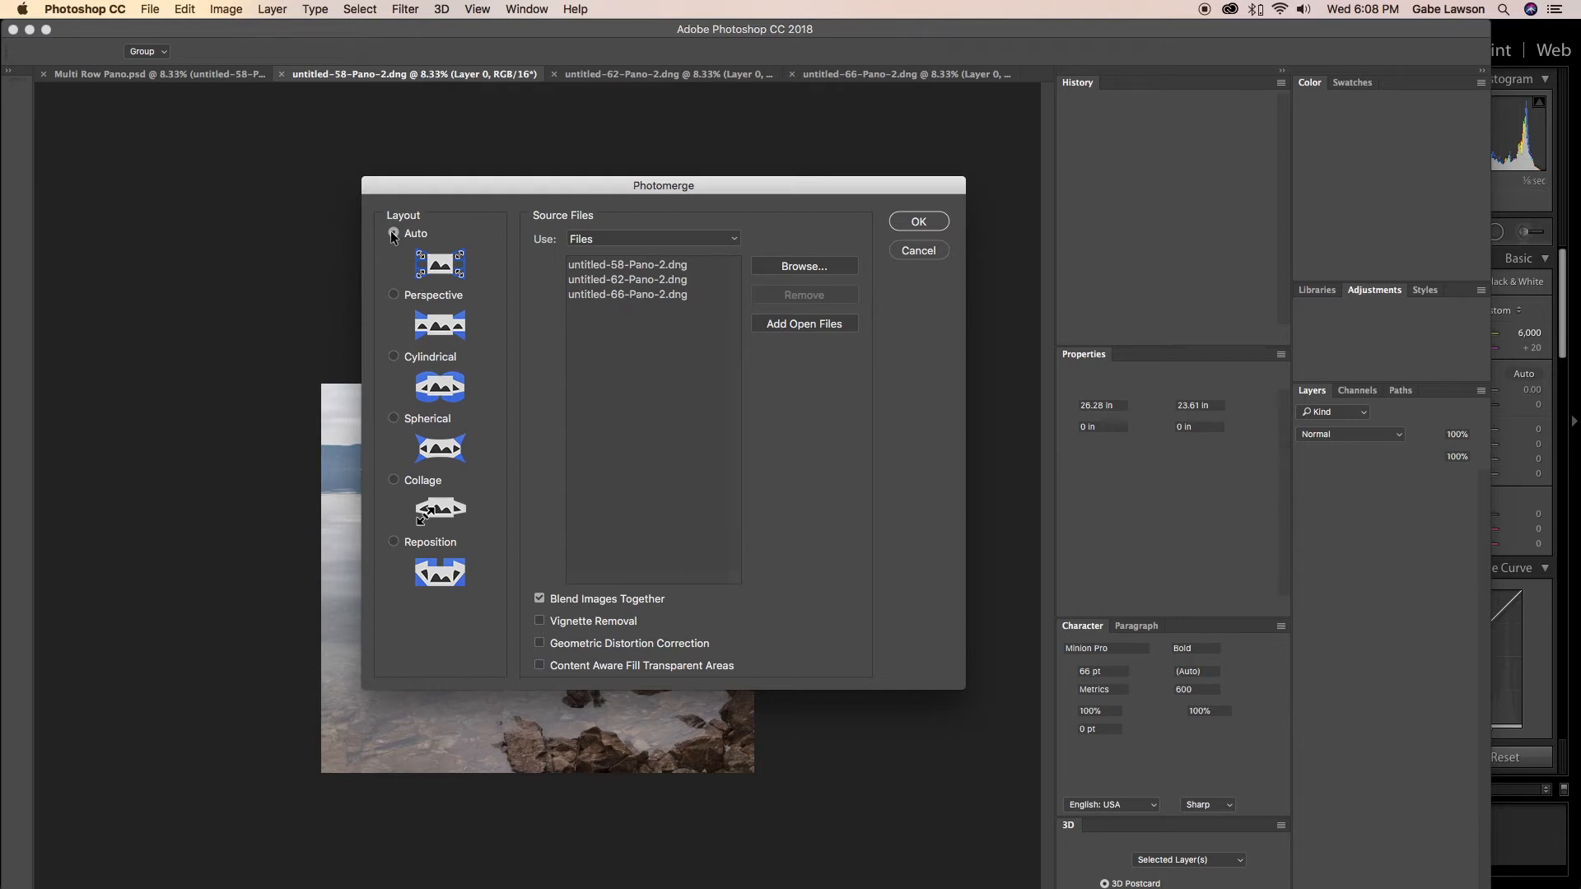
Keep Auto layout and run Photomerge on the three Pano-2 frames.
{"action": "left_click", "coordinate": [393, 233]}
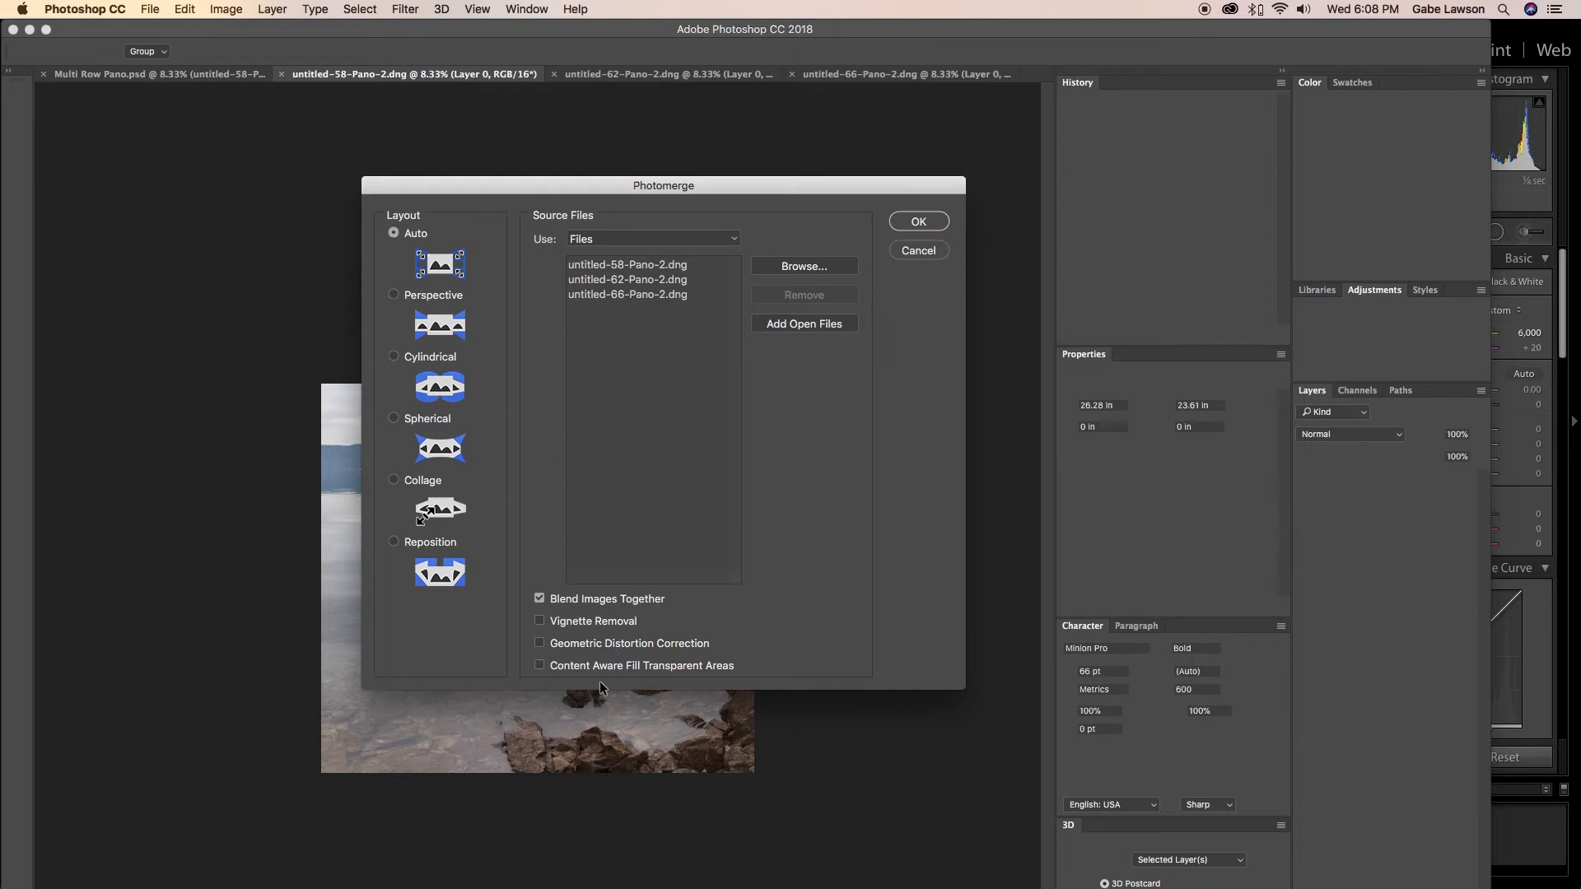
{"action": "mouse_move", "coordinate": [605, 662]}
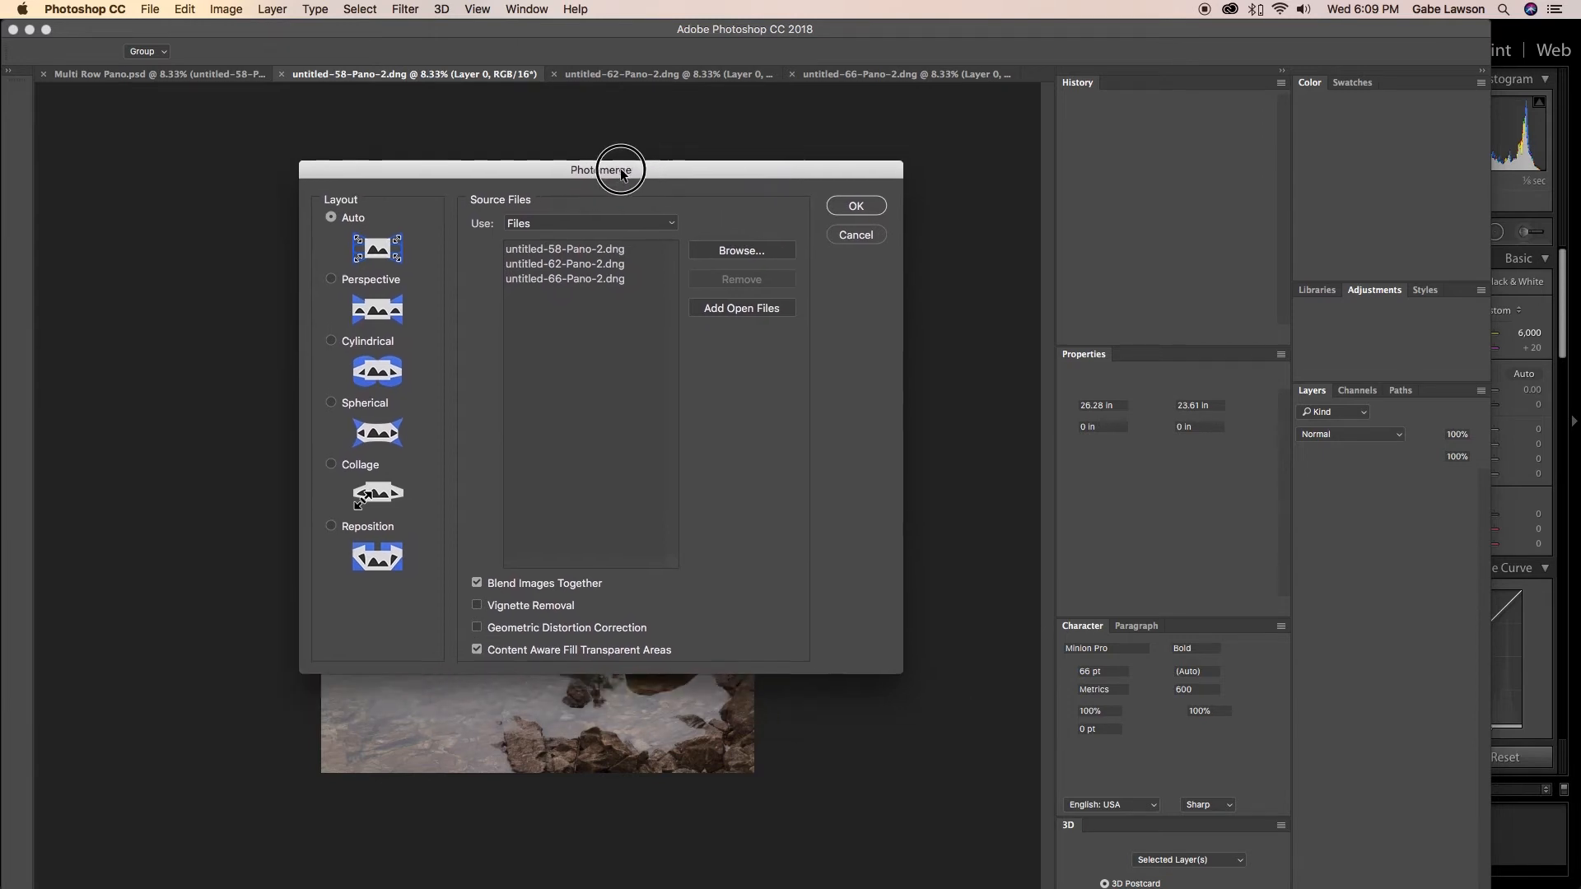
{"action": "left_click_drag", "start_coordinate": [620, 170], "coordinate": [587, 168]}
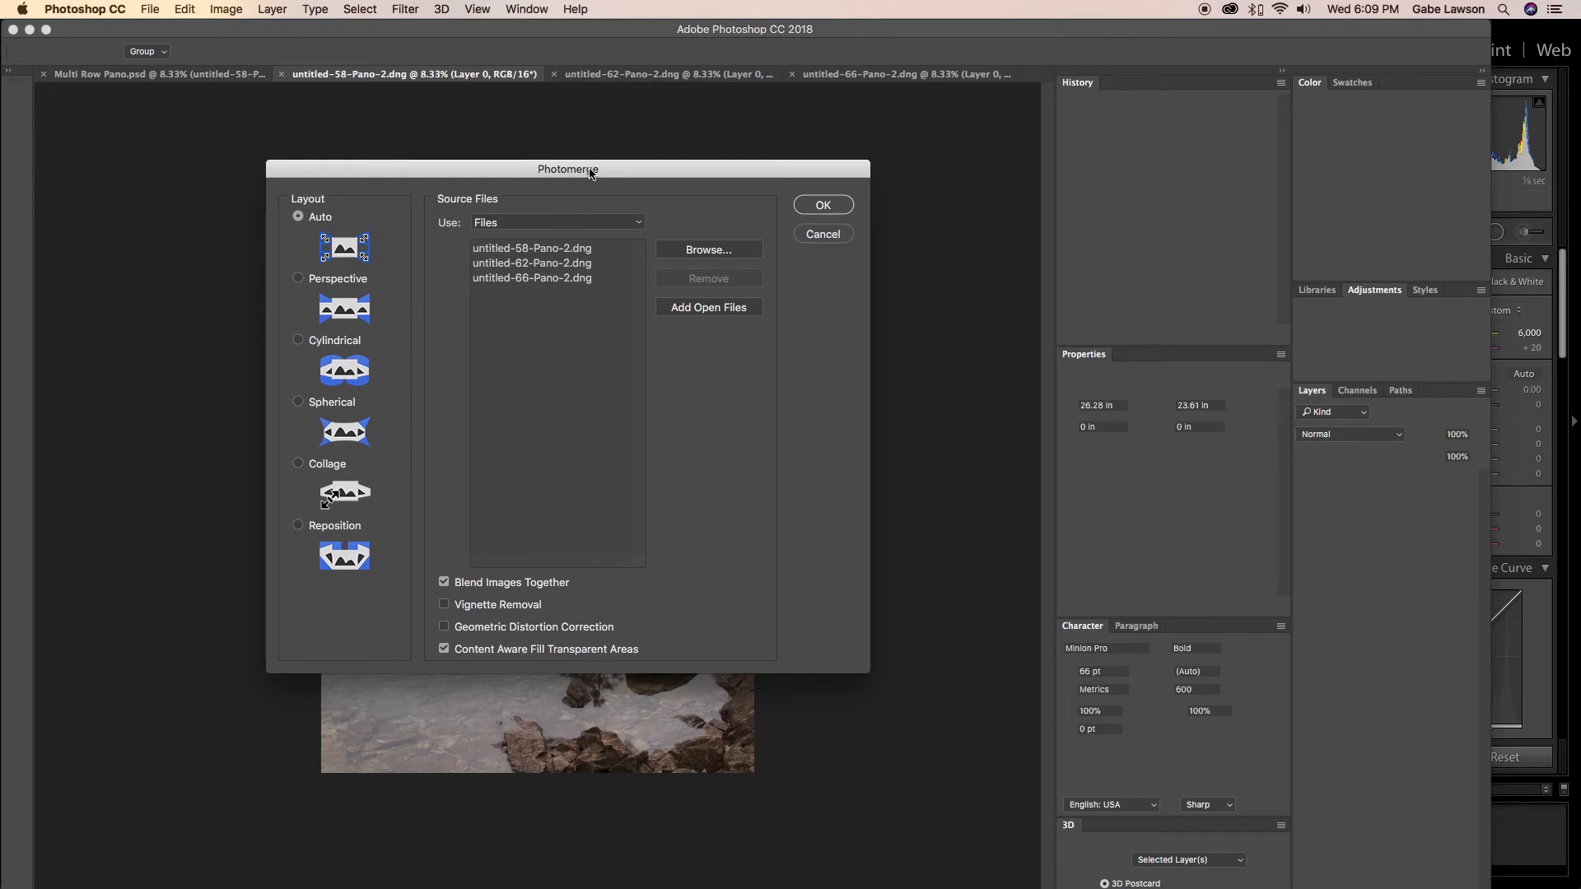
{"action": "mouse_move", "coordinate": [812, 223]}
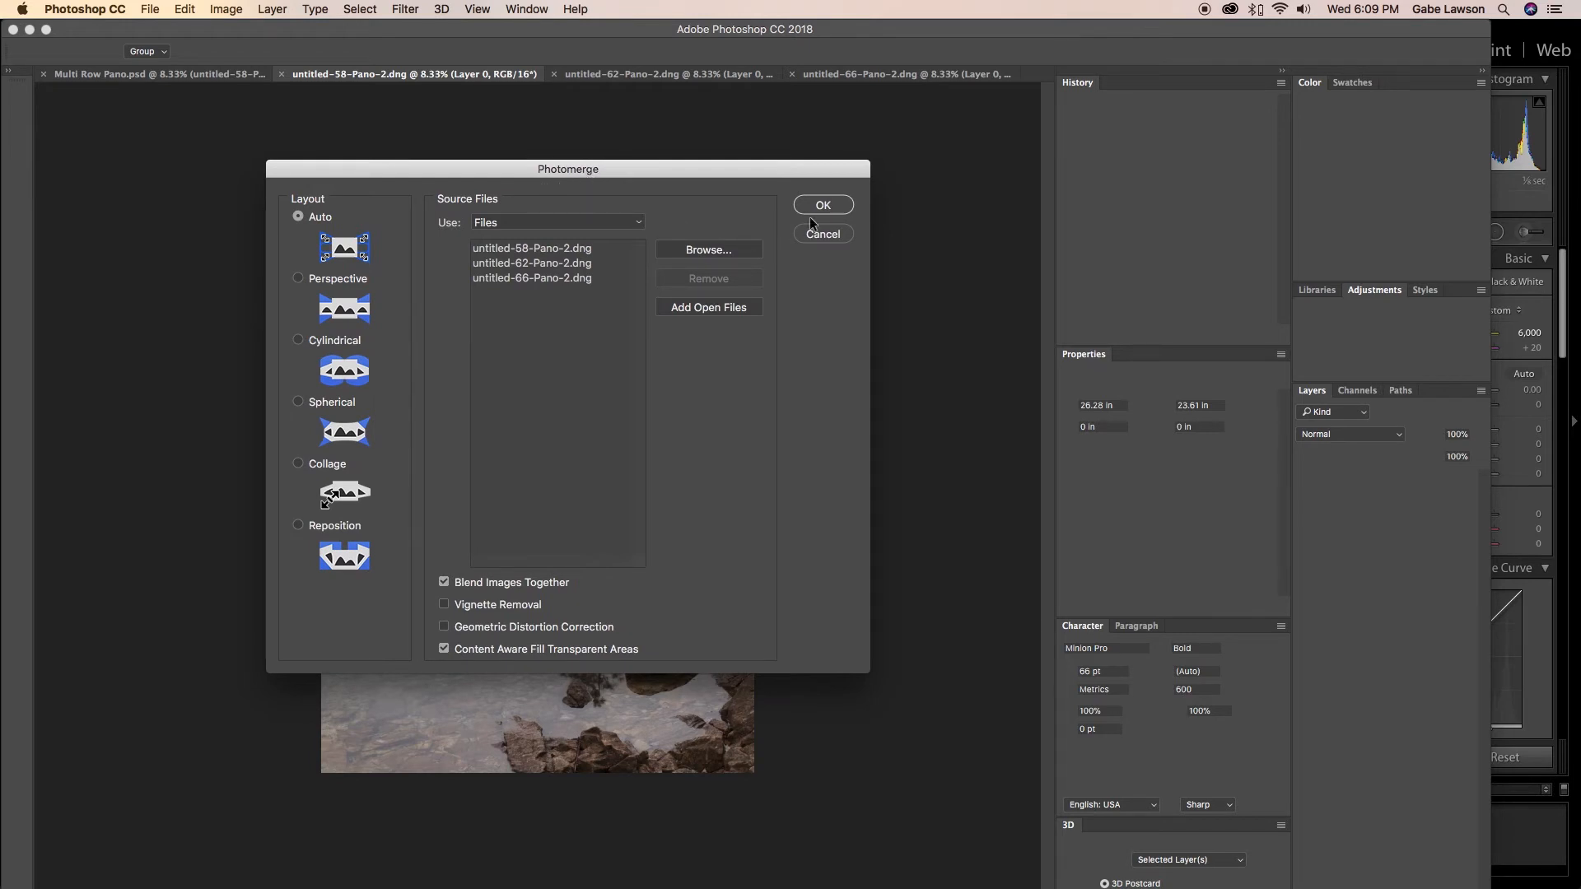
{"action": "left_click", "coordinate": [823, 205]}
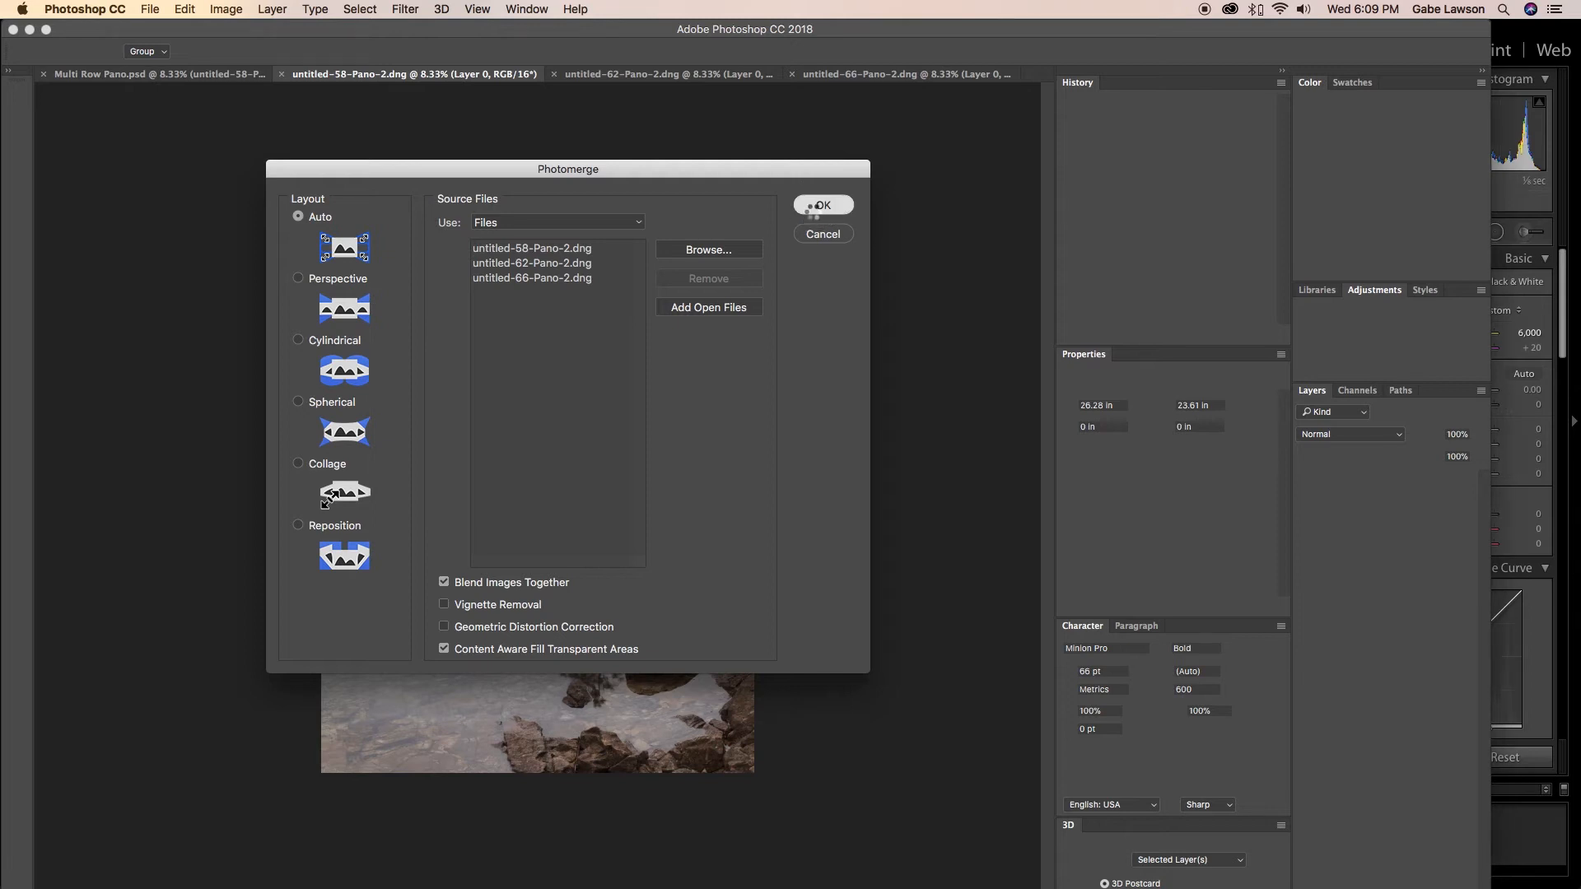
{"action": "left_click", "coordinate": [824, 204]}
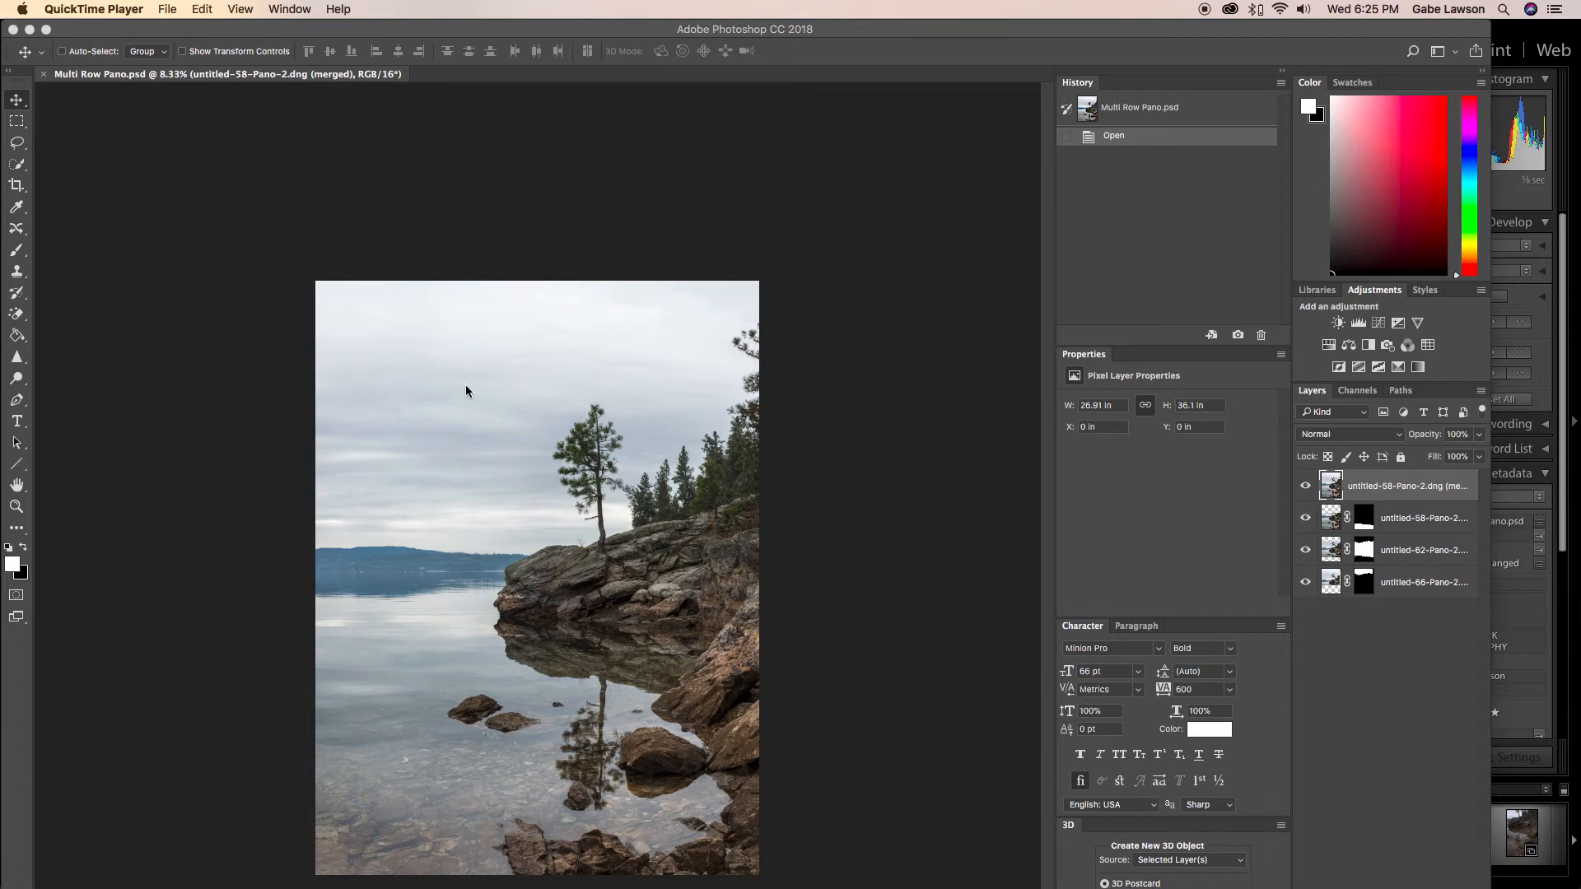
{"action": "mouse_move", "coordinate": [1428, 529]}
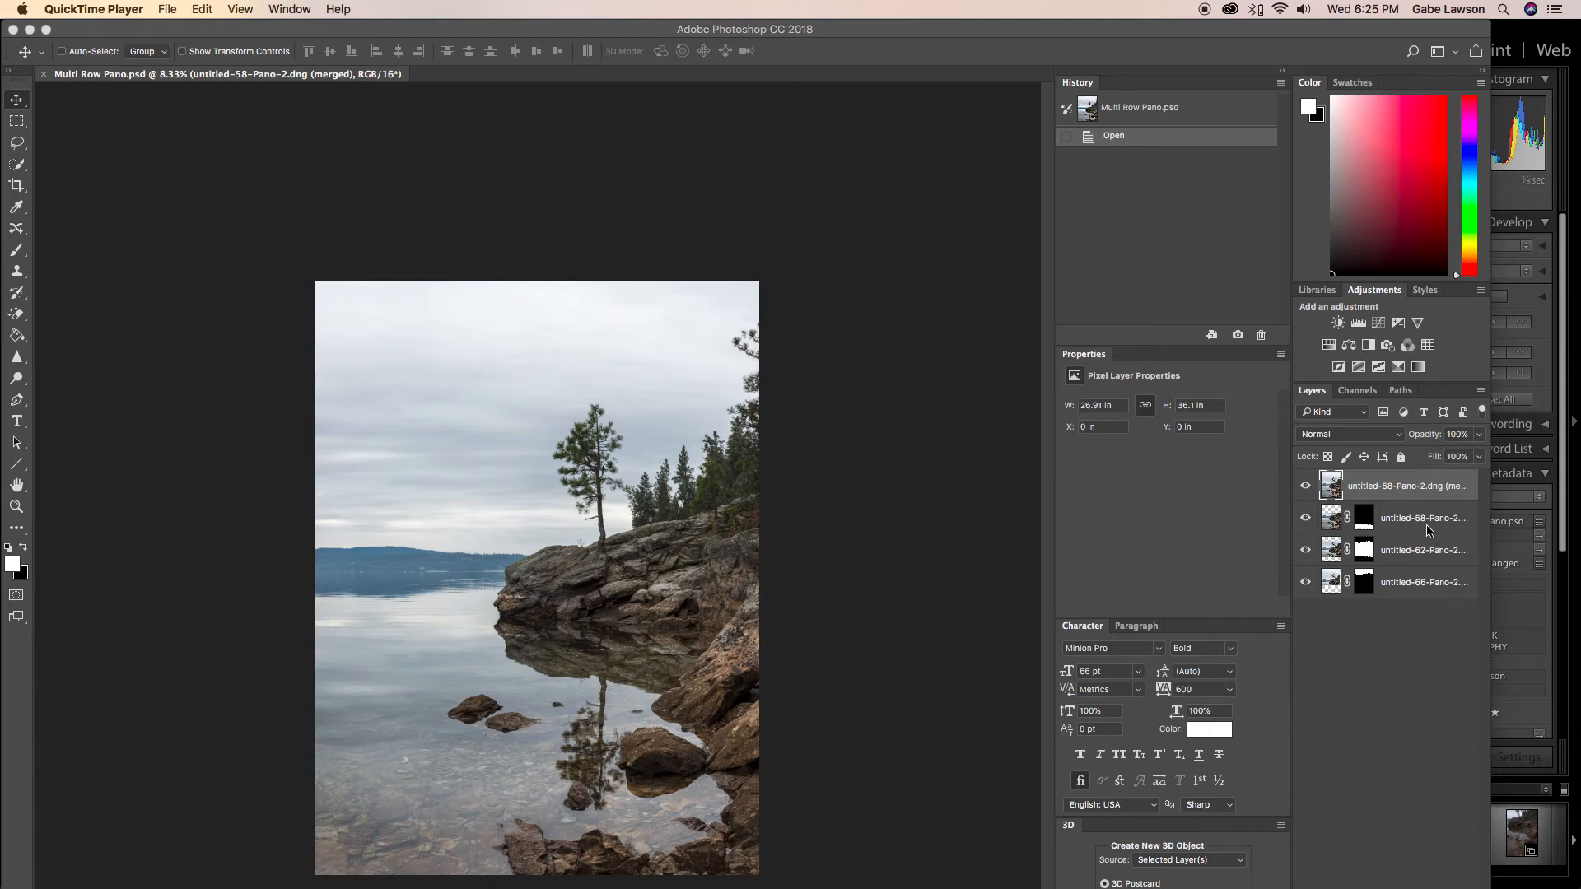
{"action": "mouse_move", "coordinate": [1407, 523]}
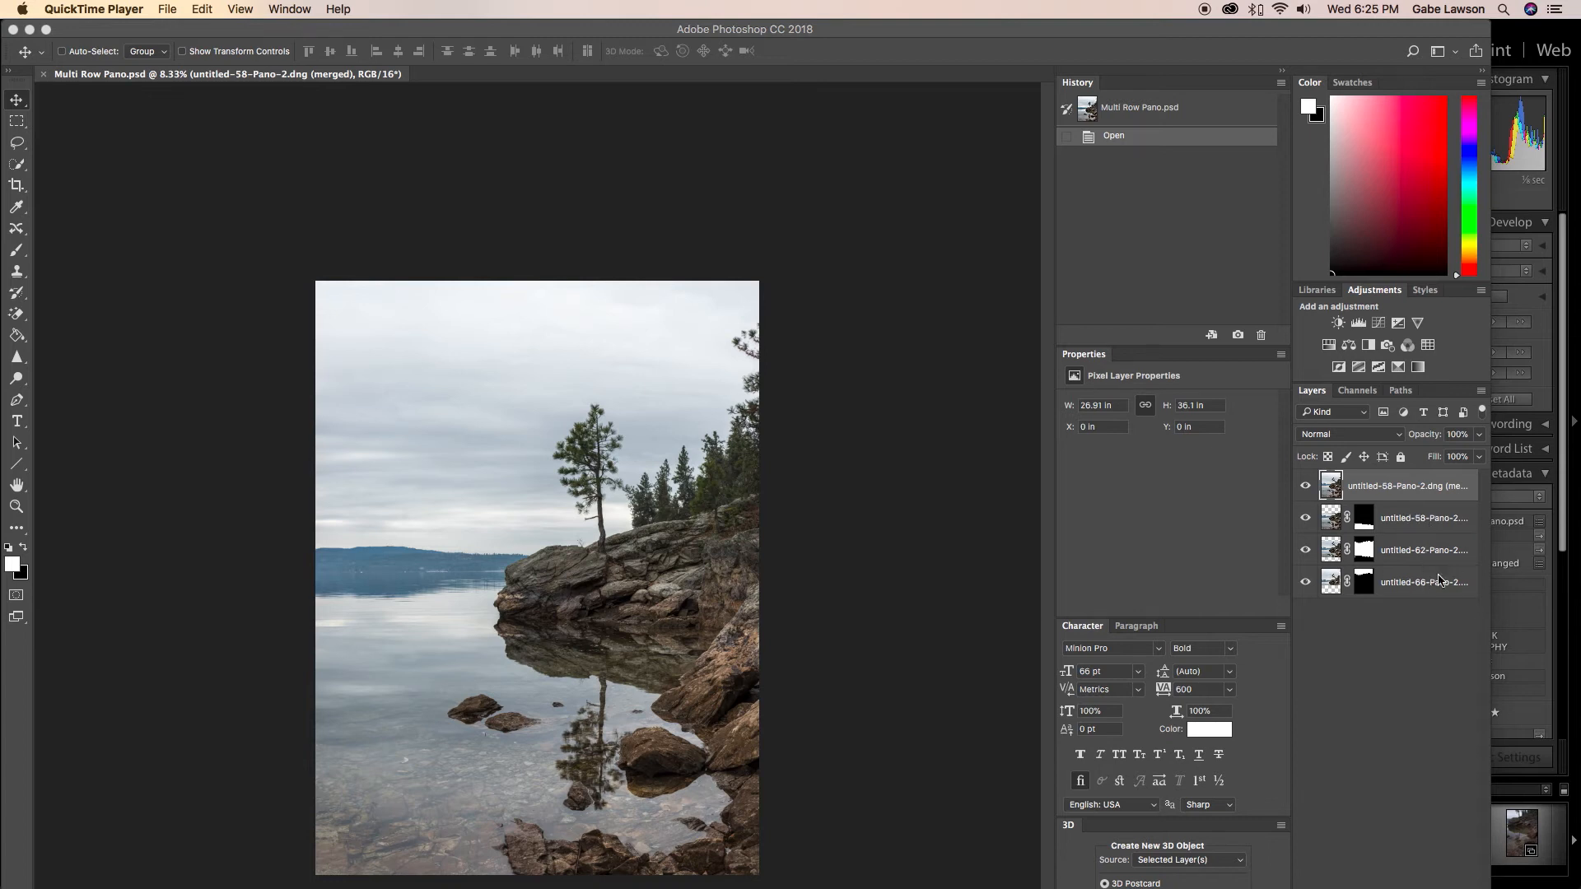
{"action": "mouse_move", "coordinate": [1361, 540]}
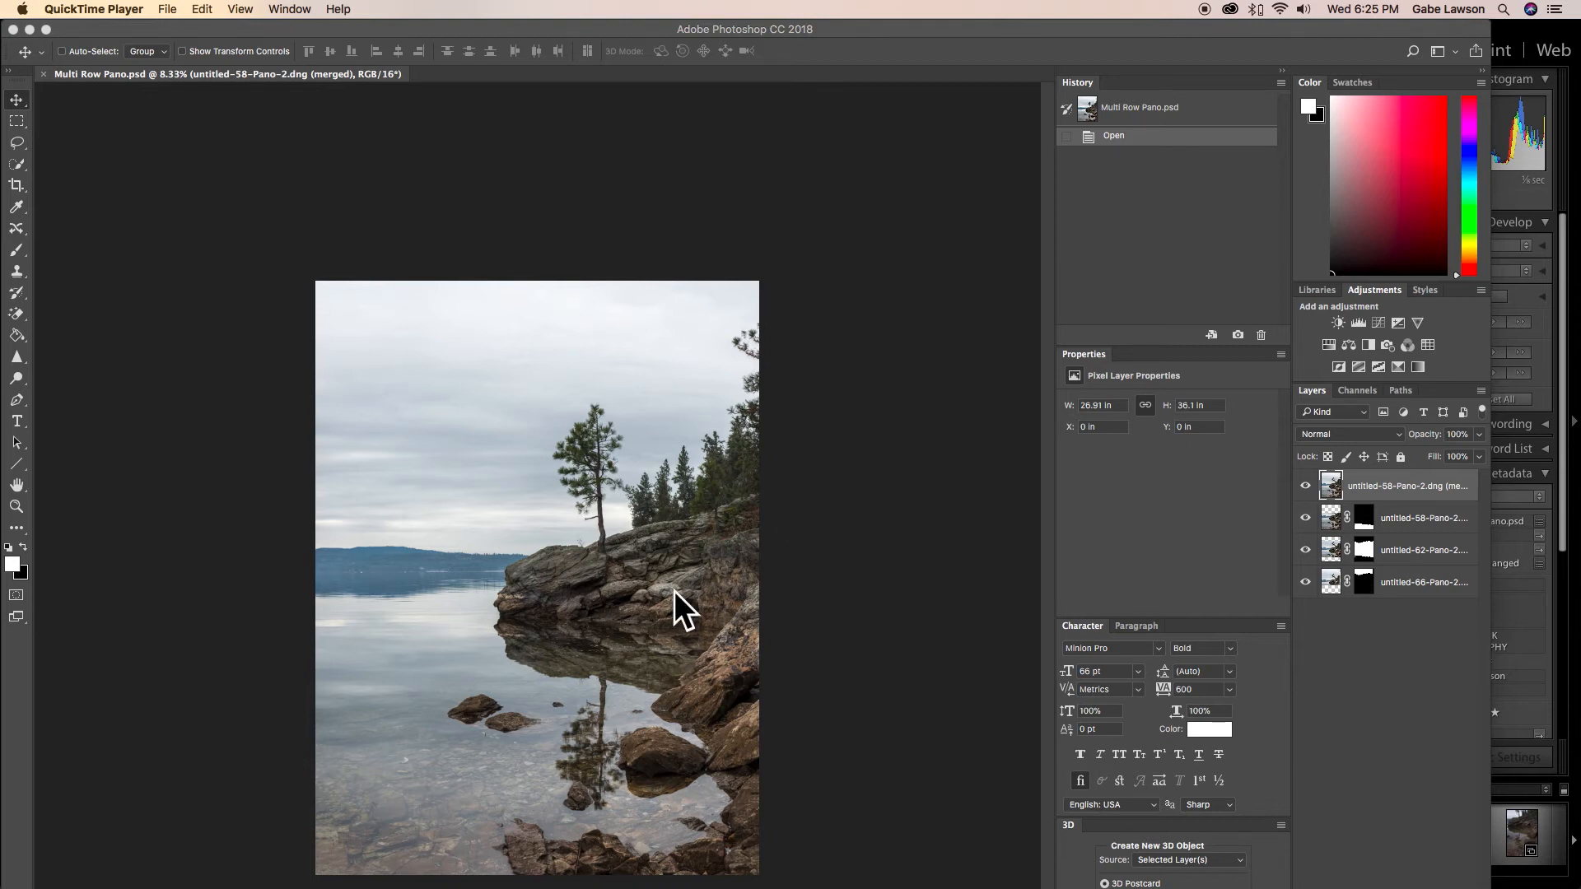
{"action": "mouse_move", "coordinate": [682, 588]}
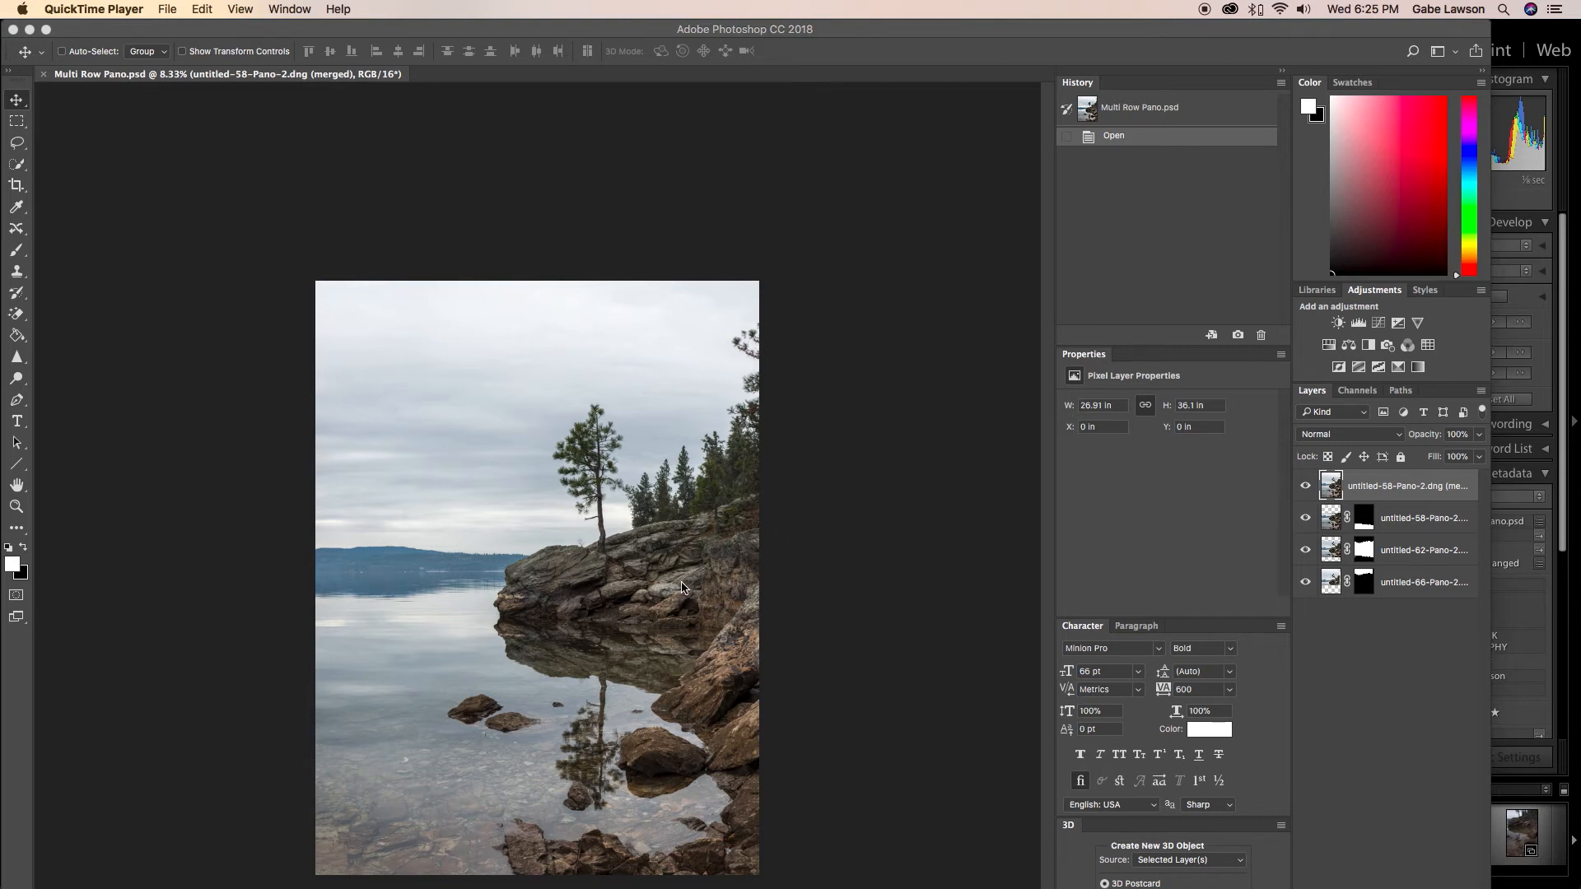
{"action": "mouse_move", "coordinate": [700, 571]}
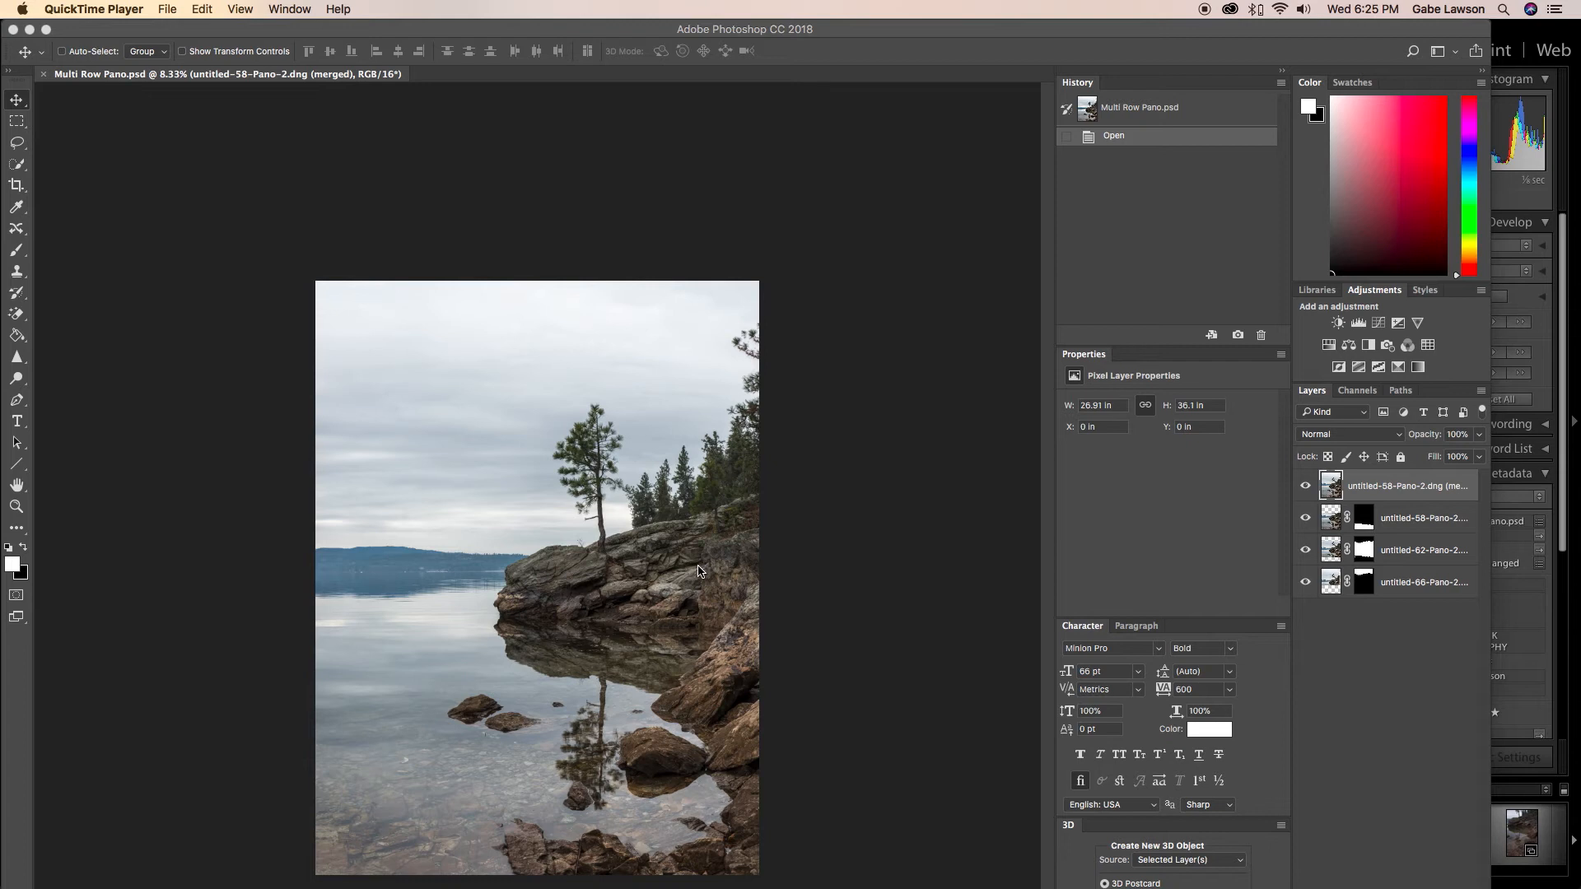
{"action": "mouse_move", "coordinate": [443, 657]}
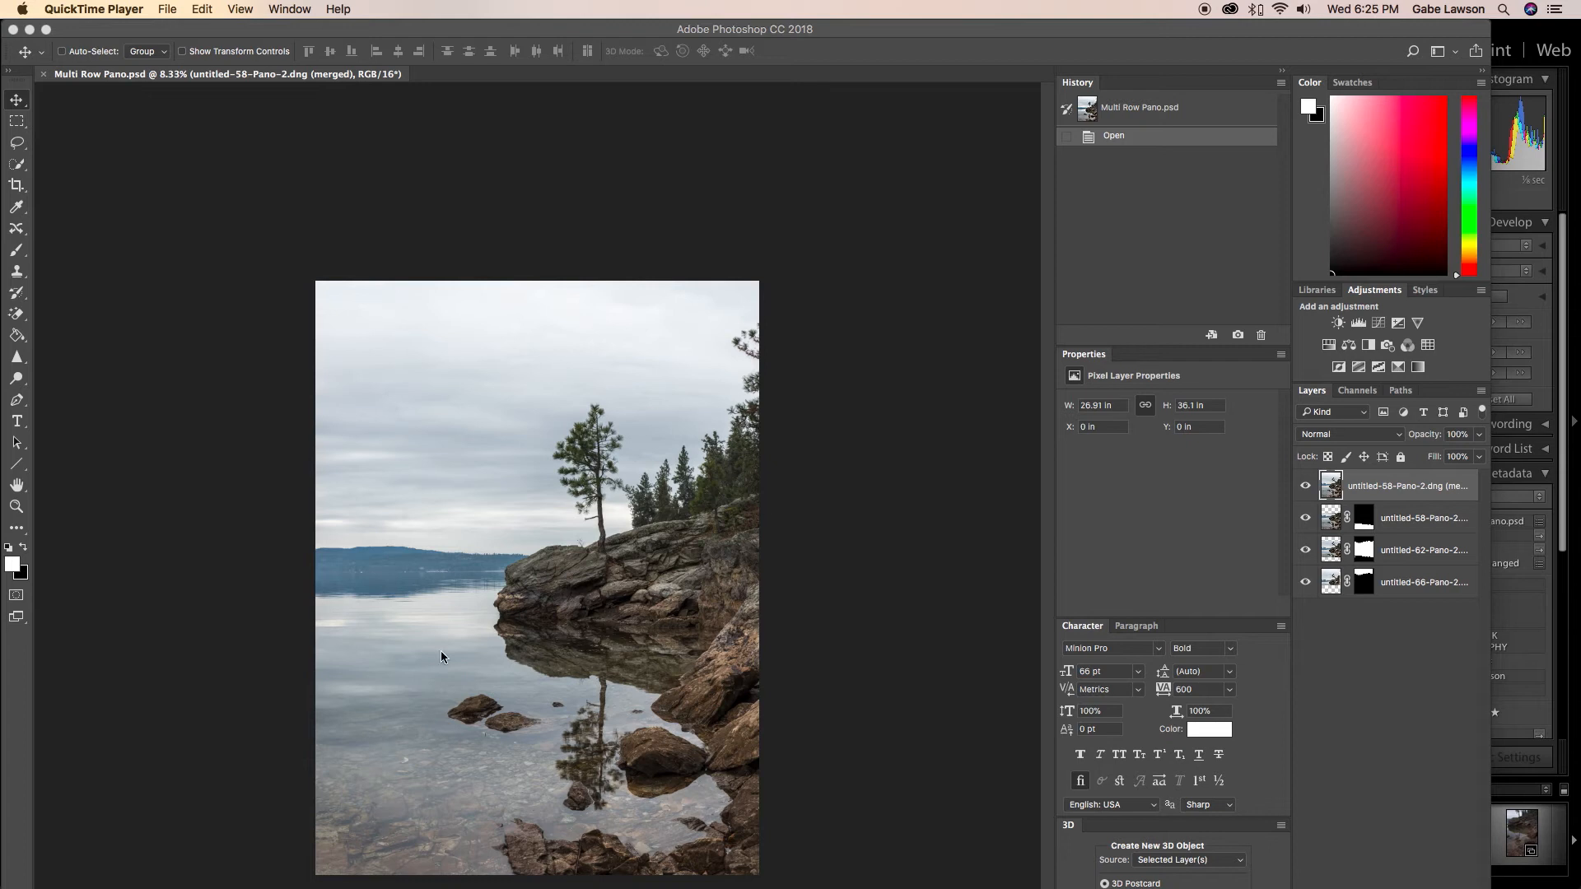
{"action": "mouse_move", "coordinate": [711, 609]}
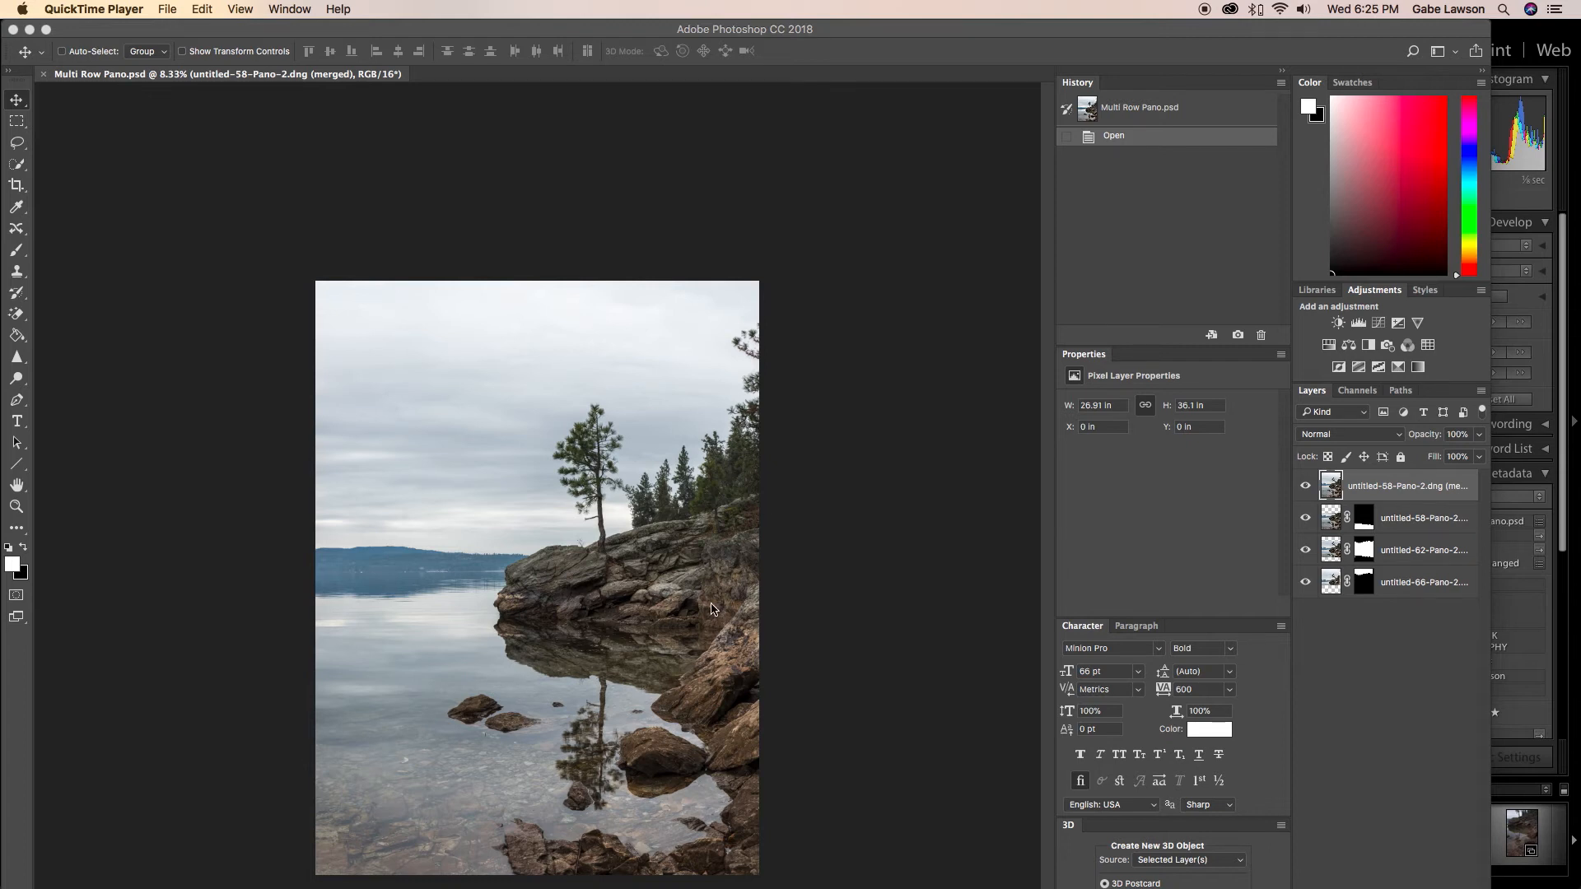
{"action": "mouse_move", "coordinate": [424, 626]}
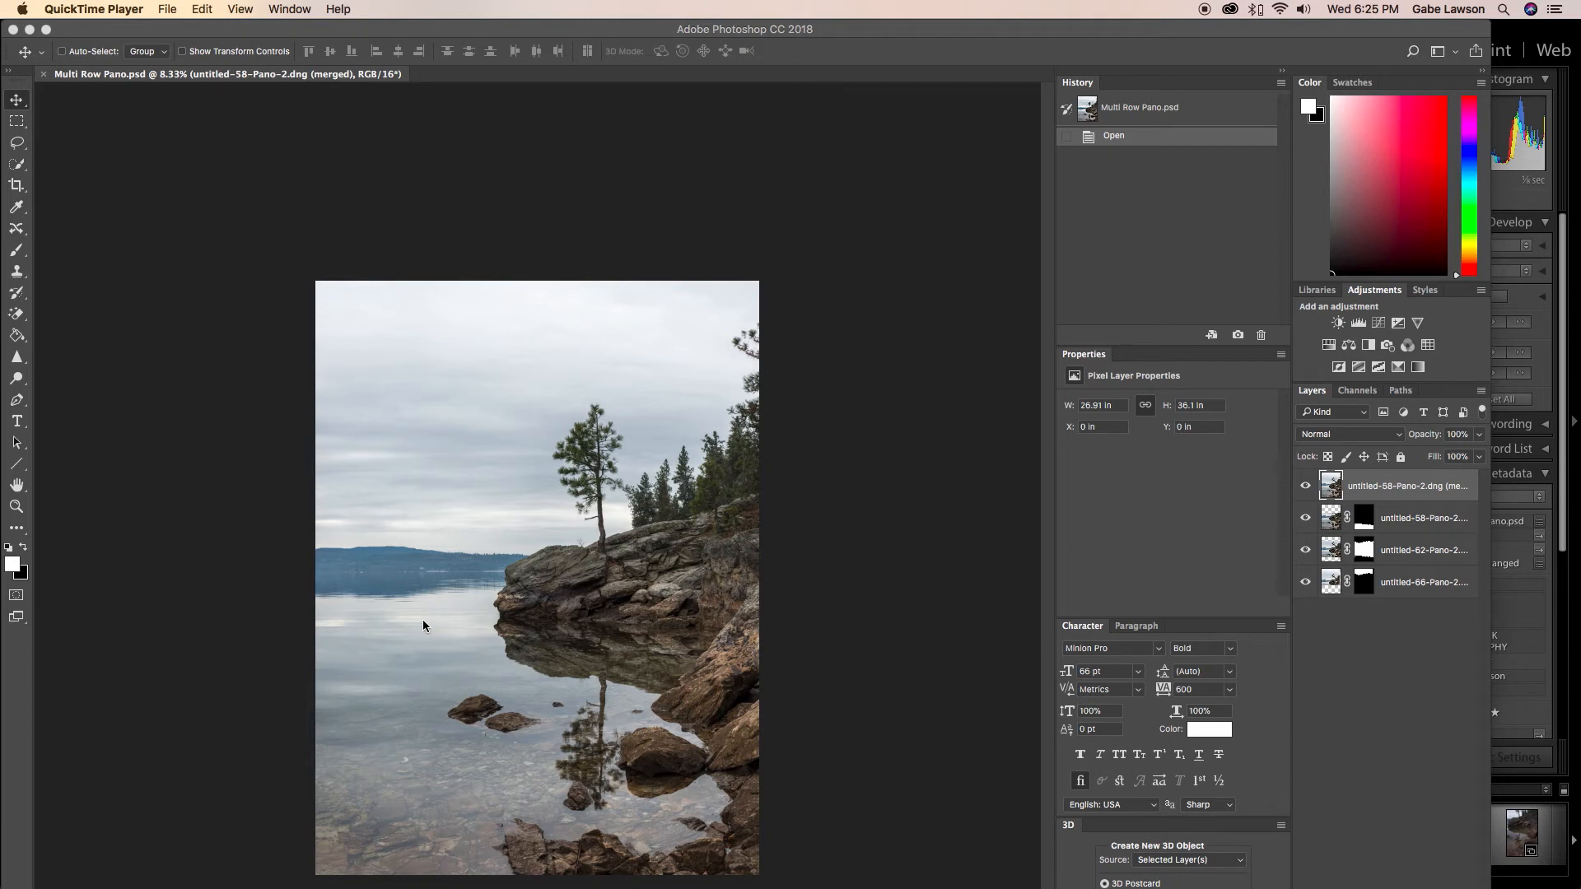
{"action": "mouse_move", "coordinate": [430, 625]}
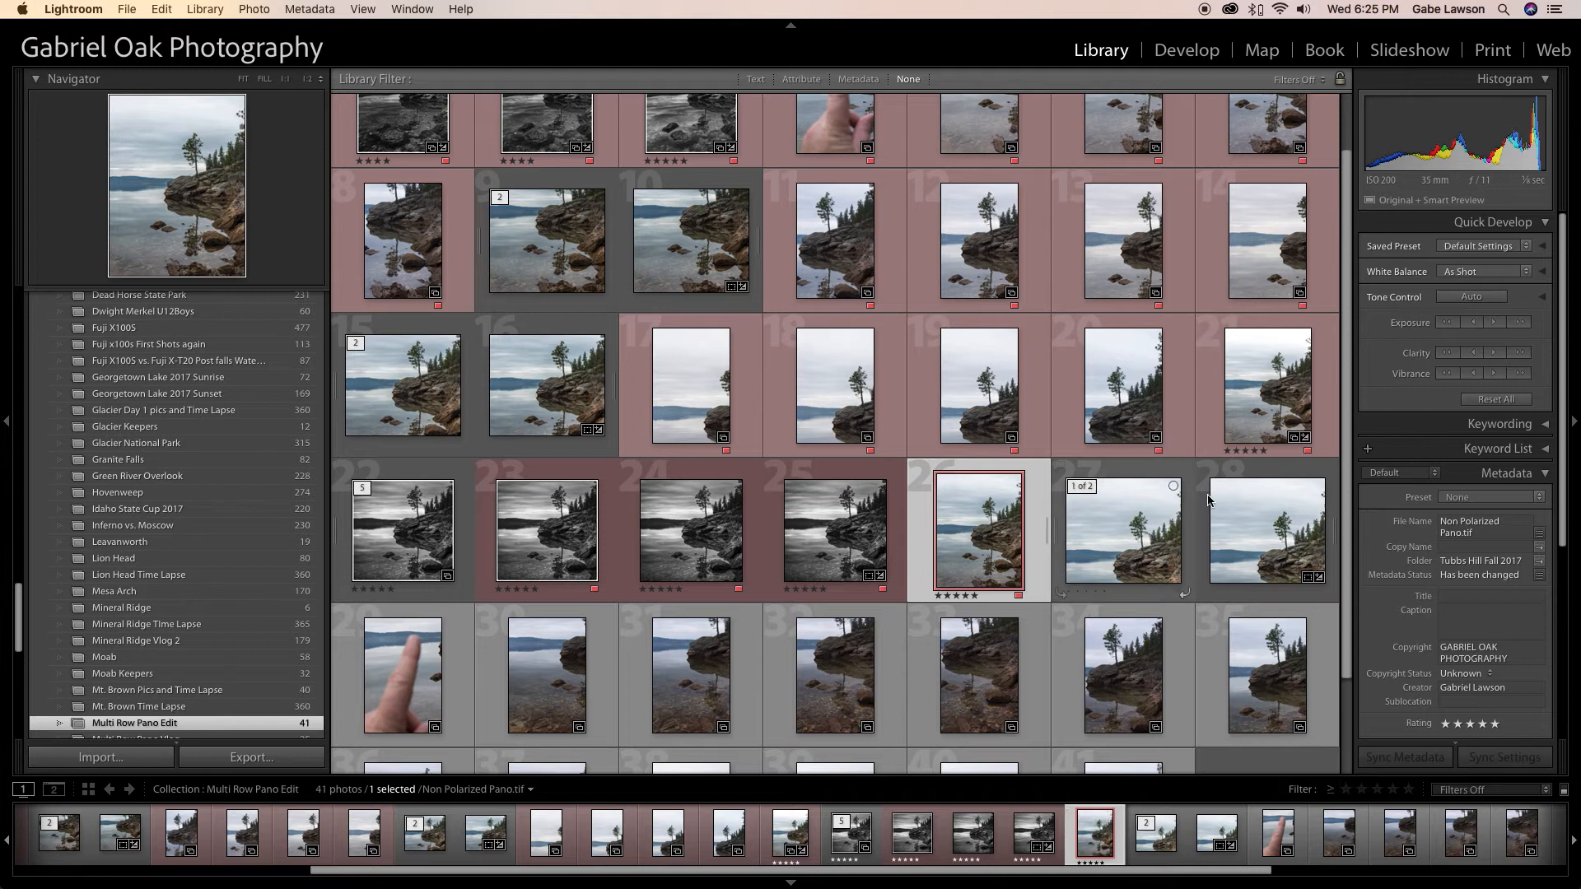
Switch to the Develop module showing Non Polarized Pano.tif.
{"action": "left_click", "coordinate": [1187, 50]}
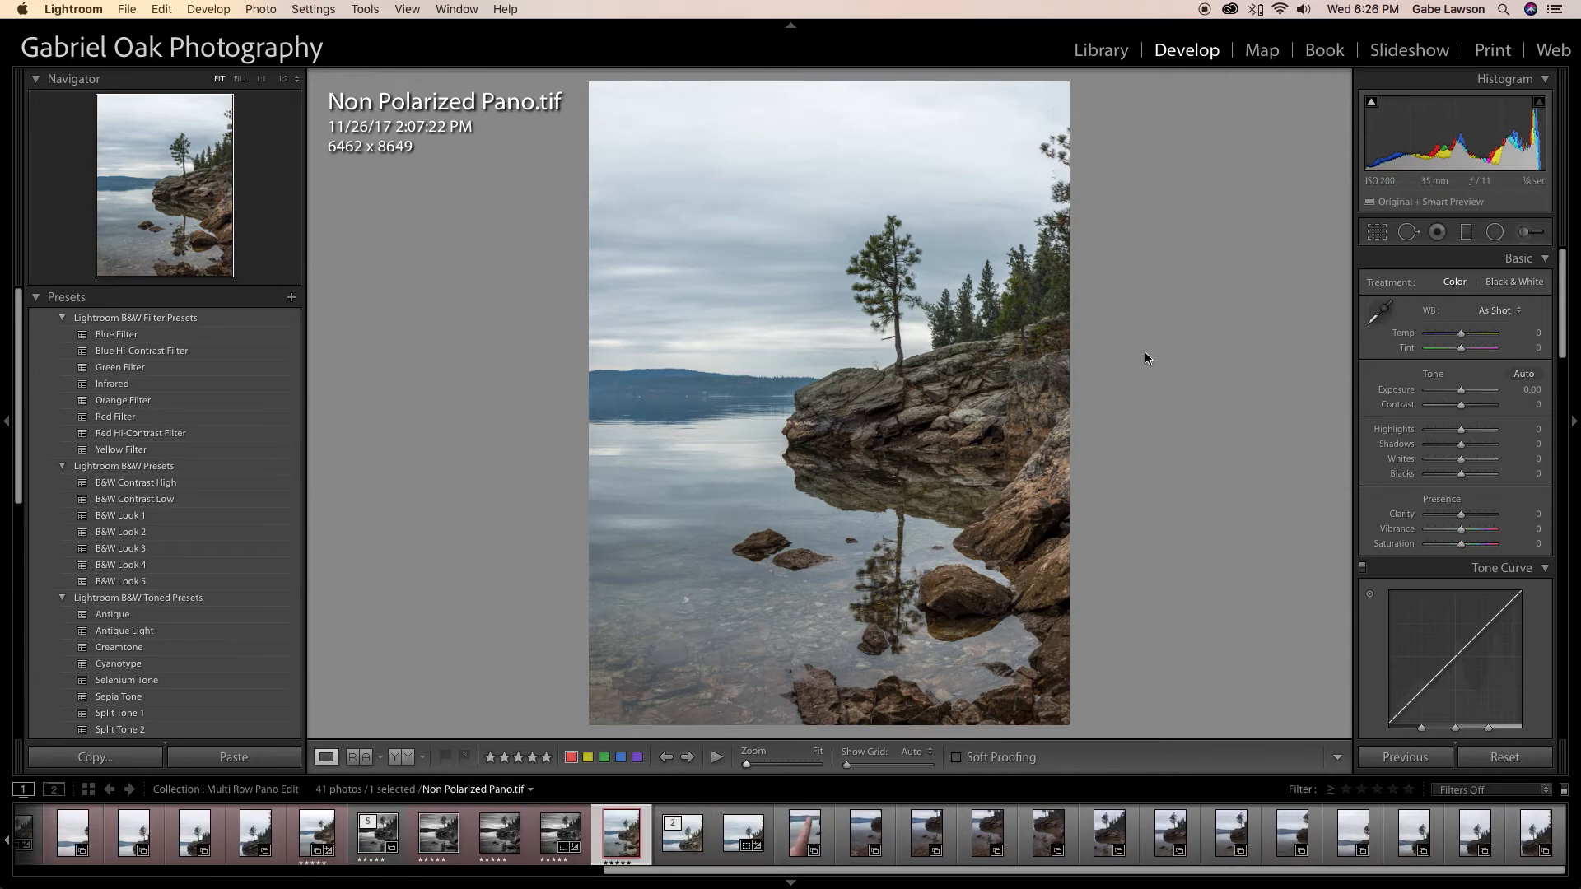
{"action": "mouse_move", "coordinate": [835, 416]}
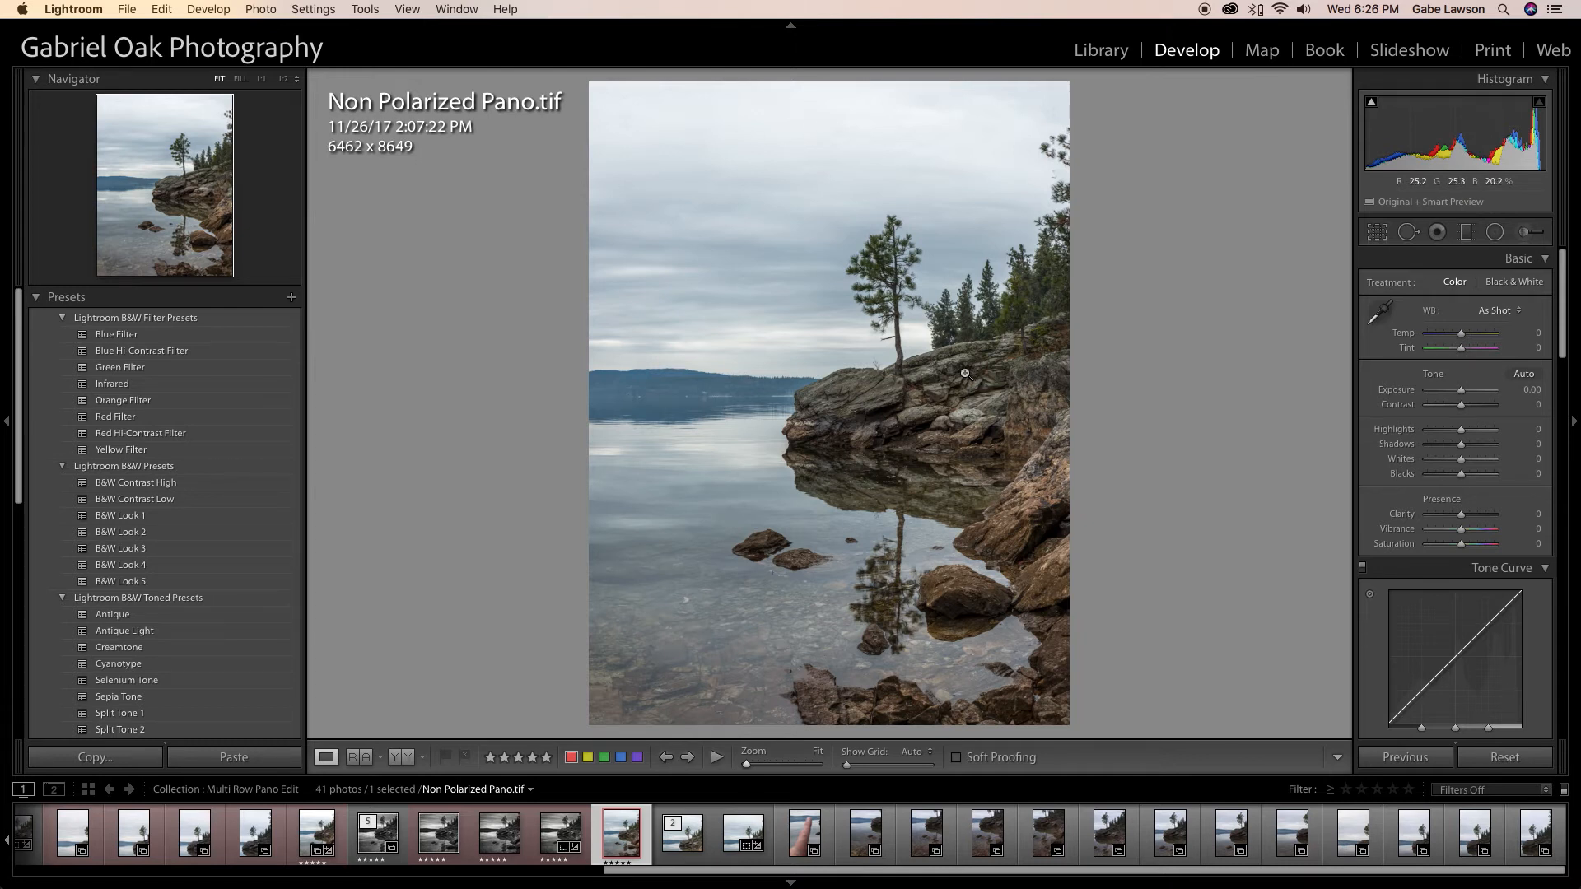
{"action": "mouse_move", "coordinate": [988, 478]}
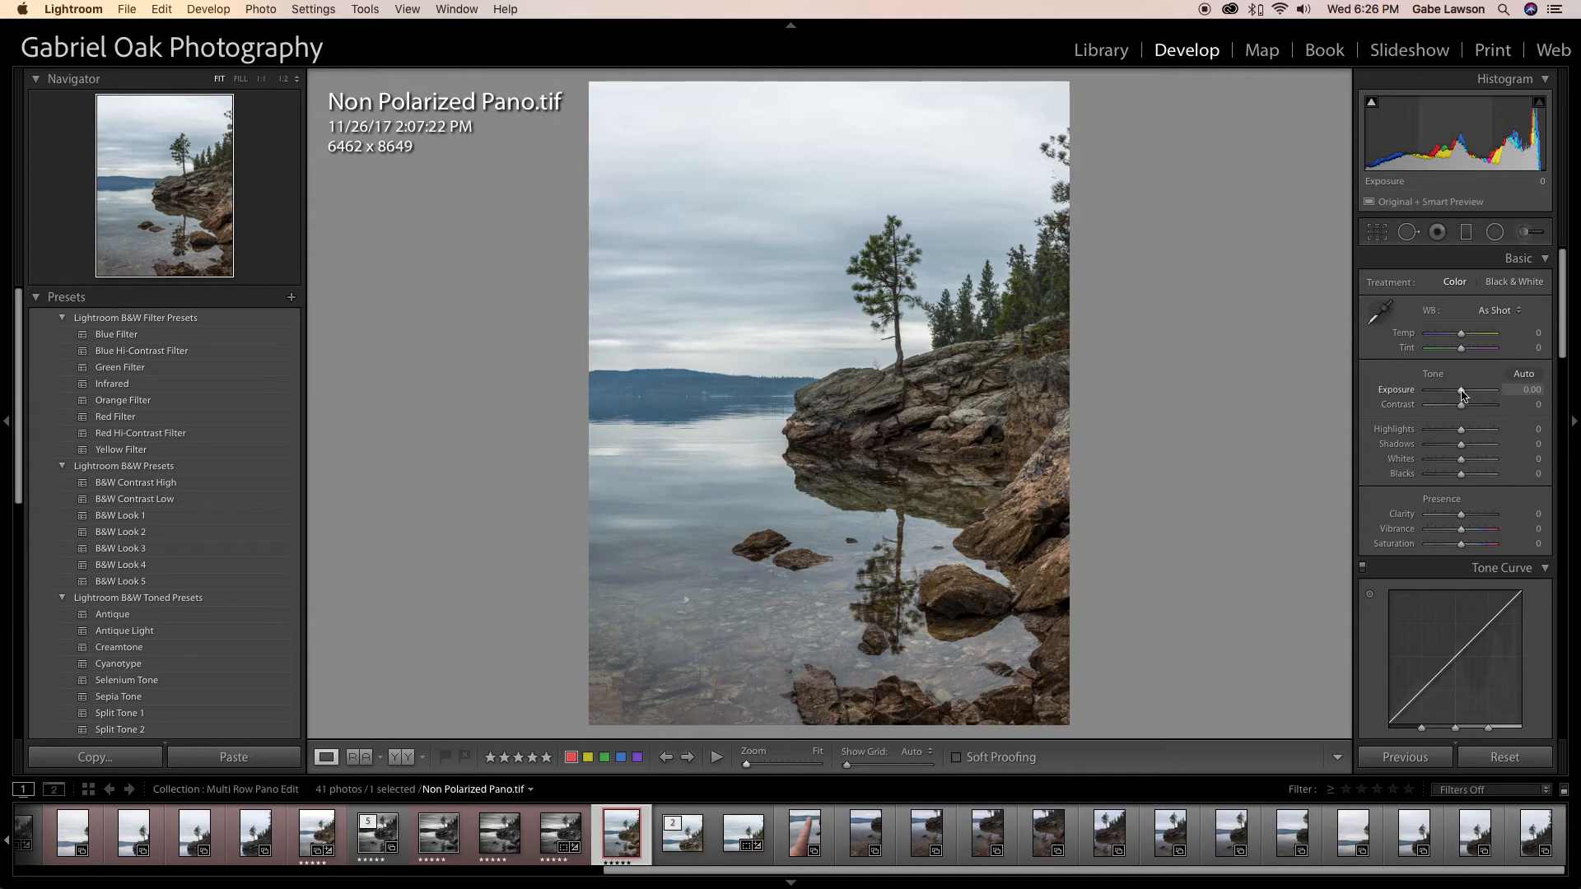
Set Exposure -0.10, Contrast +31, Whites -21, Blacks +71, with initial Highlights and Shadows passes.
{"action": "left_click_drag", "start_coordinate": [1463, 391], "coordinate": [1459, 391]}
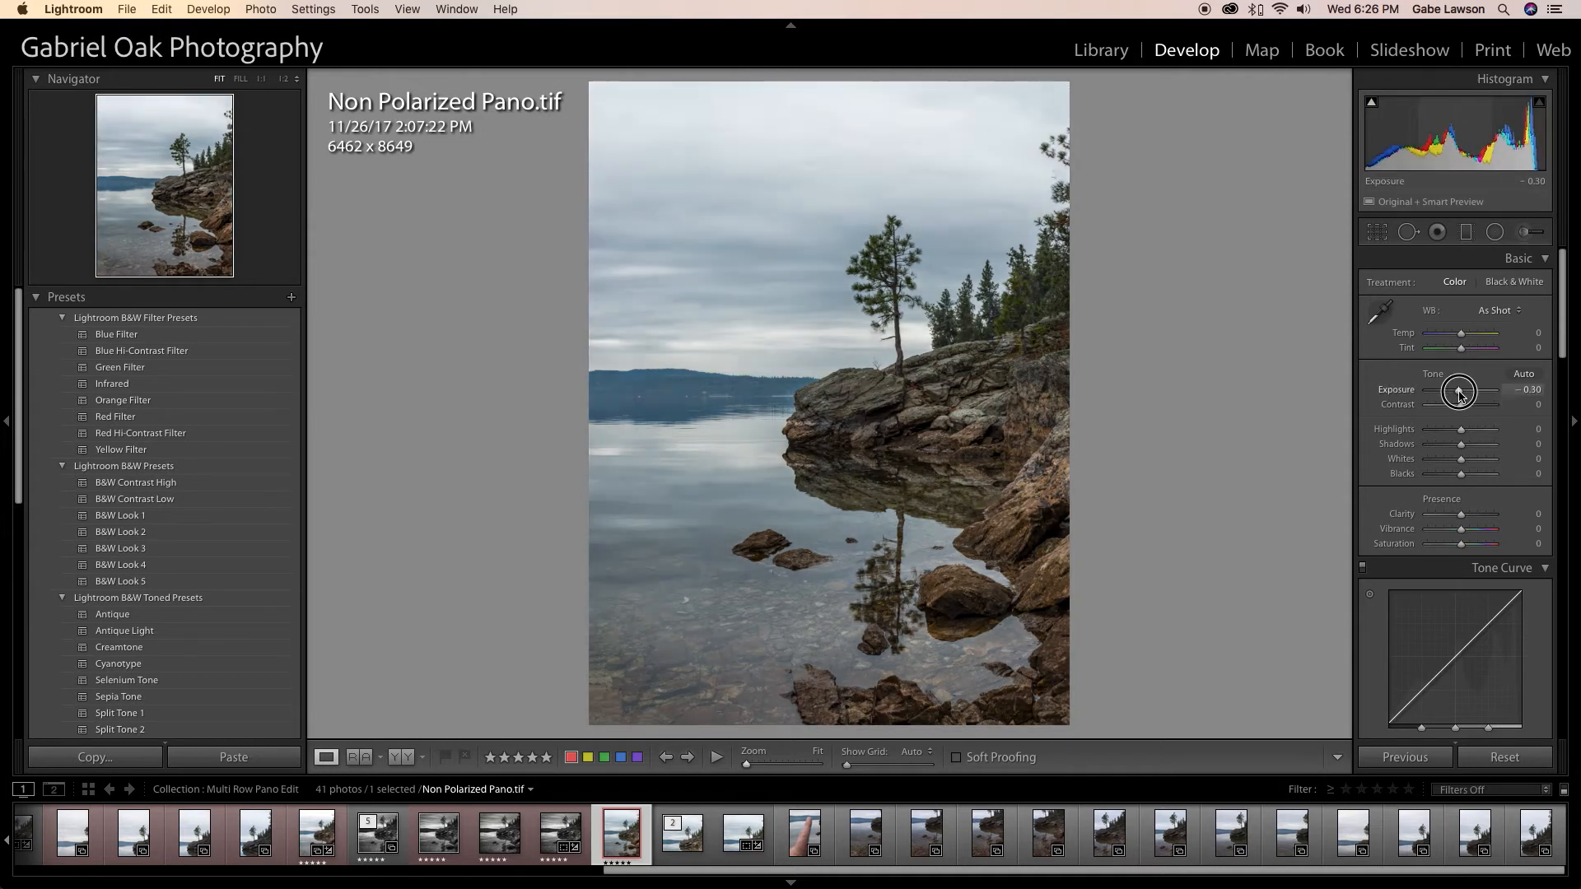
{"action": "left_click_drag", "start_coordinate": [1459, 405], "coordinate": [1497, 404]}
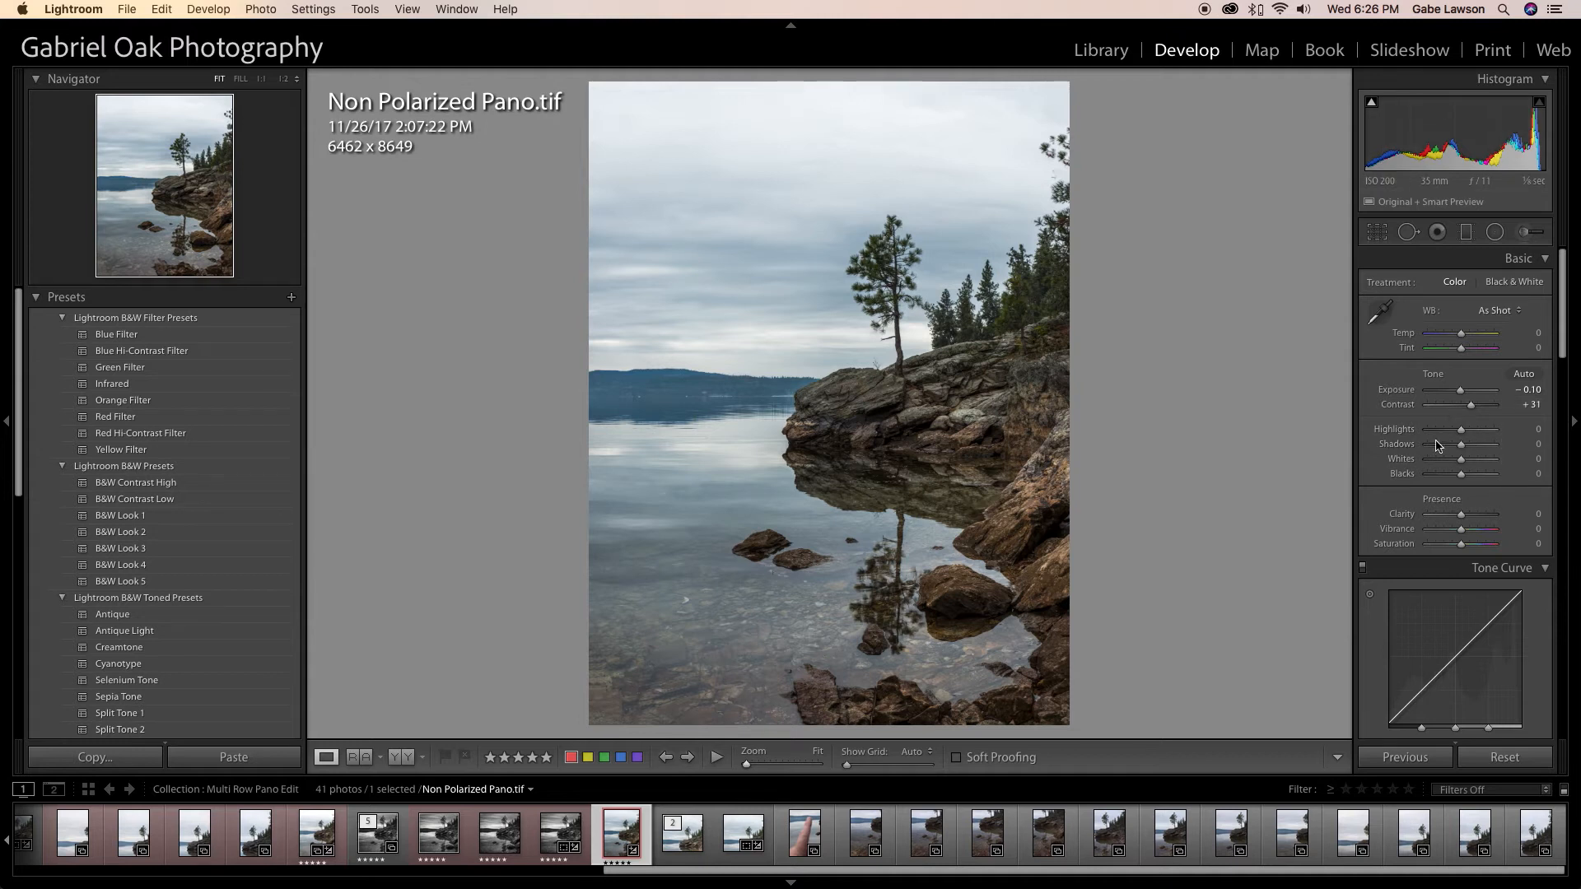
{"action": "mouse_move", "coordinate": [1460, 431]}
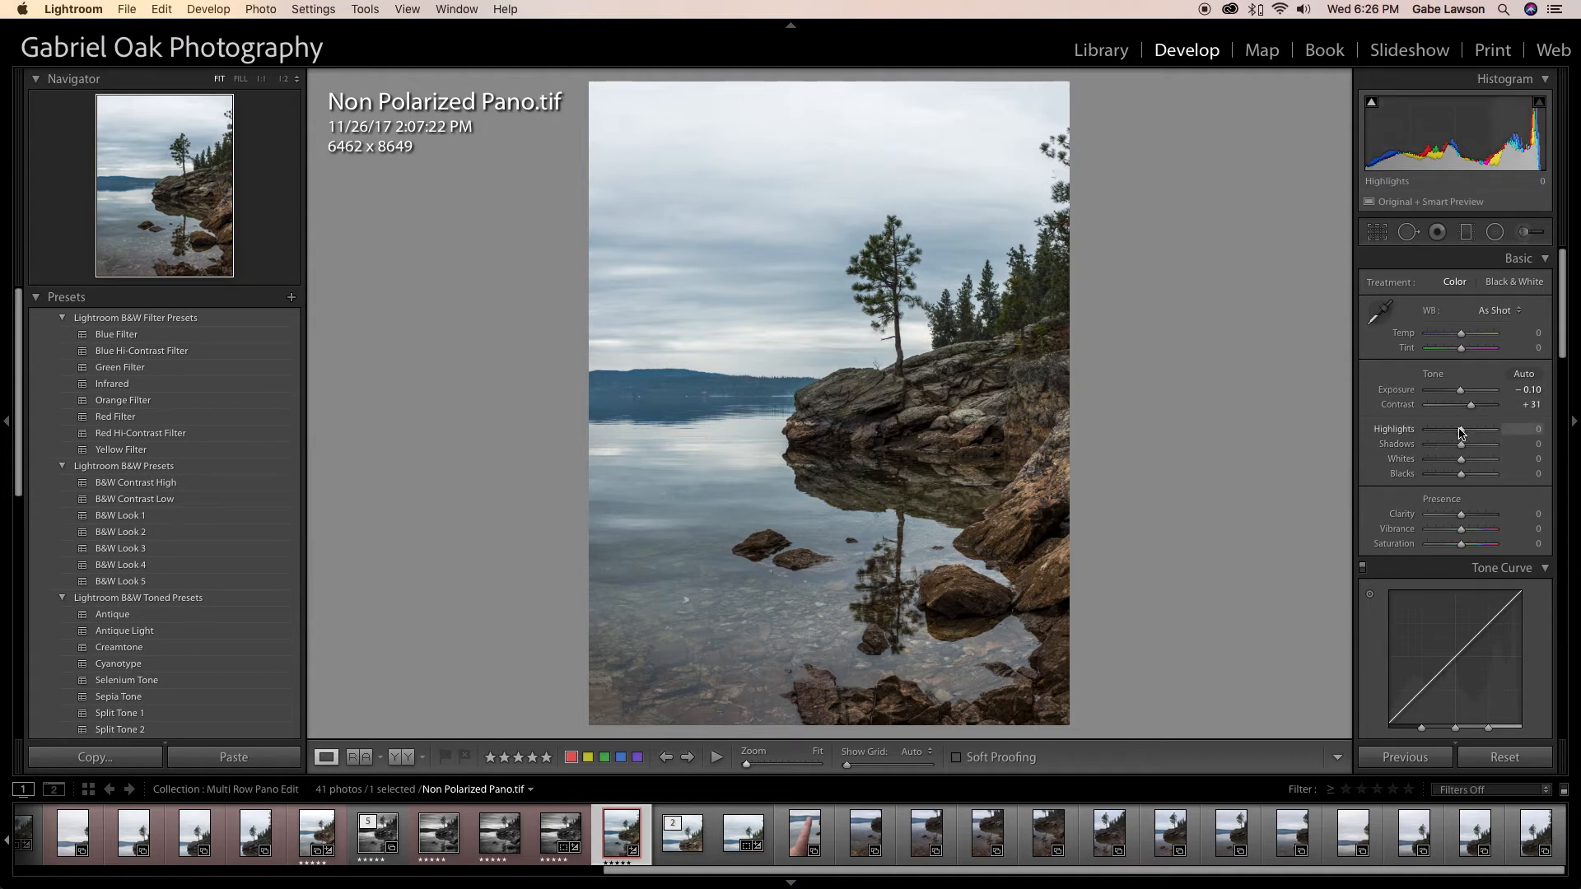
{"action": "left_click_drag", "start_coordinate": [1460, 444], "coordinate": [1432, 444]}
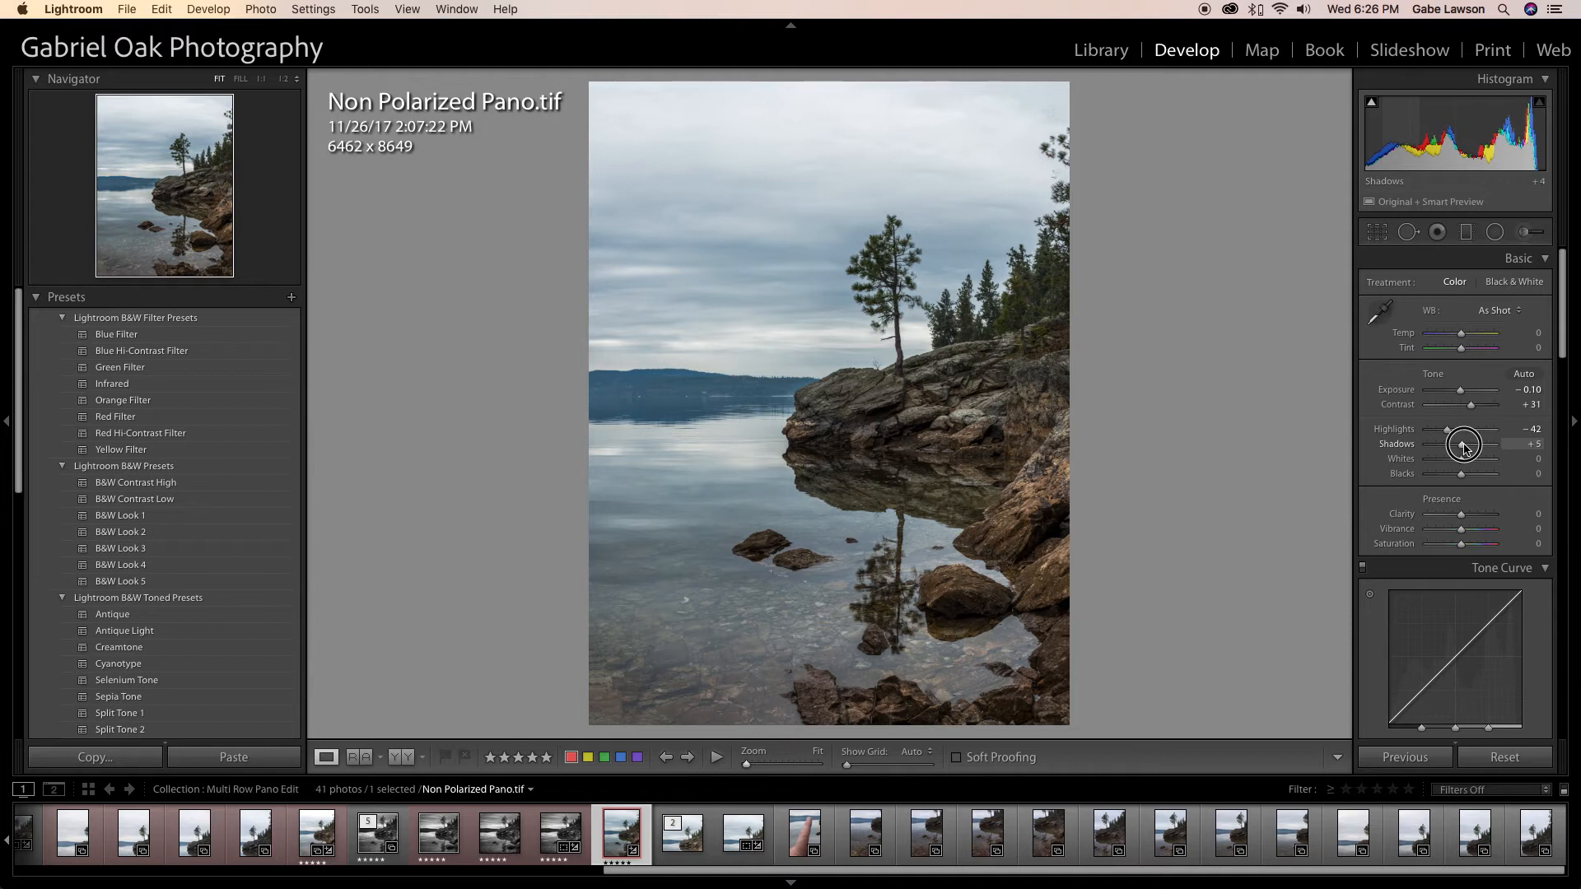
{"action": "left_click_drag", "start_coordinate": [1475, 458], "coordinate": [1457, 459]}
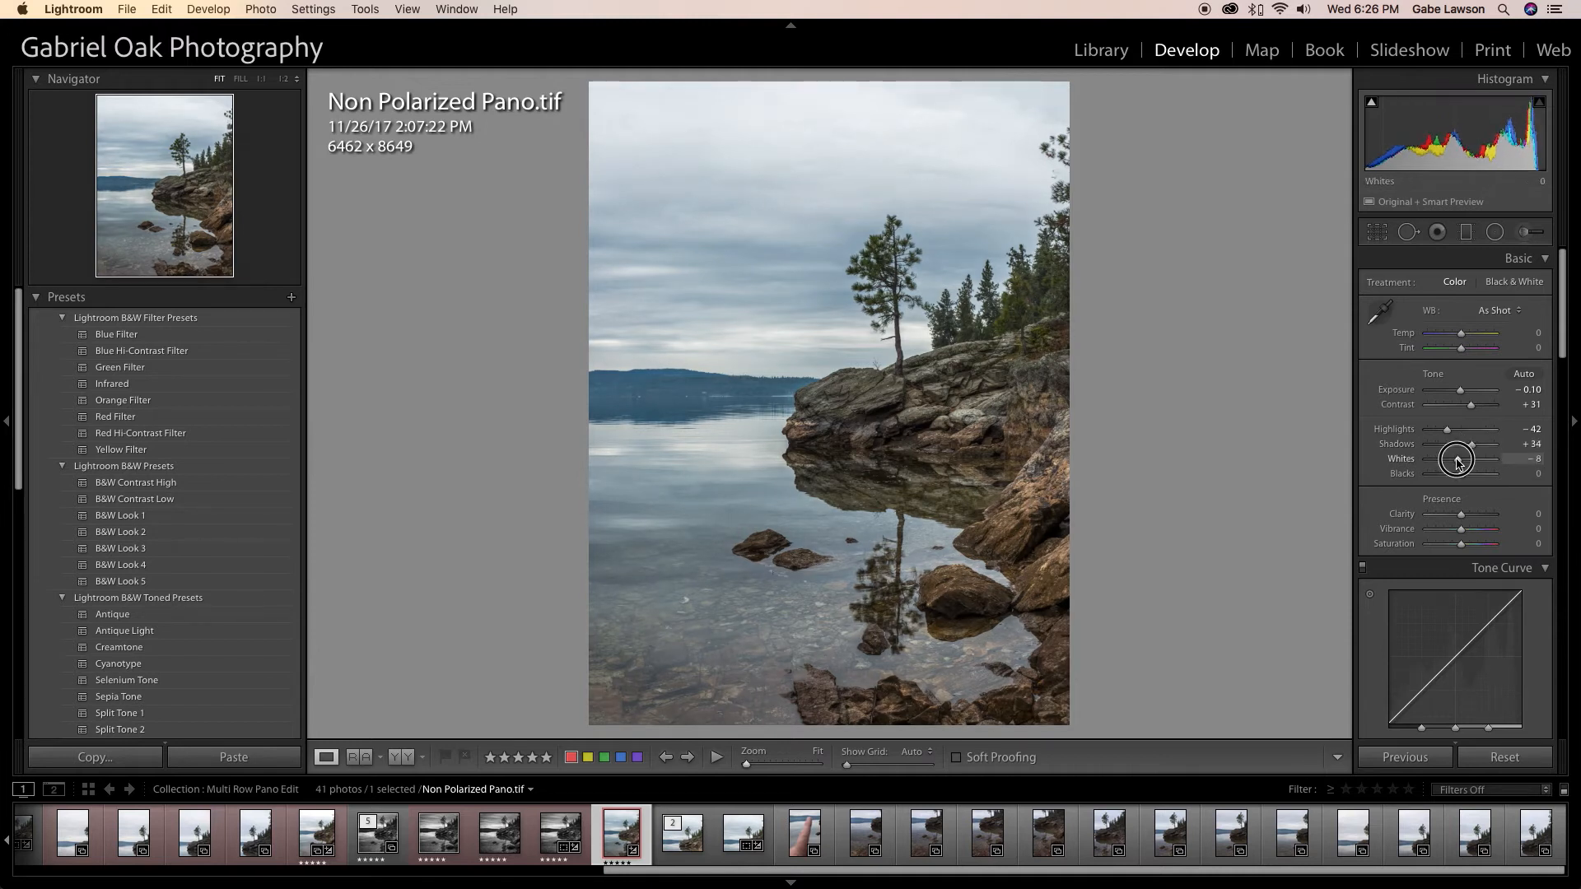
{"action": "left_click_drag", "start_coordinate": [1471, 474], "coordinate": [1492, 475]}
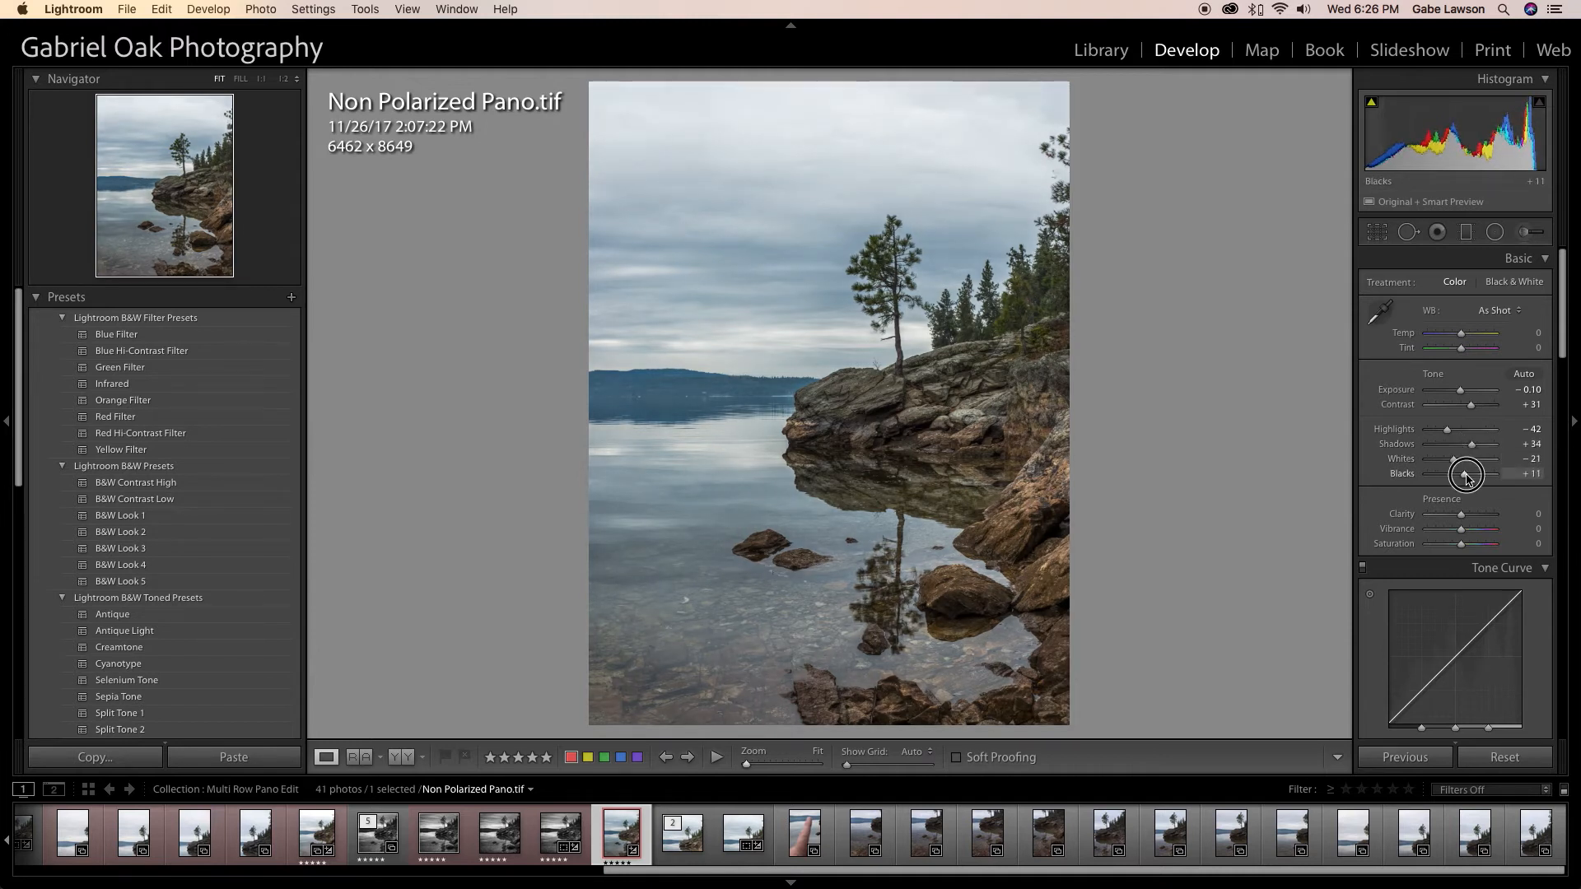
{"action": "left_click_drag", "start_coordinate": [1463, 474], "coordinate": [1479, 475]}
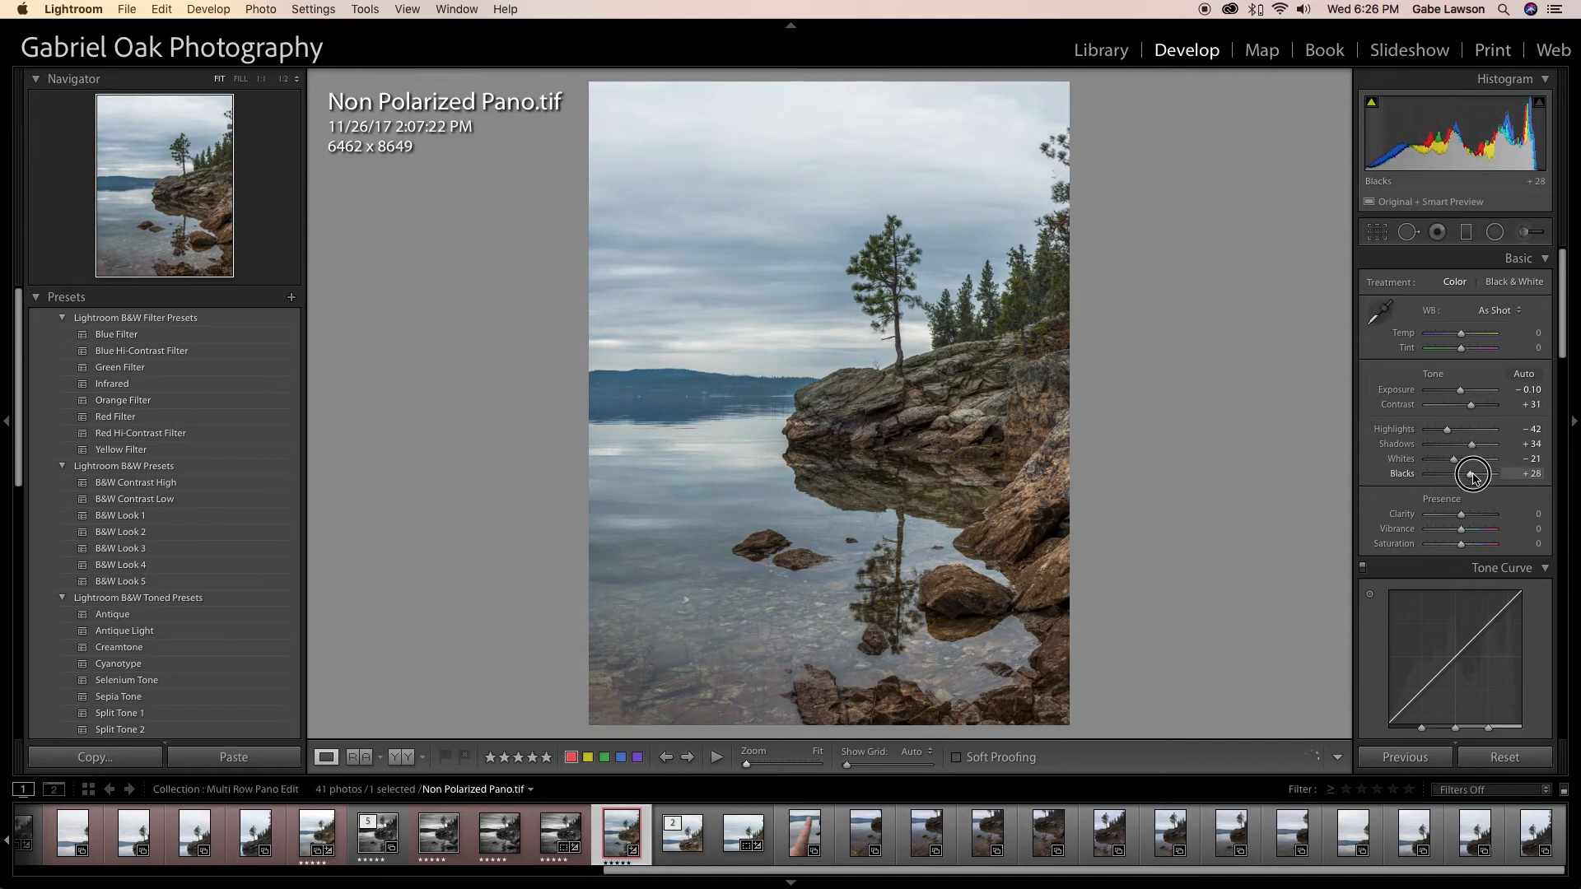
{"action": "left_click_drag", "start_coordinate": [1472, 474], "coordinate": [1488, 475]}
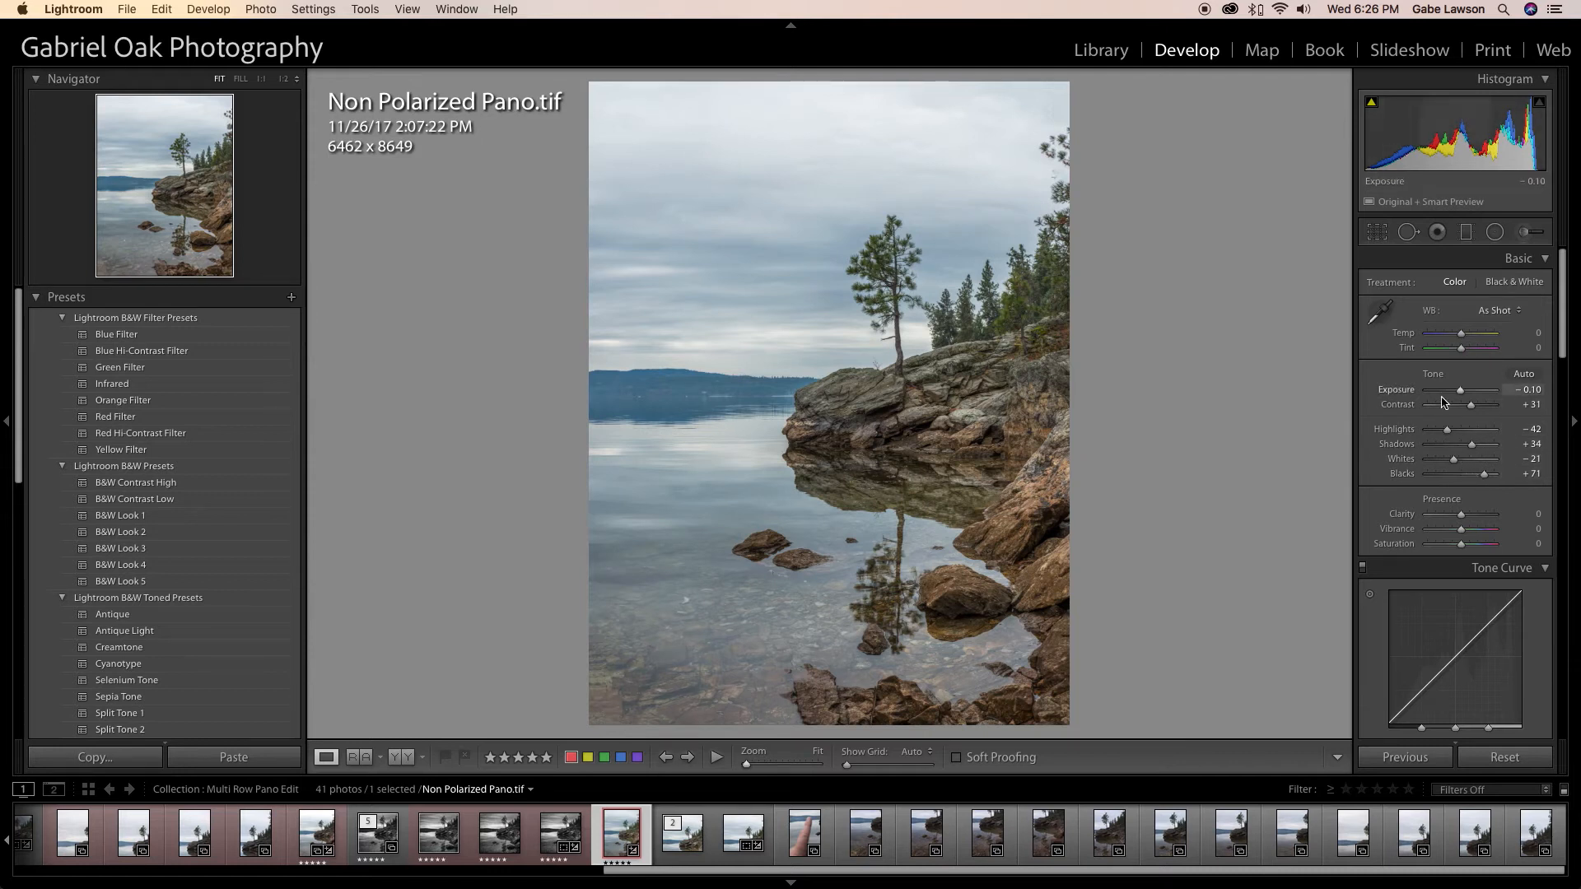
Refine Shadows to +44 and Highlights to -80, and add Clarity +5.
{"action": "left_click_drag", "start_coordinate": [1482, 444], "coordinate": [1502, 444]}
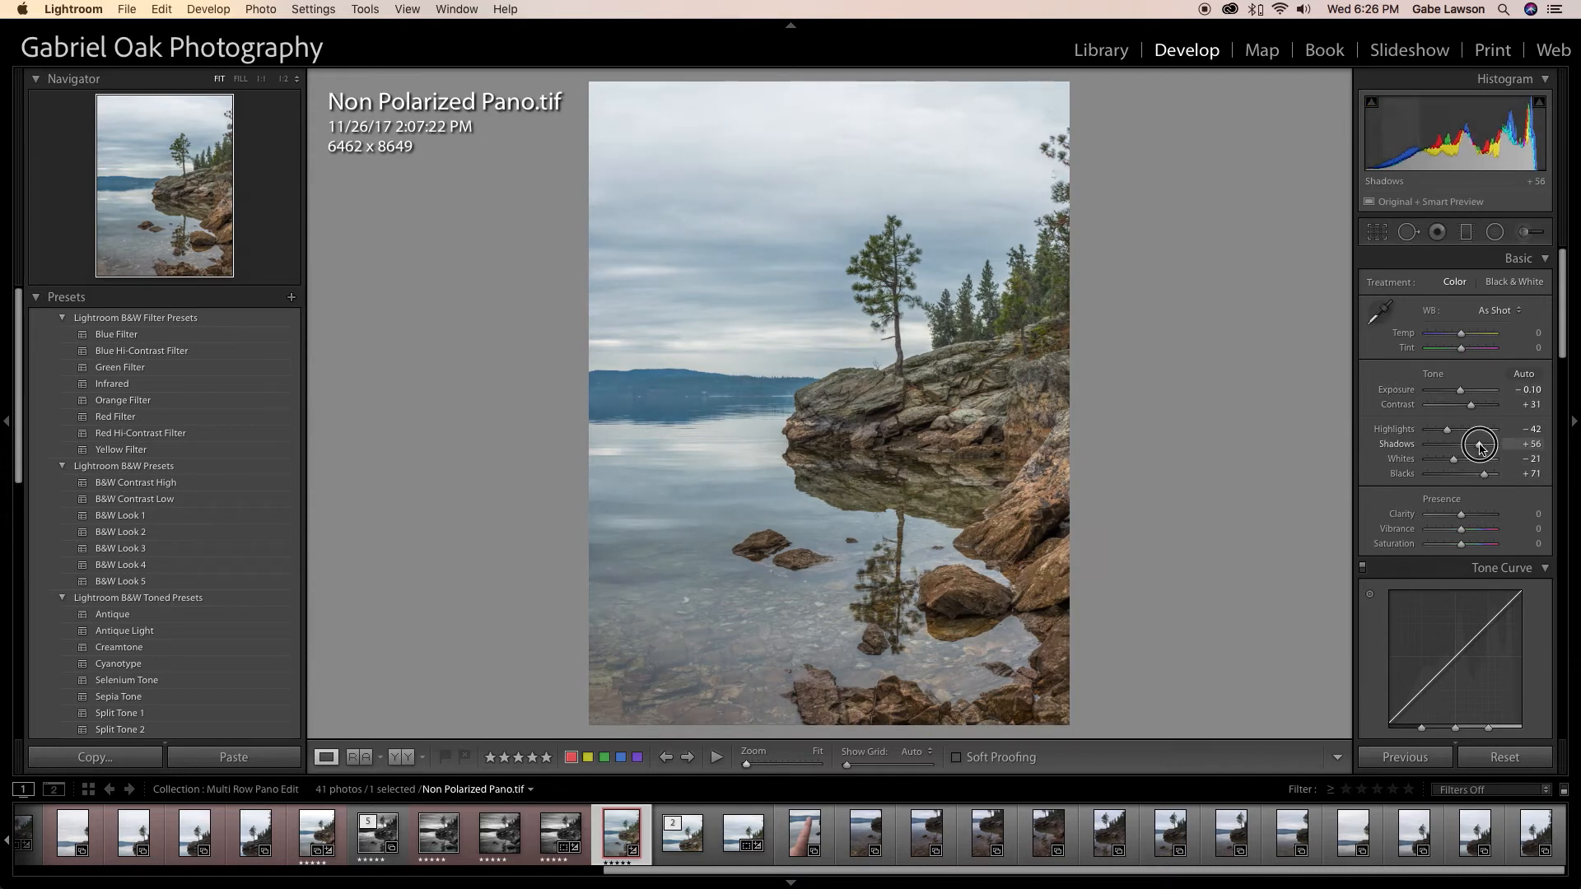
{"action": "left_click_drag", "start_coordinate": [1479, 444], "coordinate": [1468, 445]}
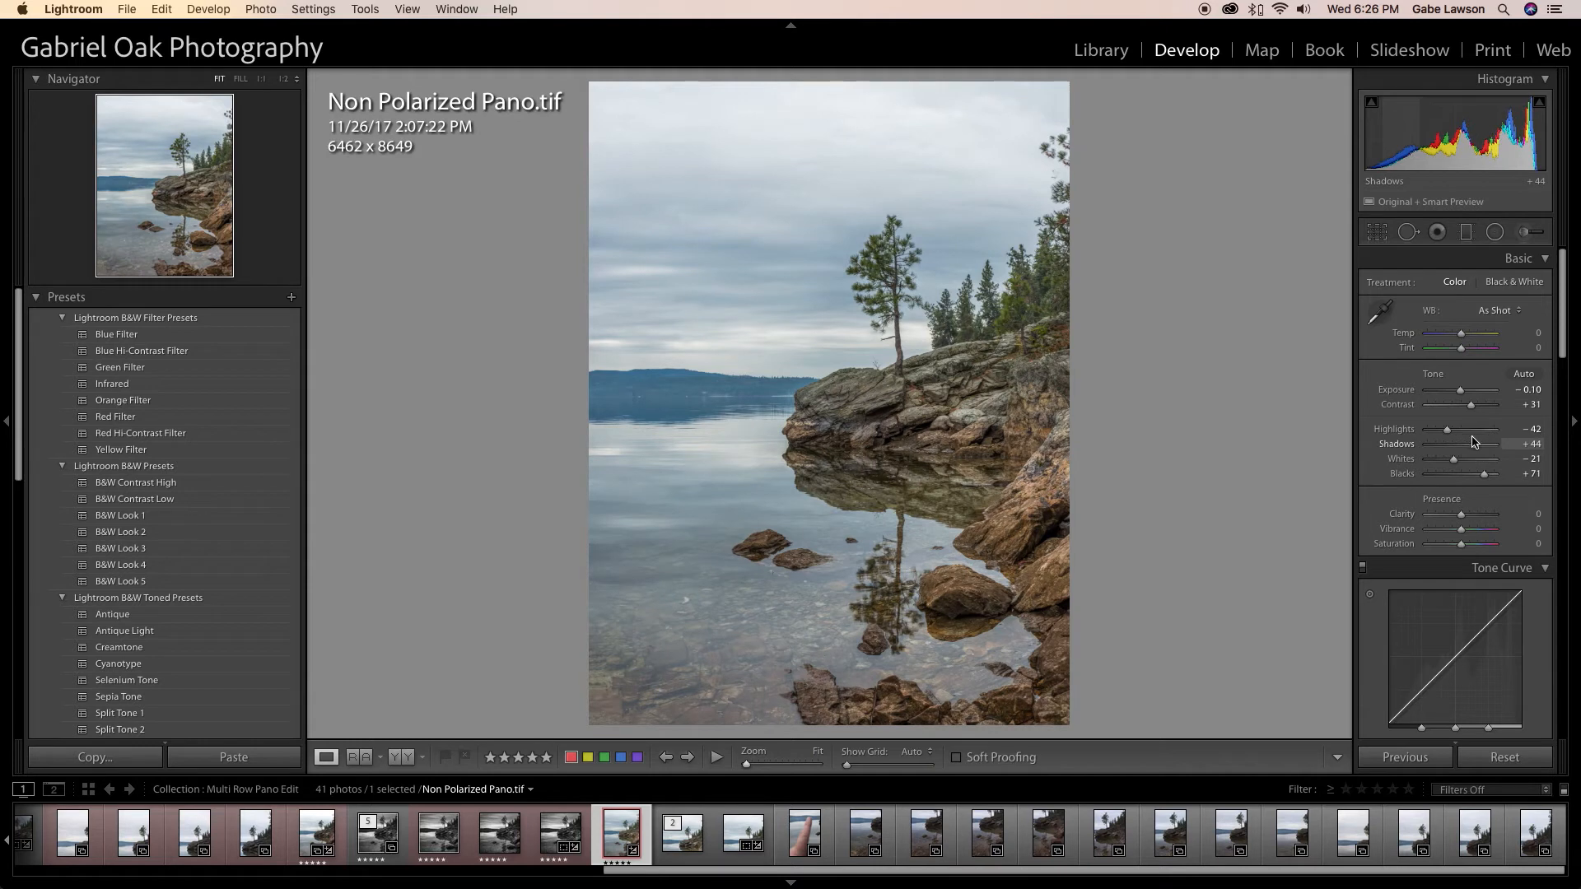
{"action": "left_click_drag", "start_coordinate": [1471, 428], "coordinate": [1433, 428]}
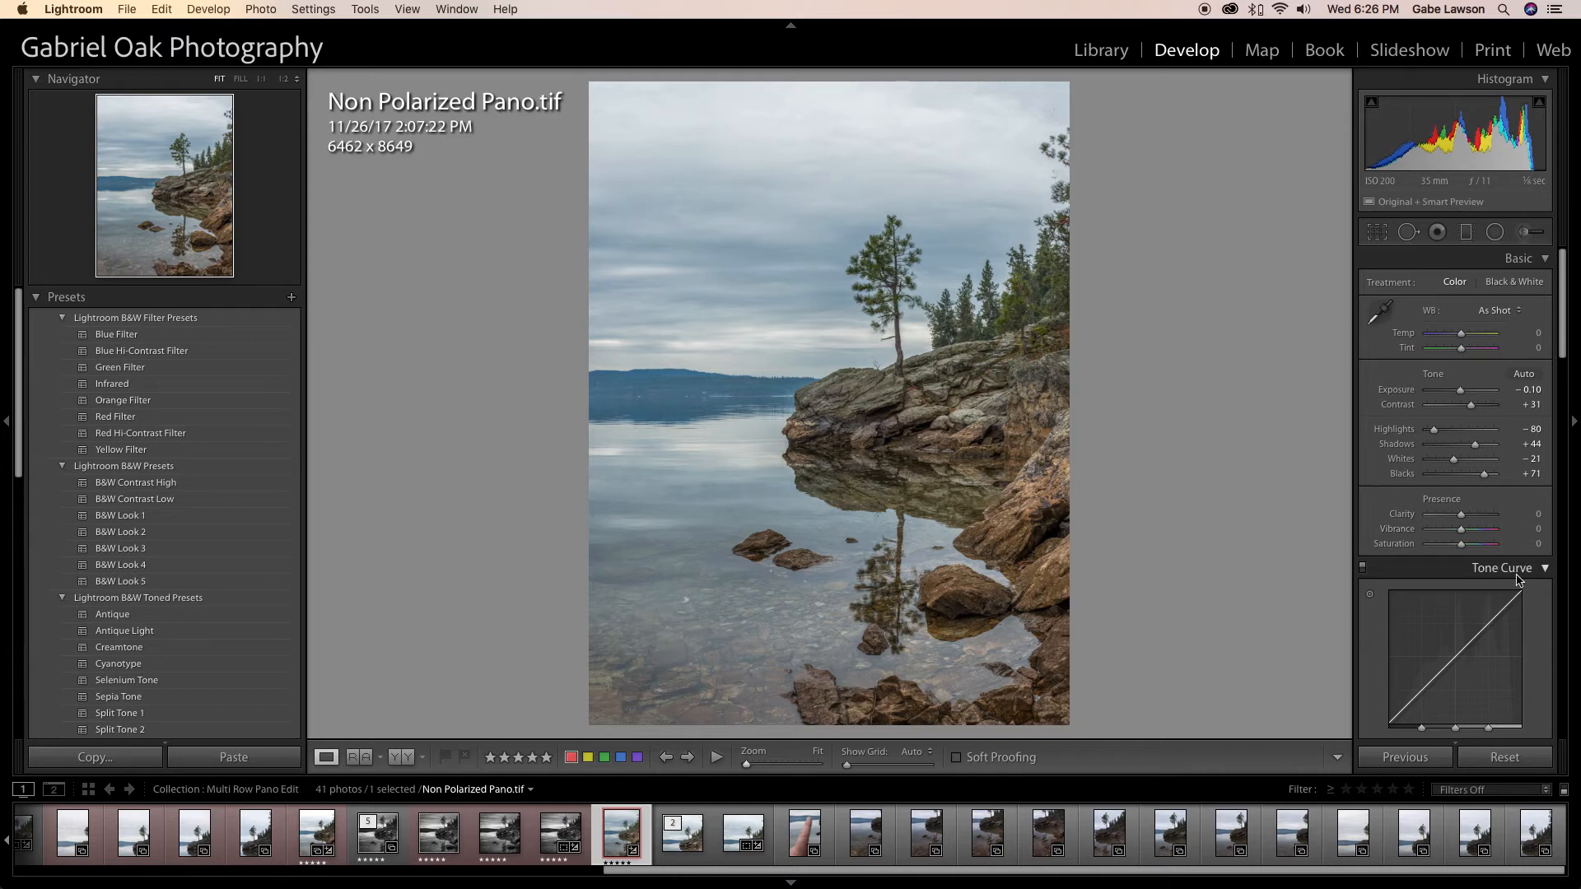
{"action": "left_click_drag", "start_coordinate": [1484, 514], "coordinate": [1464, 514]}
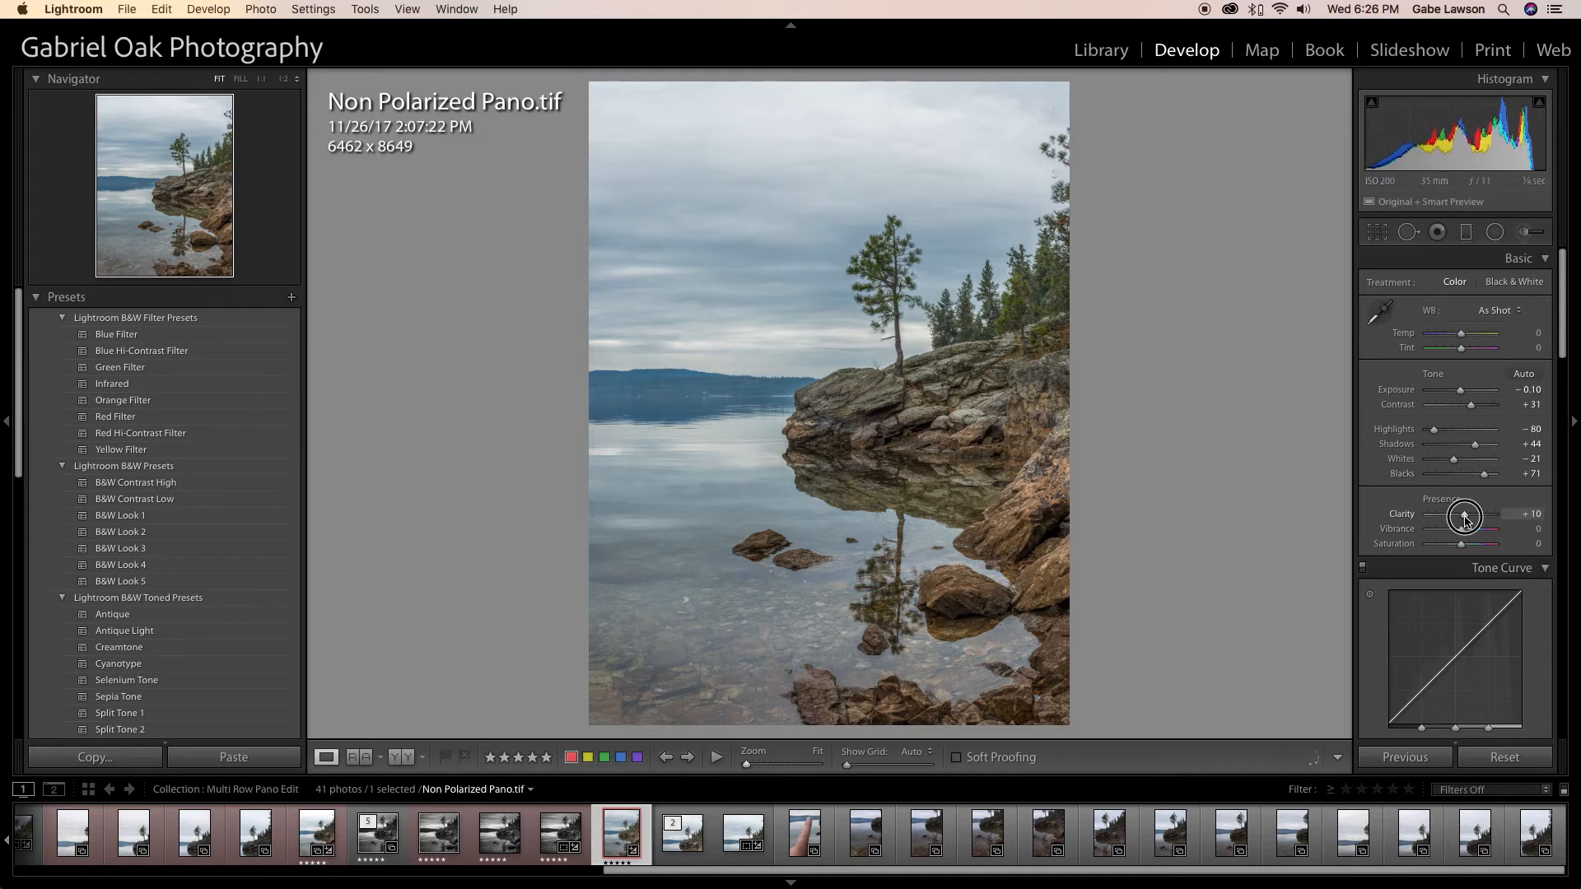
{"action": "left_click_drag", "start_coordinate": [1472, 513], "coordinate": [1464, 514]}
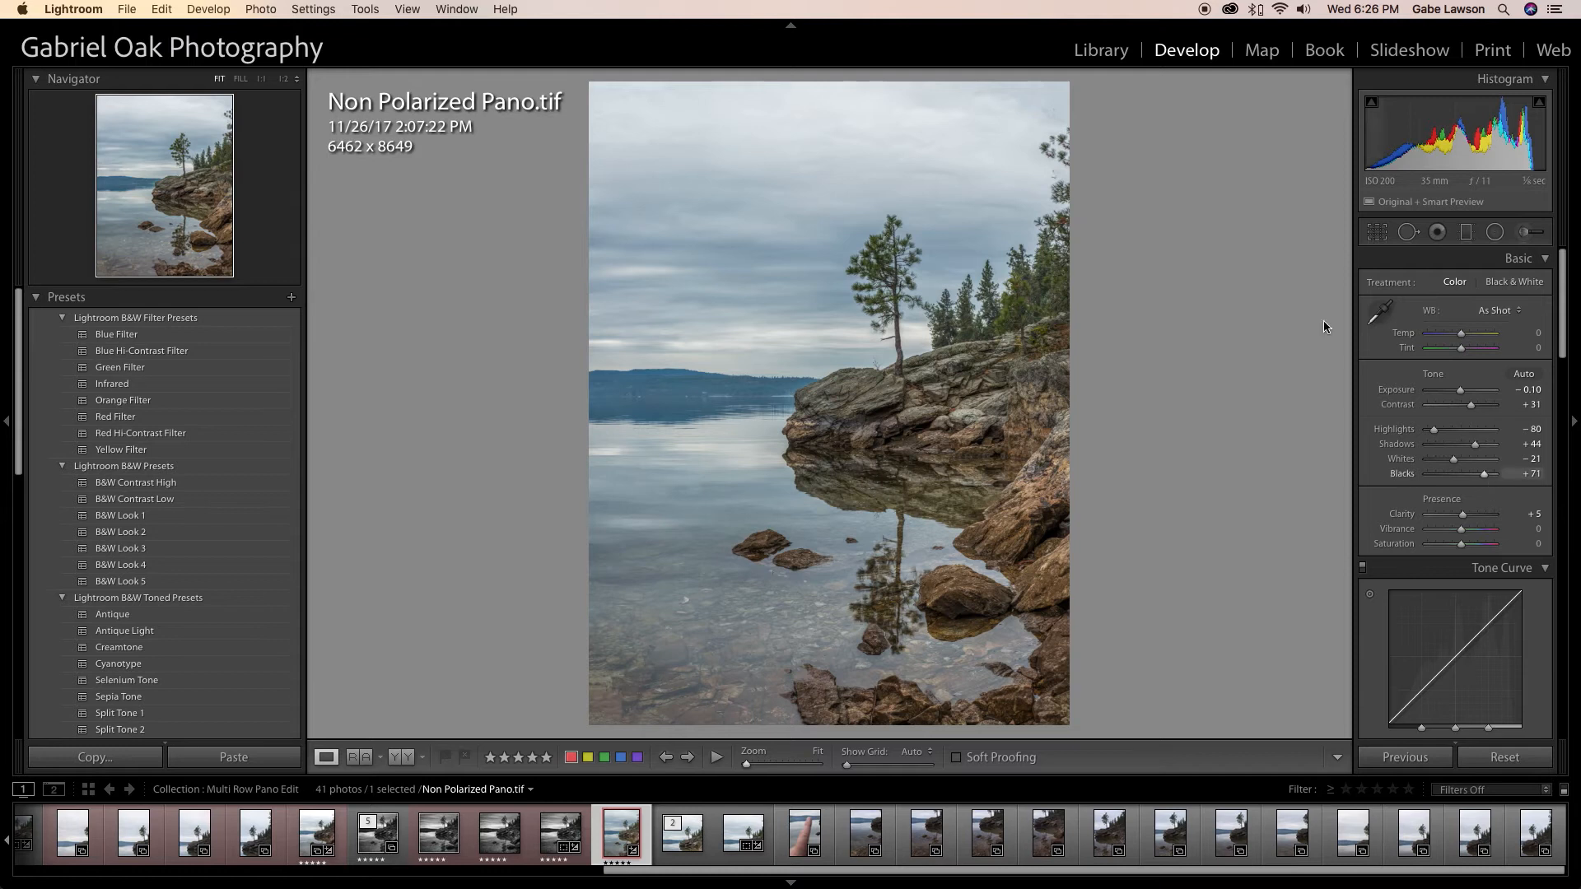
{"action": "mouse_move", "coordinate": [1481, 451]}
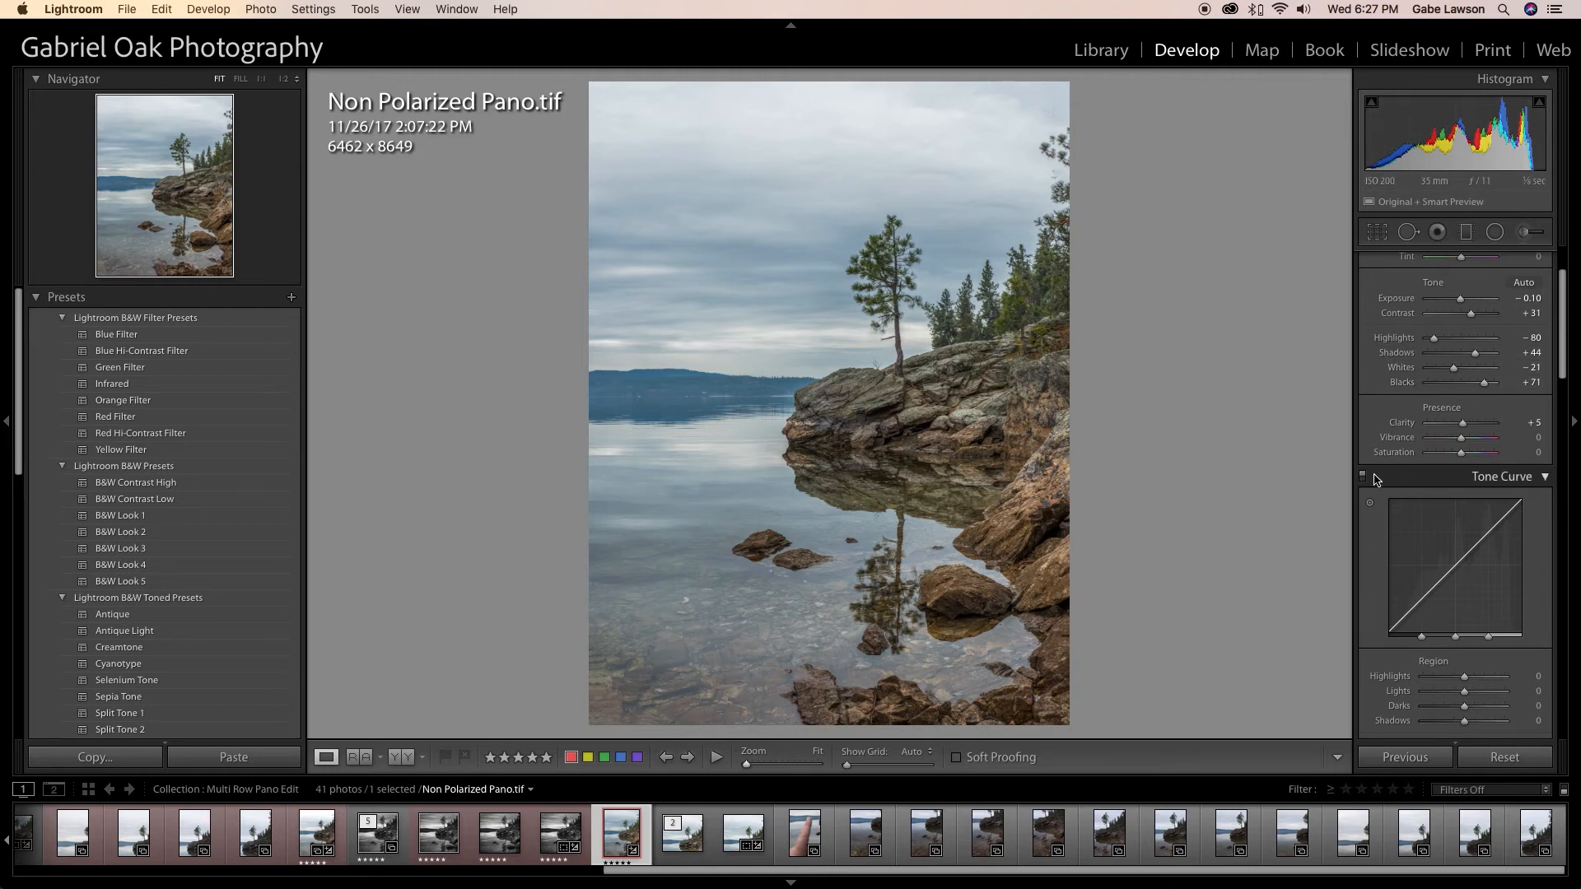
Open the context menu on Non Polarized Pano.tif to reach Edit In > Photoshop CC 2018.
{"action": "right_click", "coordinate": [621, 835]}
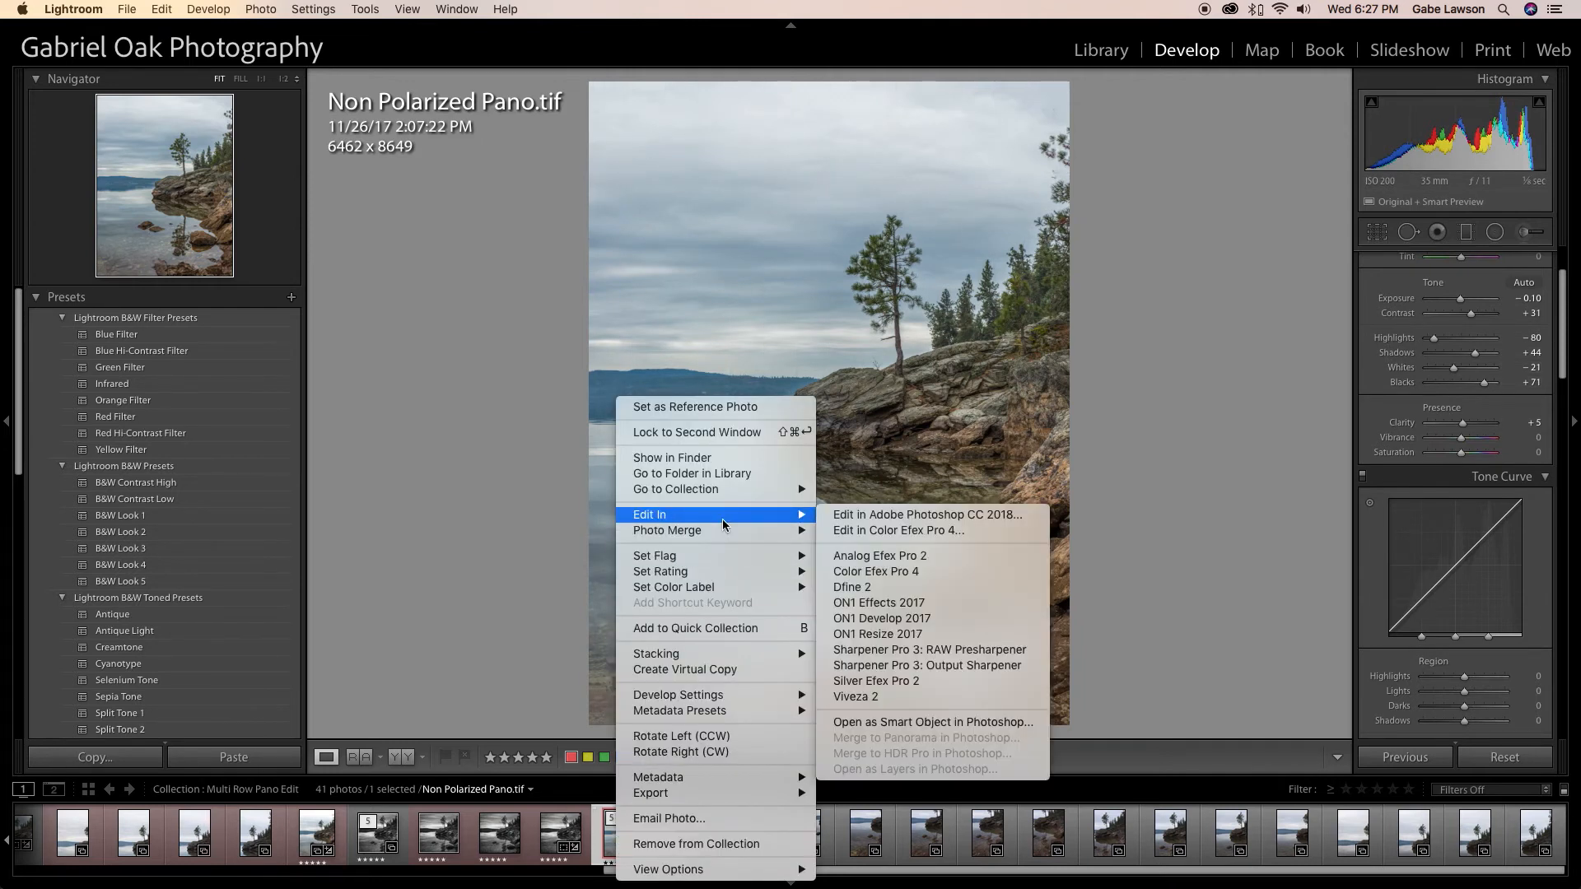
{"action": "mouse_move", "coordinate": [881, 686]}
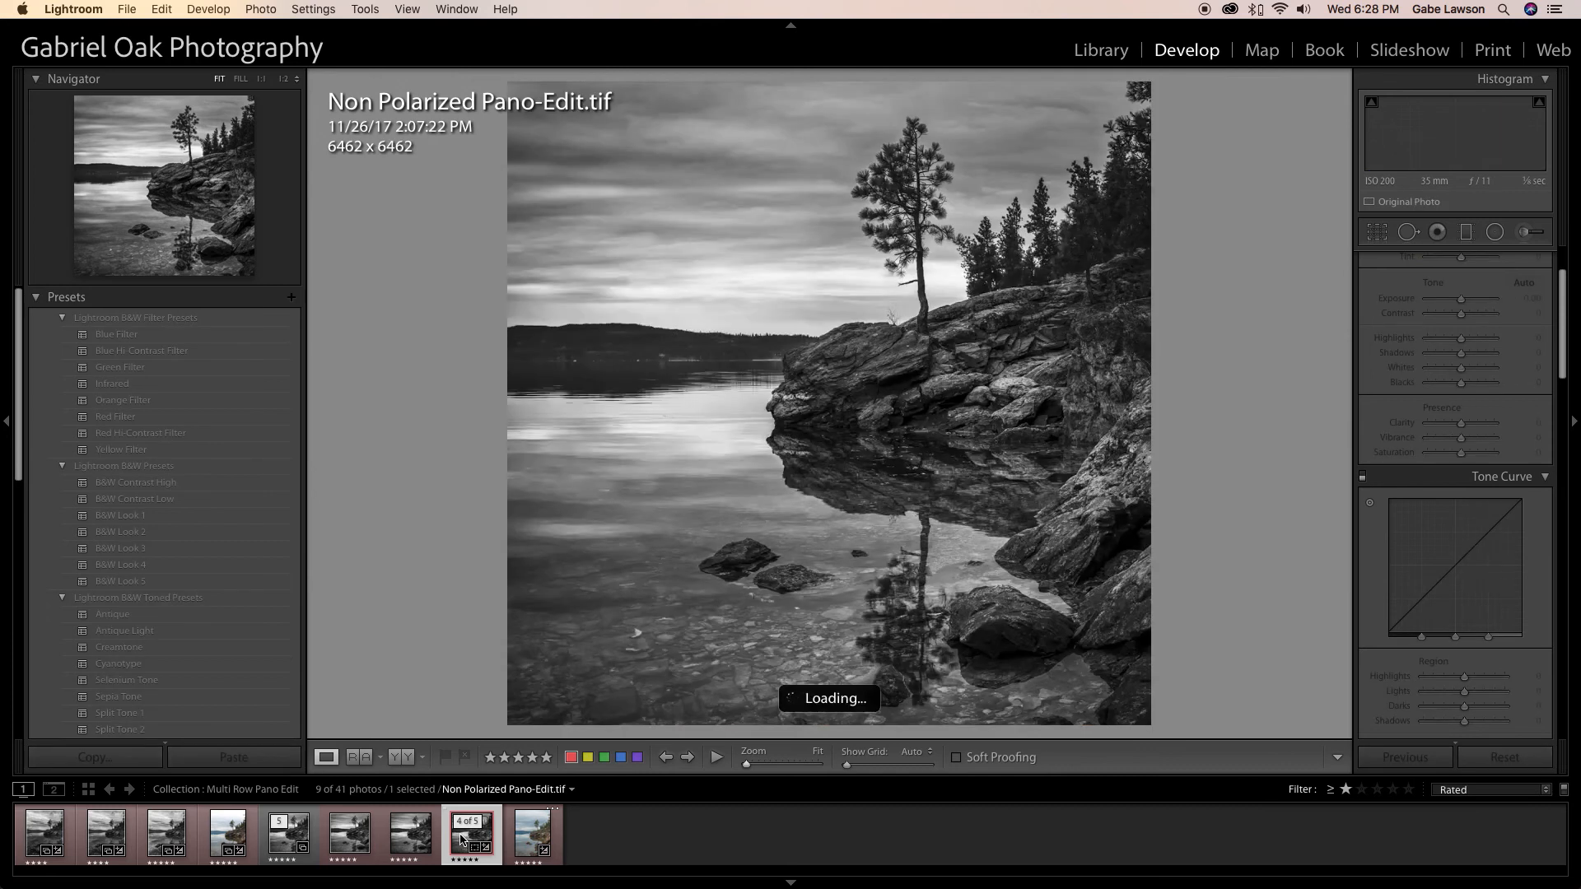
{"action": "mouse_move", "coordinate": [464, 839]}
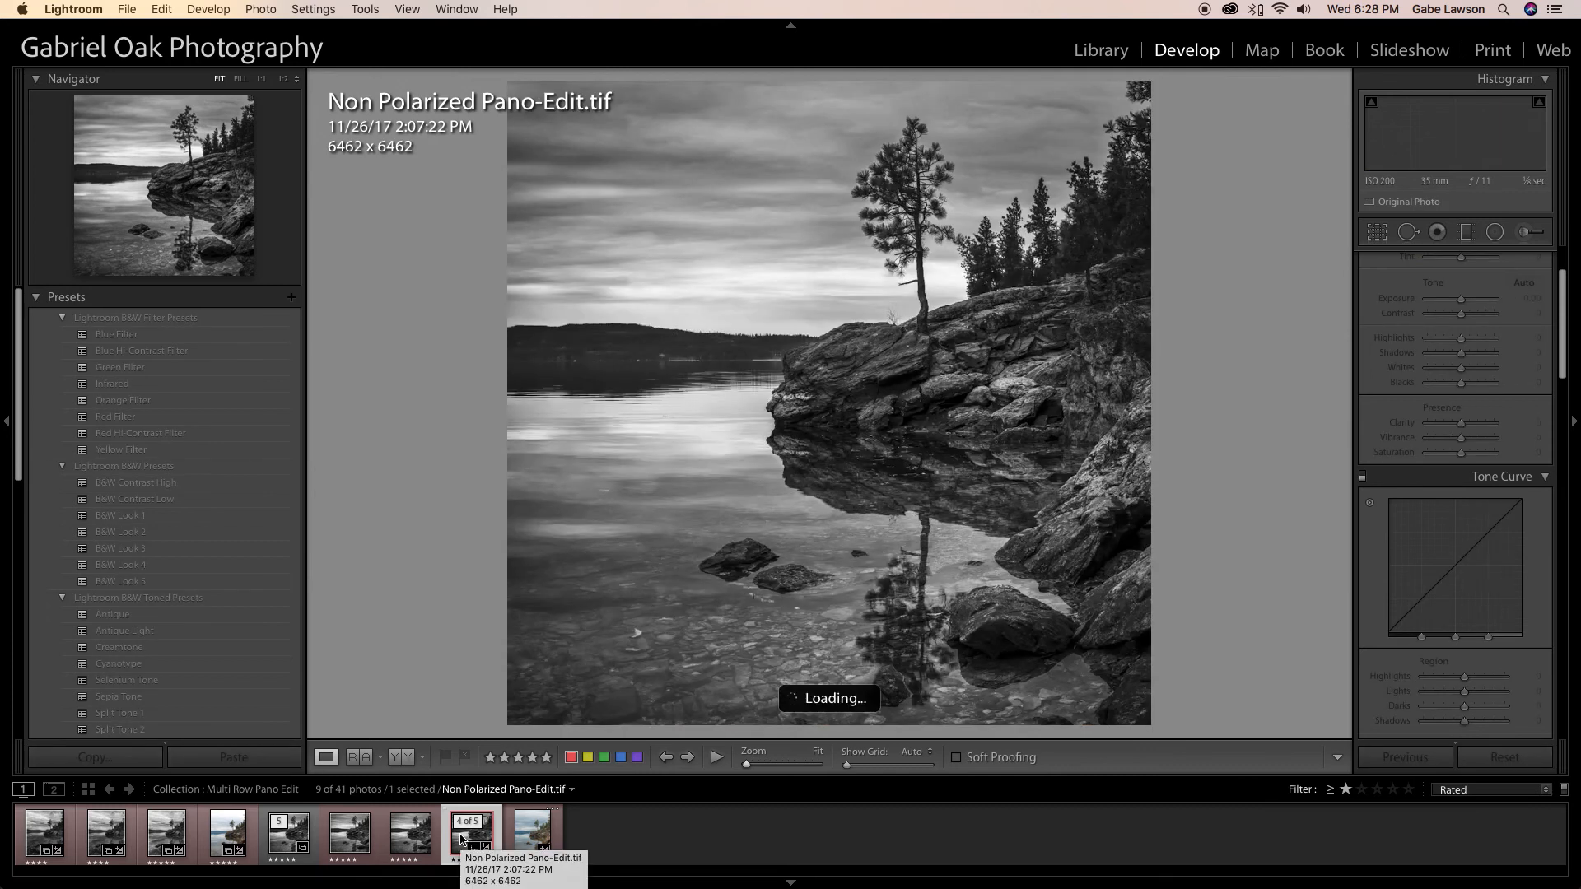
Preview another edited version, then select Non Polarized Pano-Edit-Edit-Edit.tif.
{"action": "left_click", "coordinate": [471, 834]}
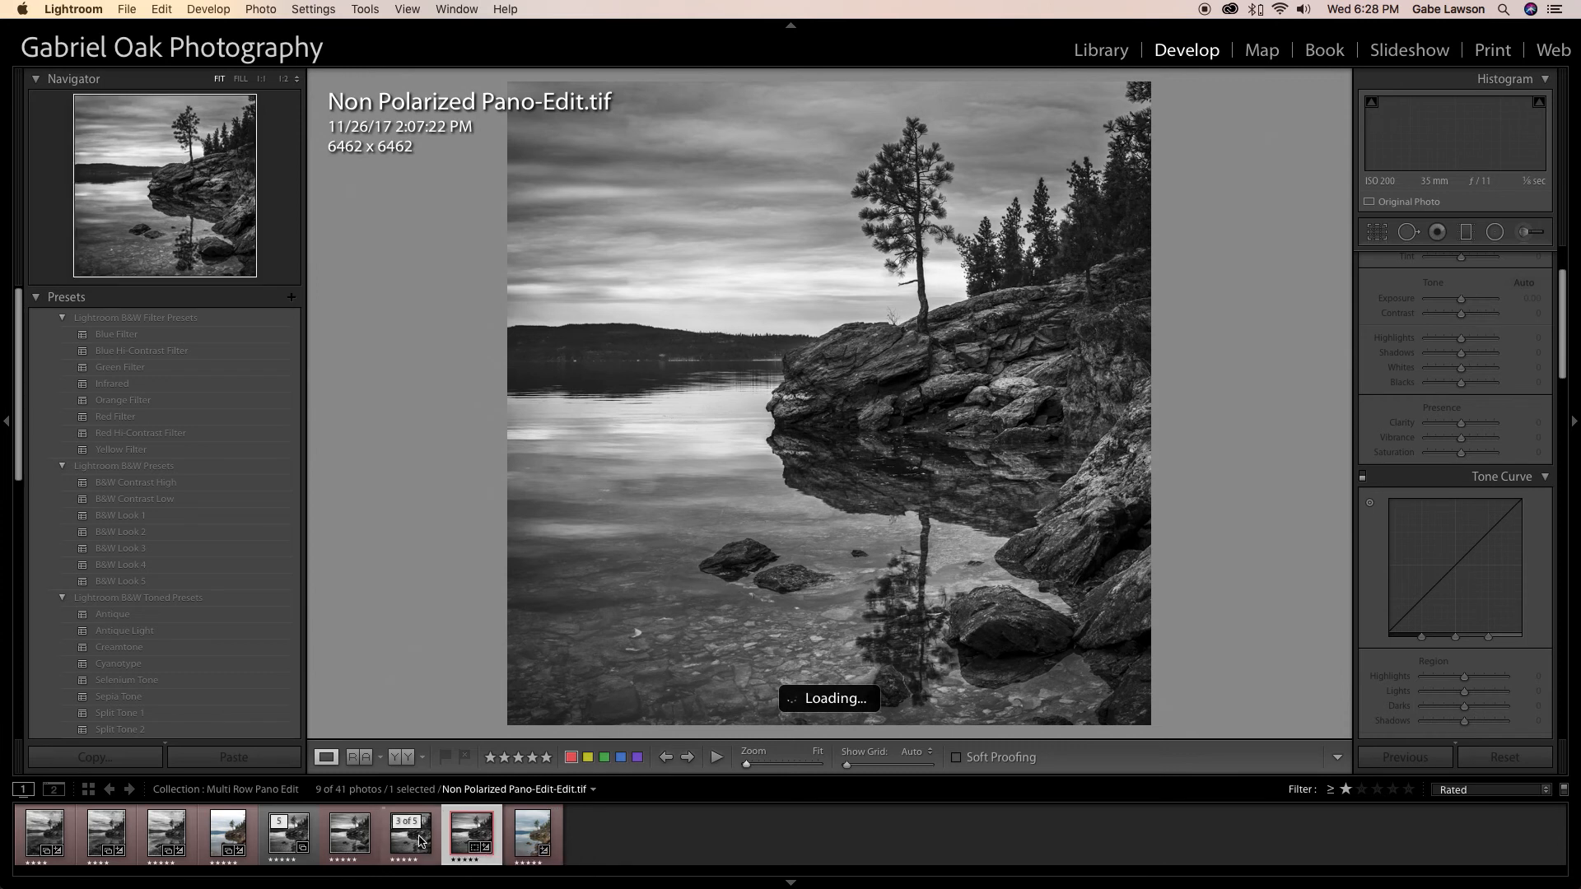
{"action": "left_click", "coordinate": [350, 835]}
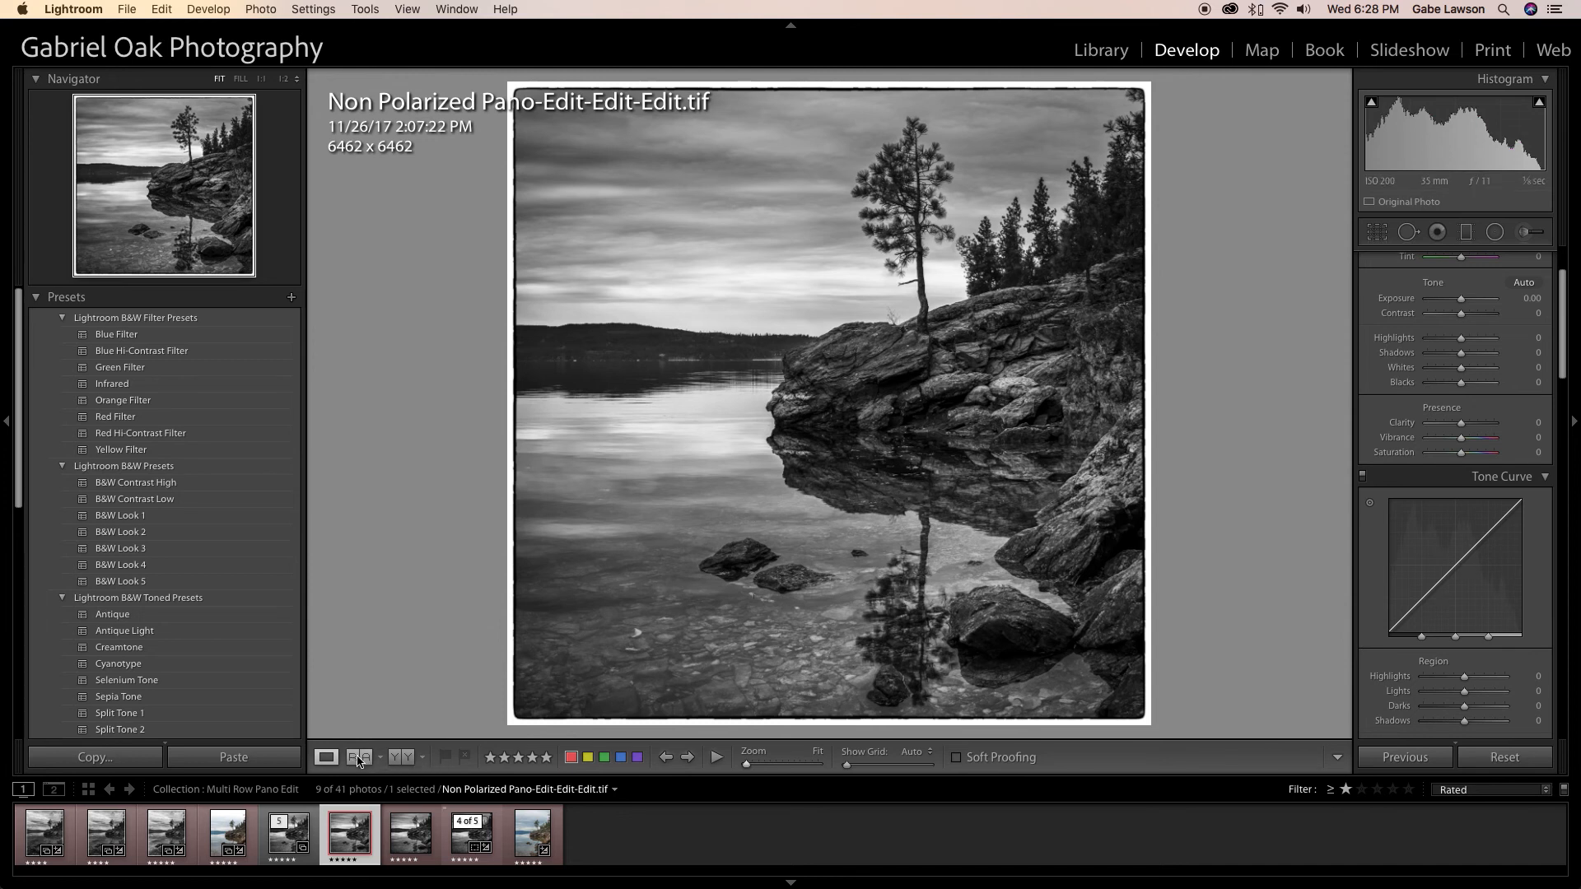
Enter Reference View and set untitled-63-Edit.tif as the reference photo.
{"action": "left_click", "coordinate": [359, 757]}
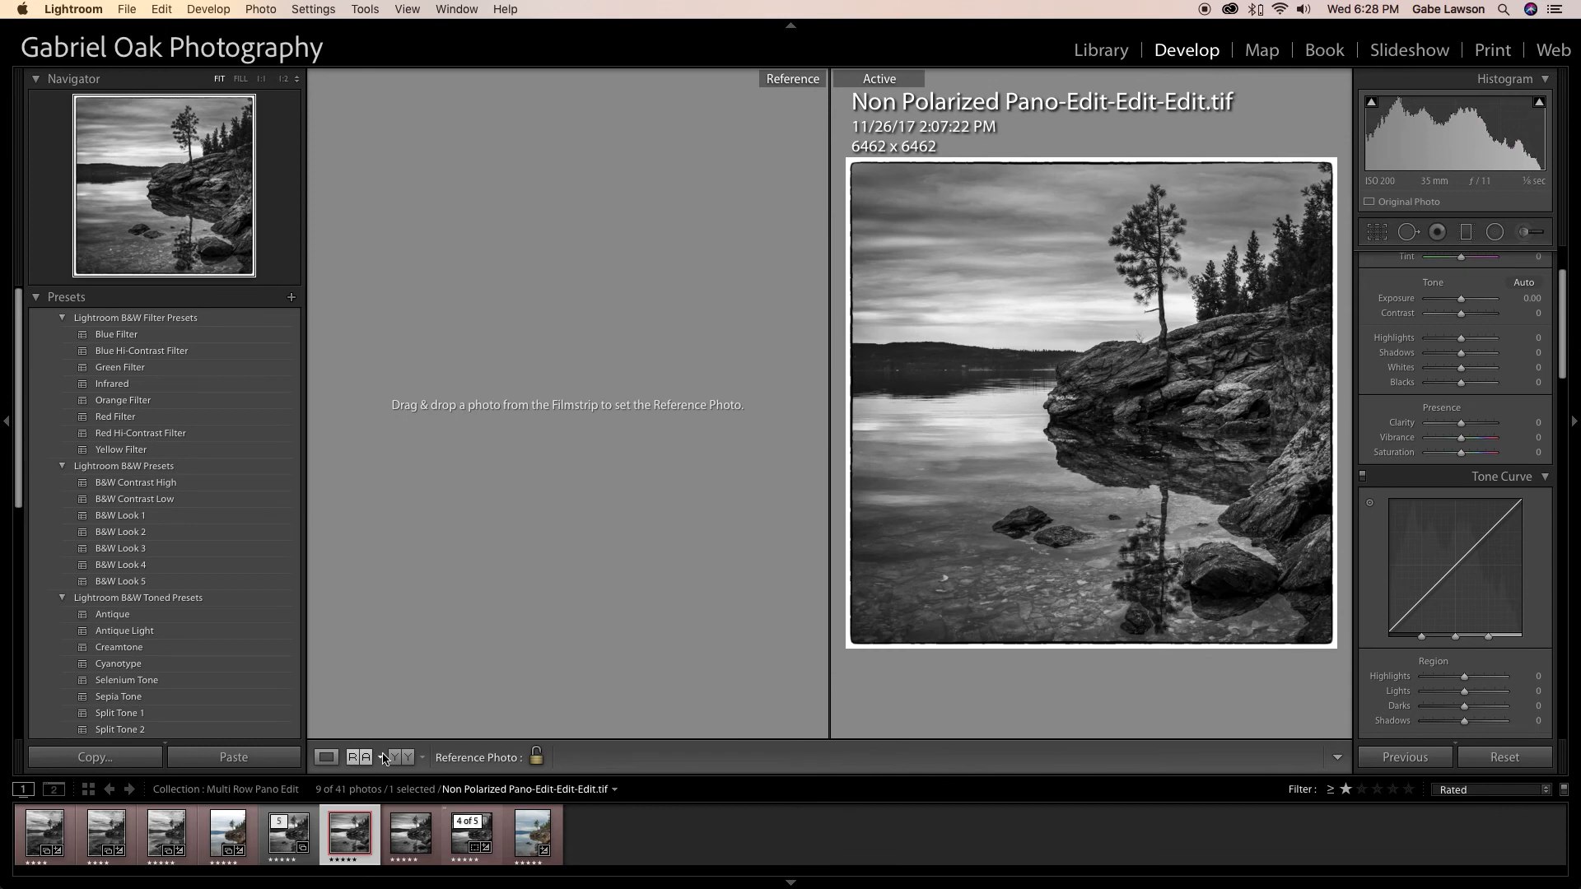
{"action": "left_click", "coordinate": [158, 835]}
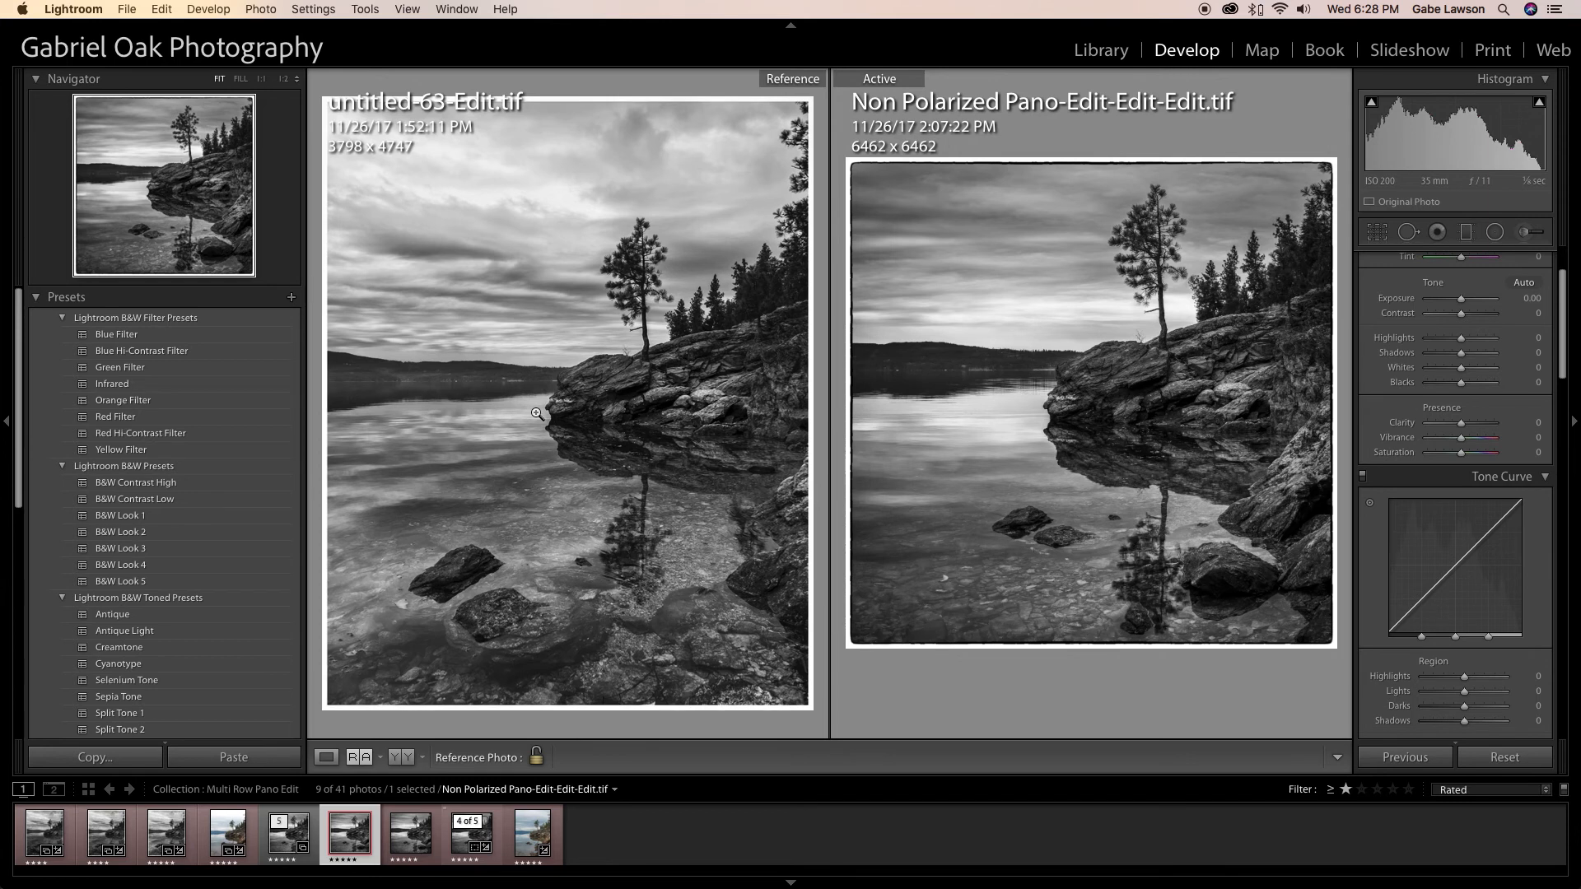
{"action": "mouse_move", "coordinate": [550, 473]}
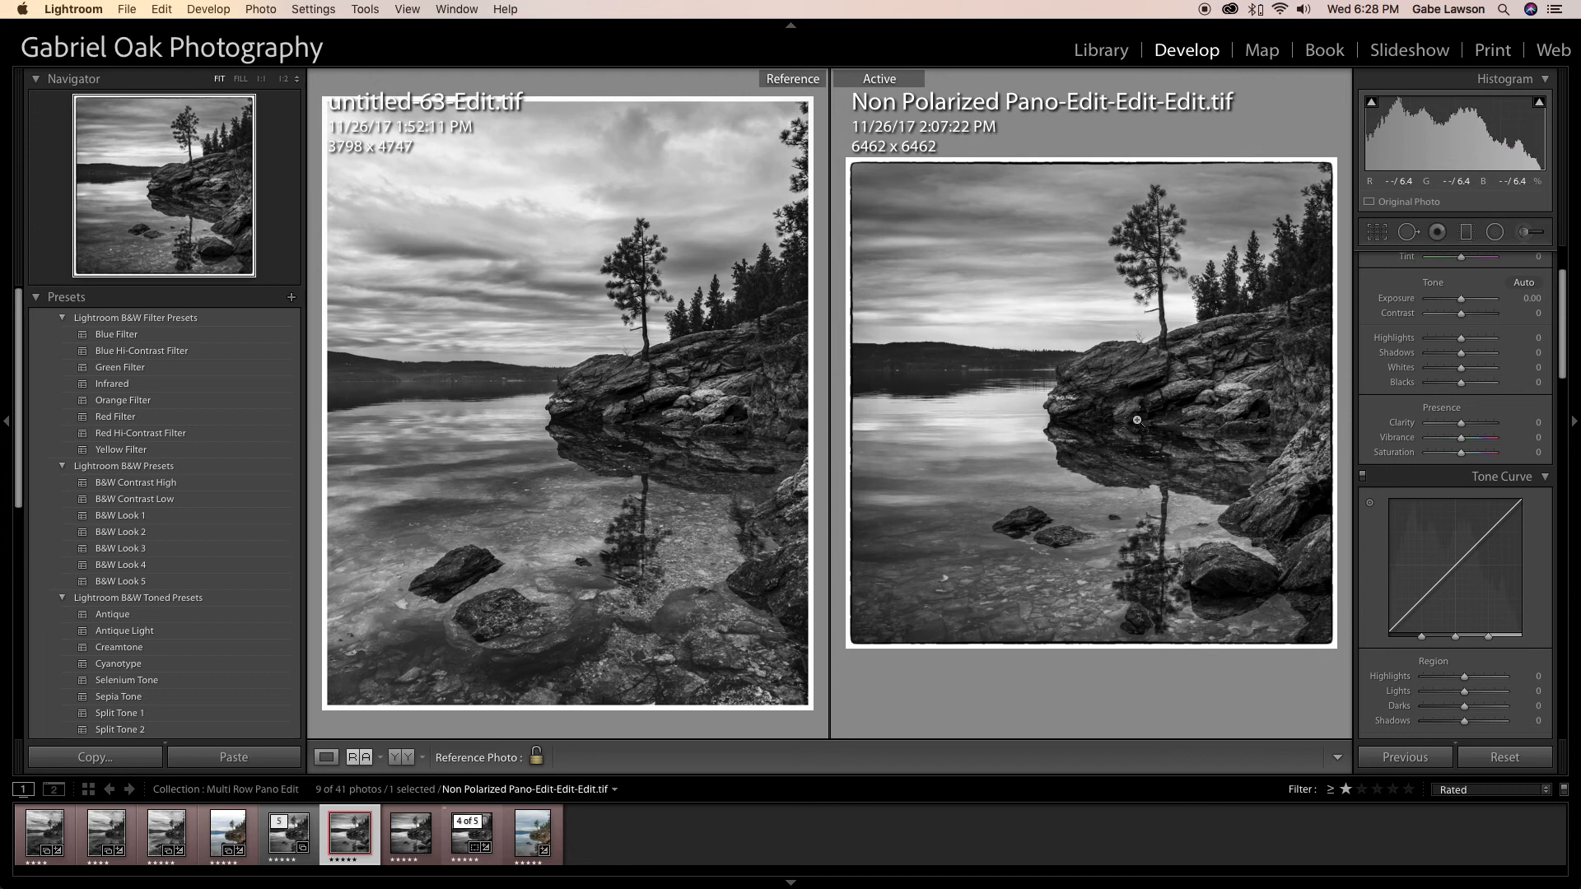
{"action": "mouse_move", "coordinate": [913, 517]}
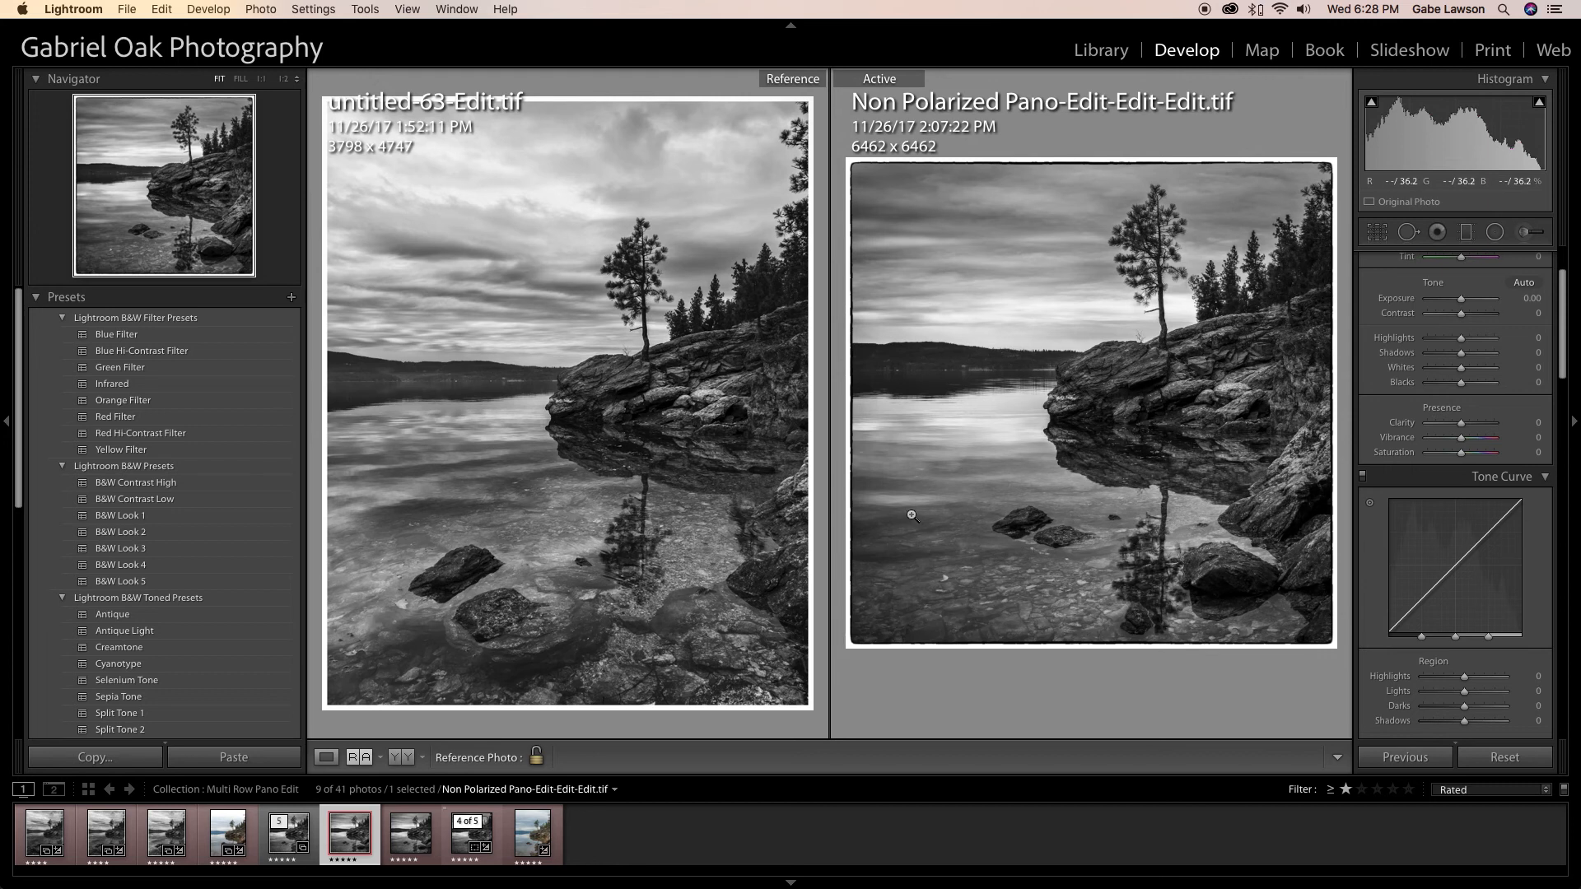